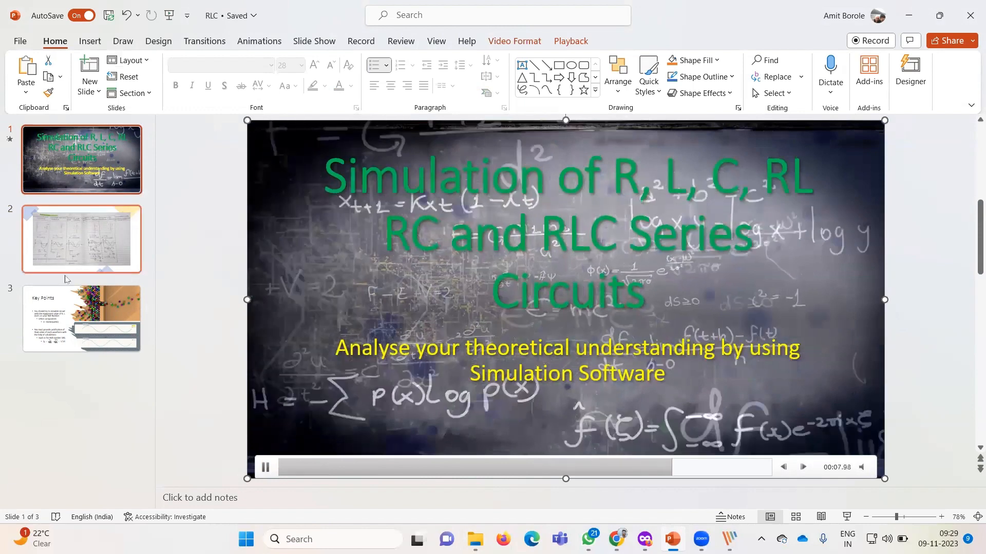
Show slide 2 of the 'RLC' deck with the handwritten AC circuit notes.
{"action": "left_click", "coordinate": [80, 238]}
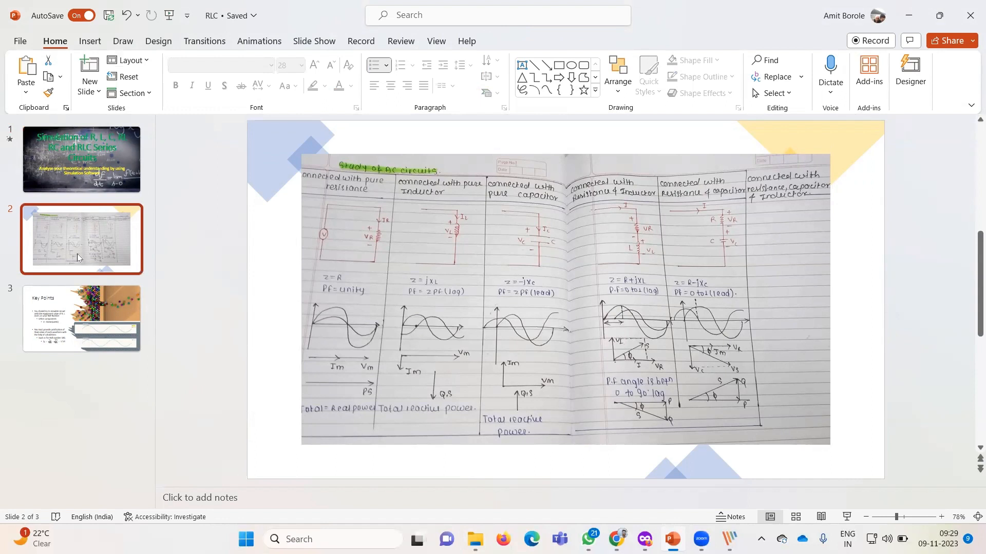
{"action": "mouse_move", "coordinate": [330, 241]}
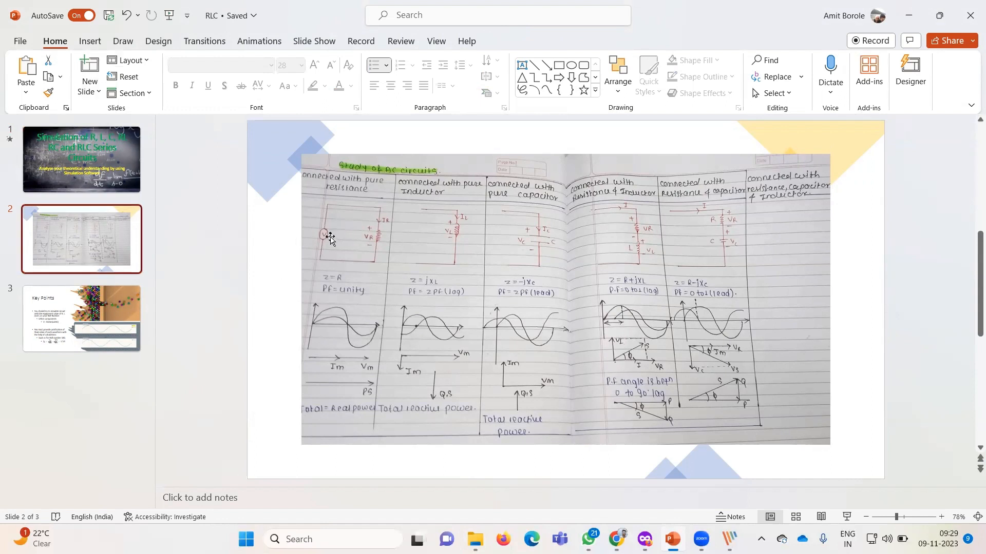
{"action": "mouse_move", "coordinate": [395, 238]}
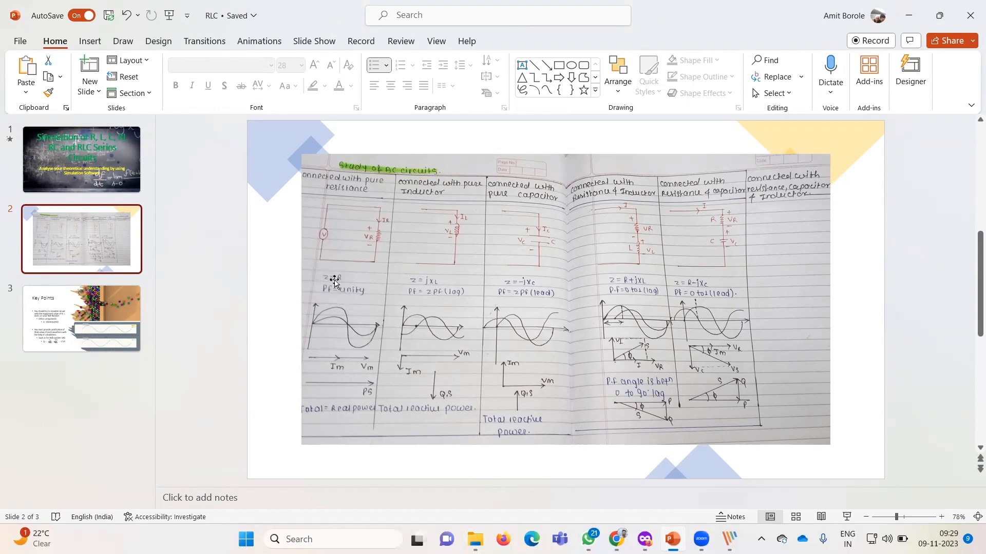
{"action": "mouse_move", "coordinate": [327, 334]}
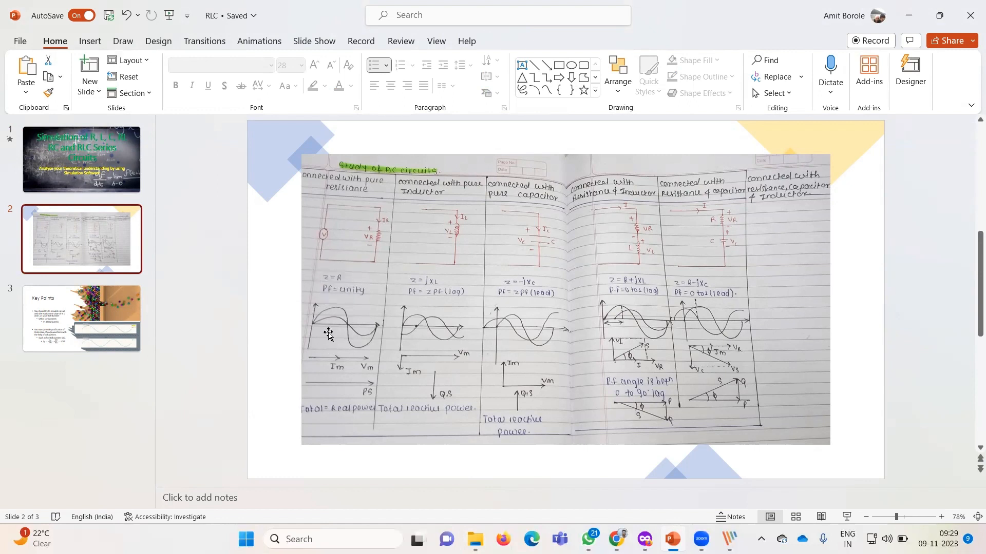
{"action": "mouse_move", "coordinate": [311, 327]}
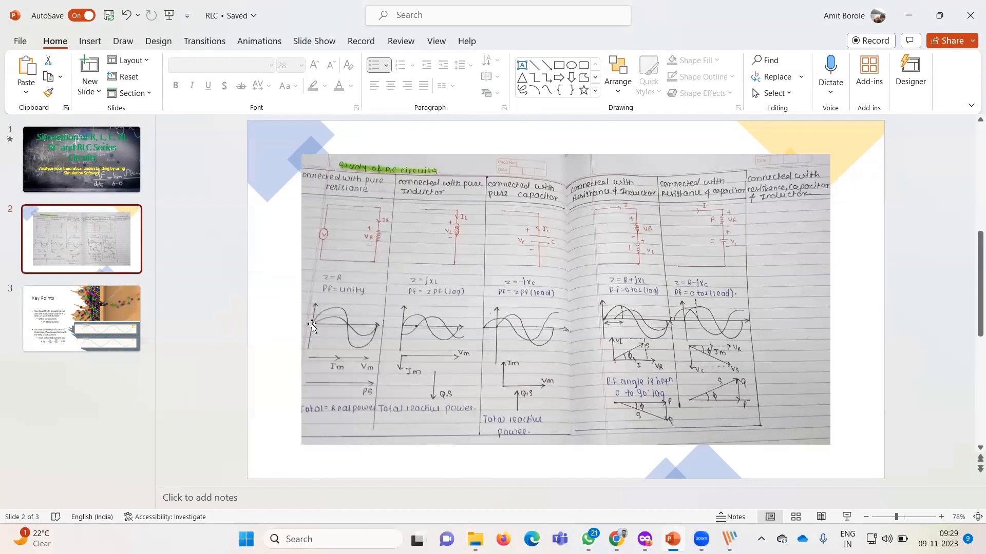
{"action": "mouse_move", "coordinate": [347, 324]}
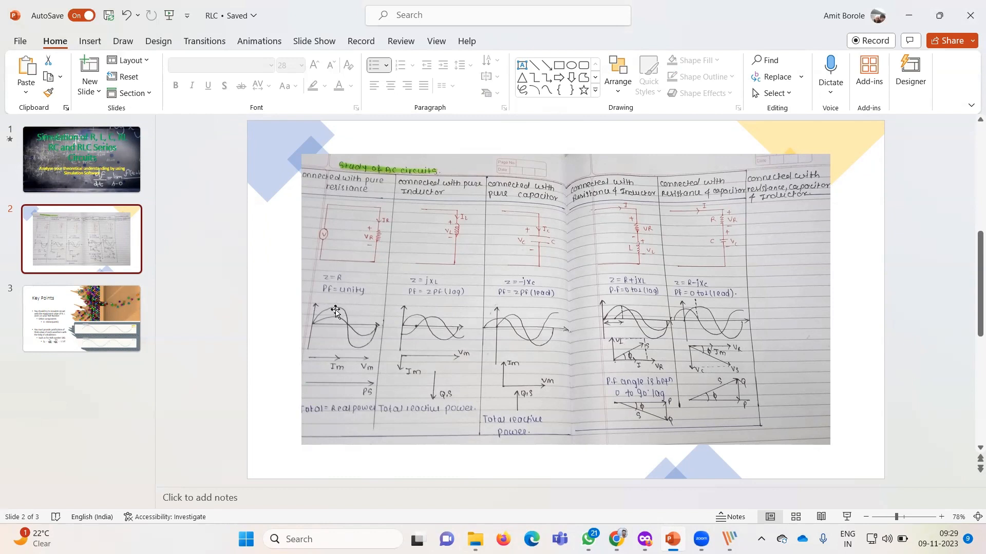
{"action": "mouse_move", "coordinate": [308, 362]}
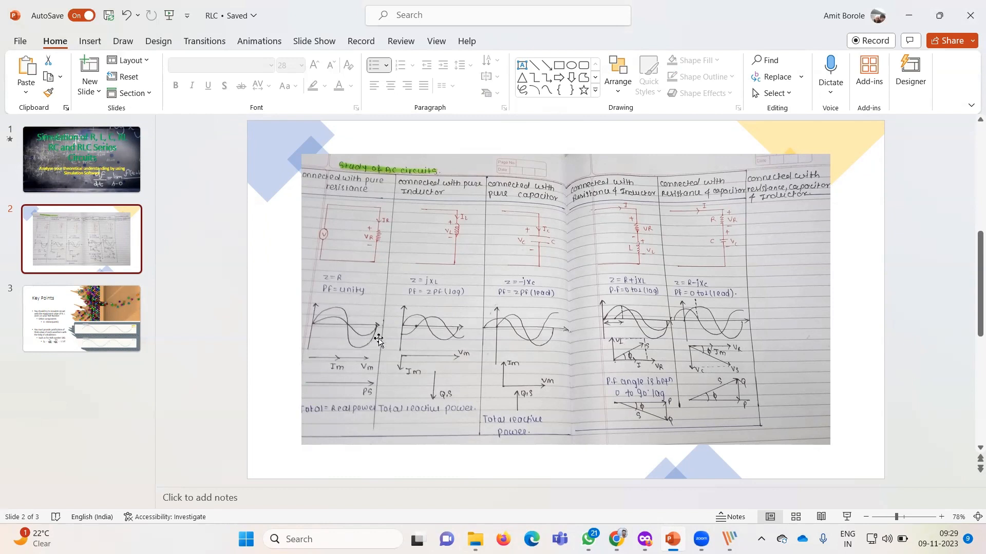
{"action": "mouse_move", "coordinate": [317, 327]}
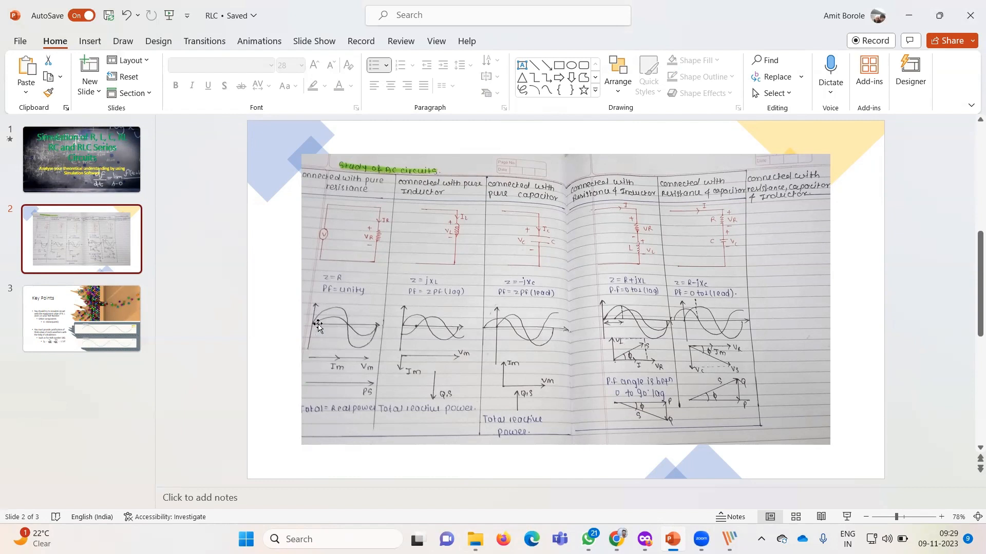
{"action": "mouse_move", "coordinate": [341, 365]}
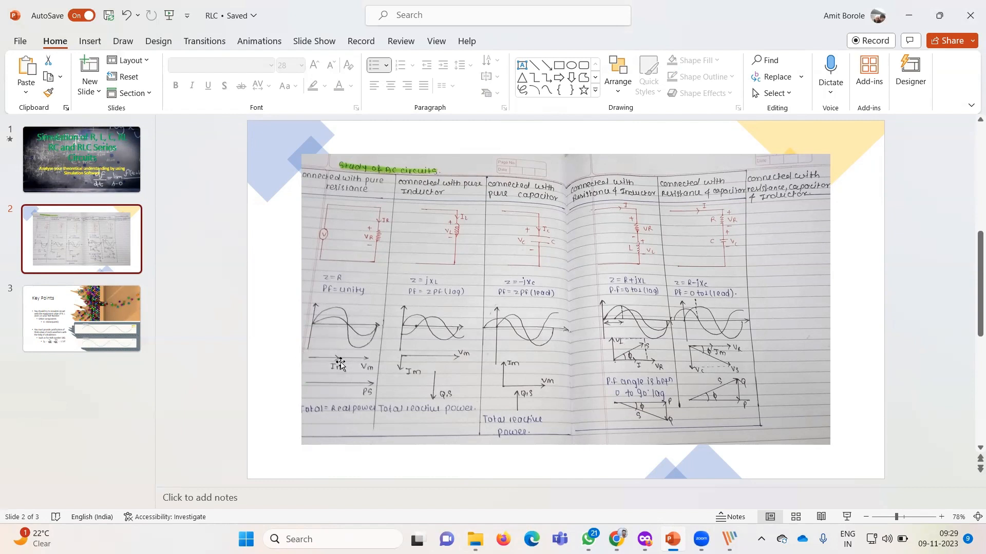
{"action": "mouse_move", "coordinate": [333, 419]}
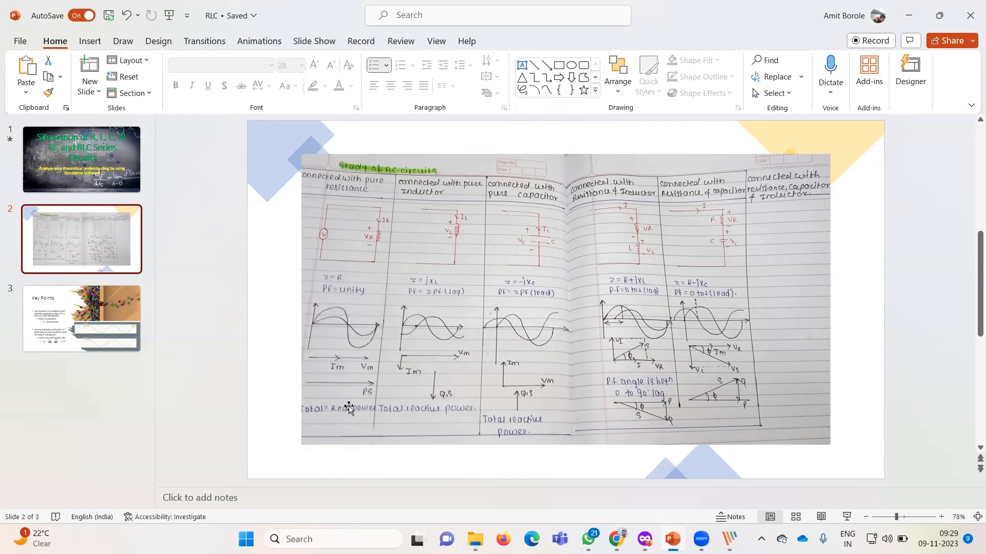
{"action": "mouse_move", "coordinate": [420, 258]}
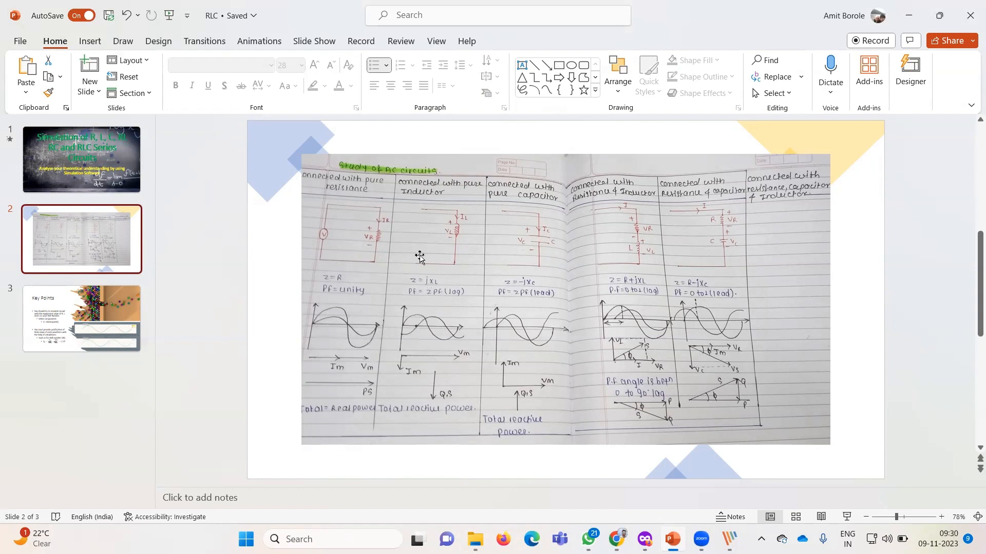
{"action": "mouse_move", "coordinate": [420, 331]}
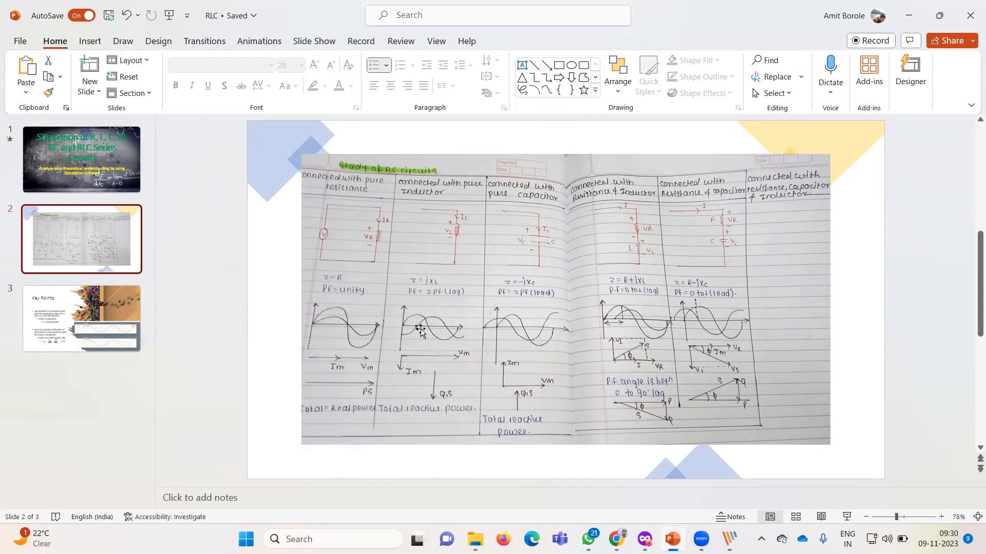
{"action": "mouse_move", "coordinate": [409, 334]}
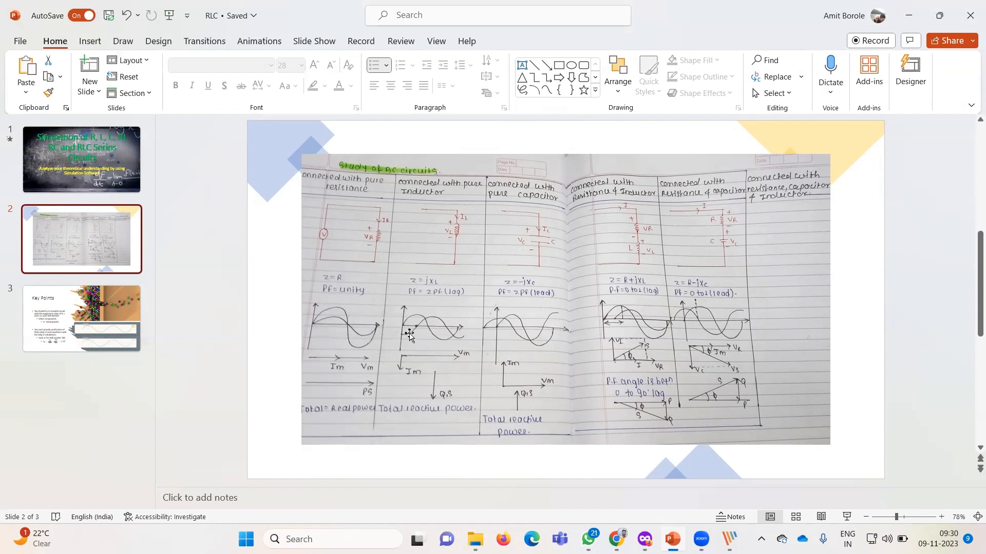
{"action": "mouse_move", "coordinate": [425, 331]}
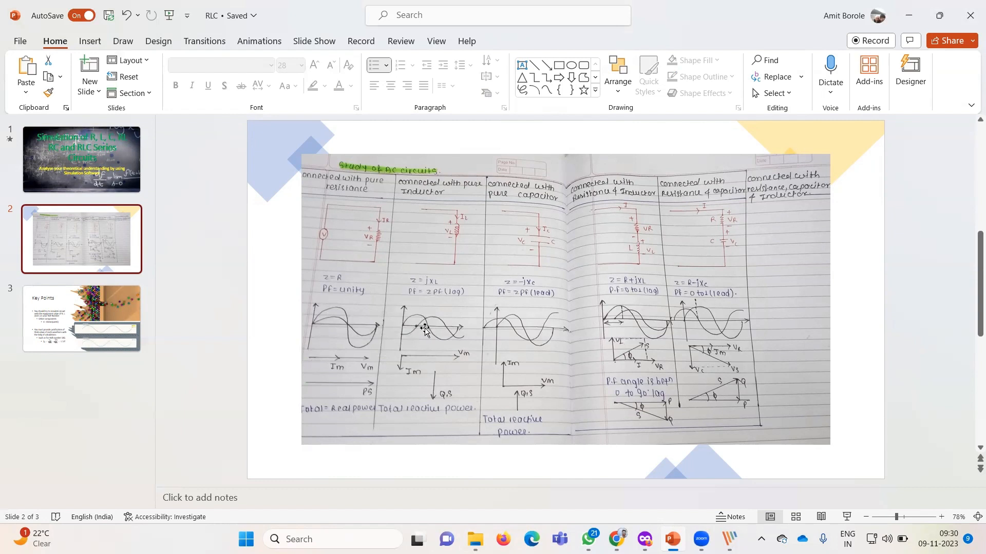
{"action": "mouse_move", "coordinate": [420, 333]}
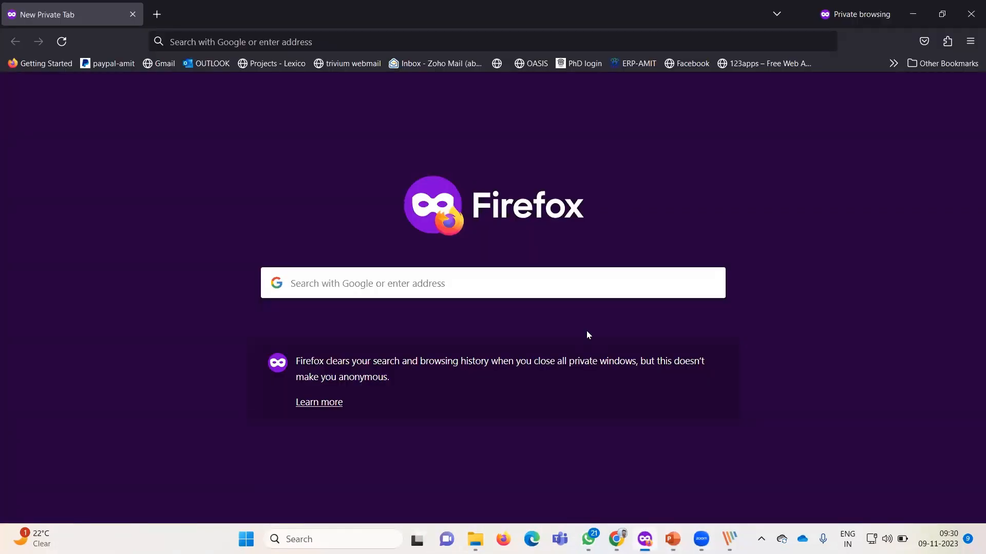
Search 'circuitlab' in a private Firefox window and reach circuitlab.com.
{"action": "left_click", "coordinate": [492, 283]}
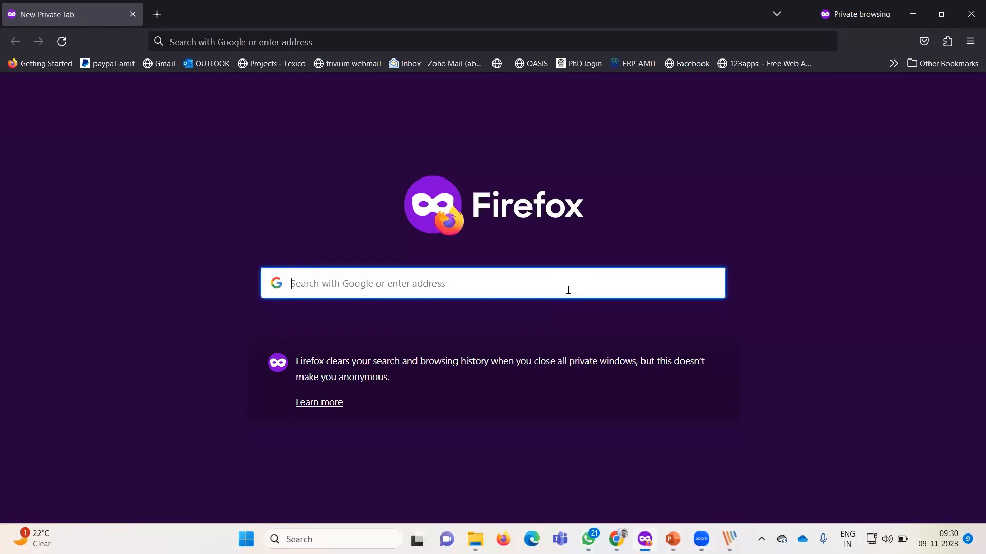
{"action": "type", "text": "circuitlab.com"}
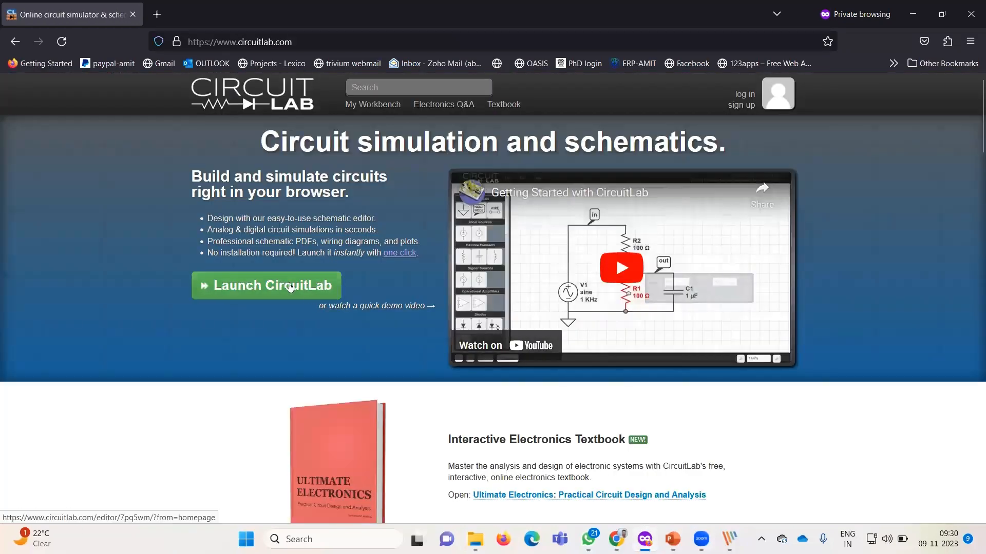
Launch the CircuitLab editor, dismiss the demo notice, and select the demo circuit's ground.
{"action": "left_click", "coordinate": [265, 285]}
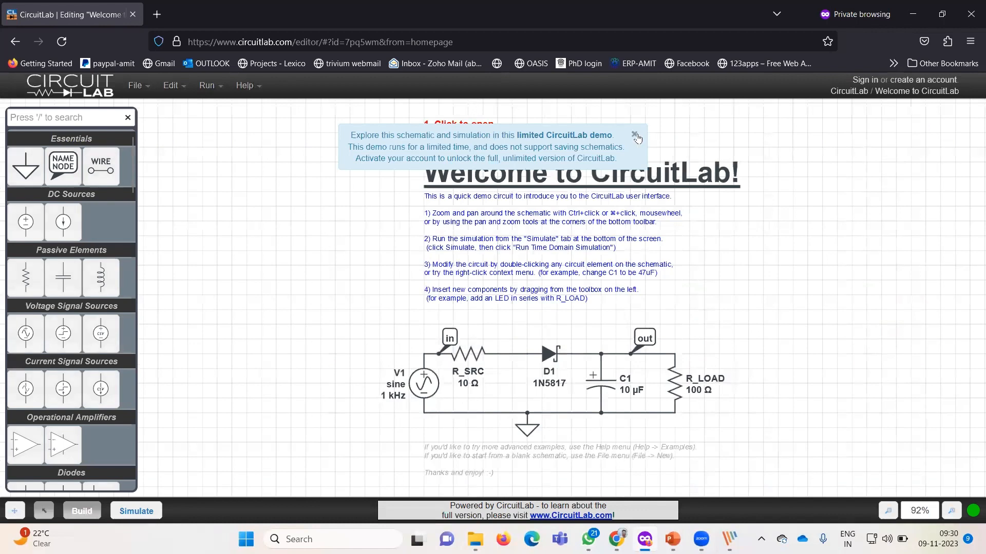
{"action": "left_click", "coordinate": [635, 137]}
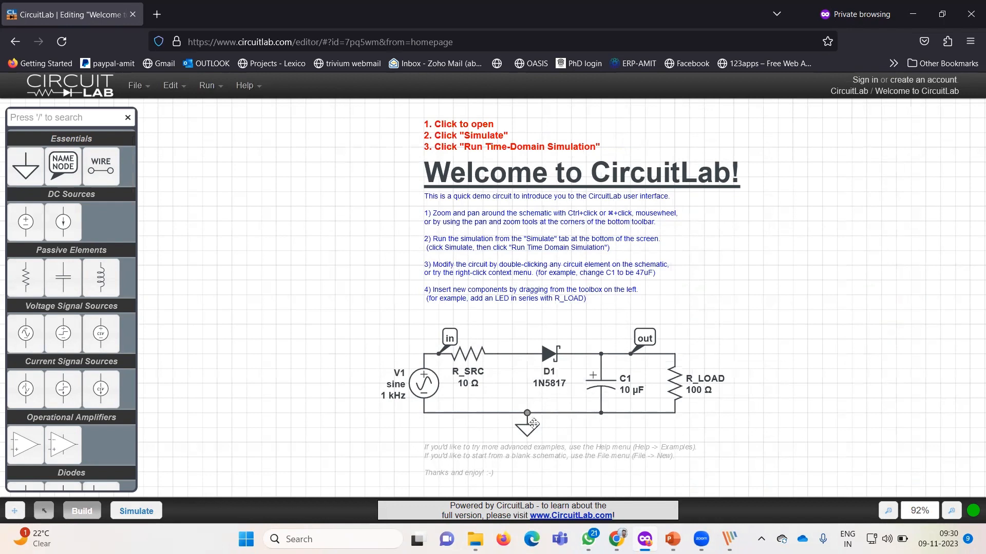
{"action": "left_click", "coordinate": [527, 425]}
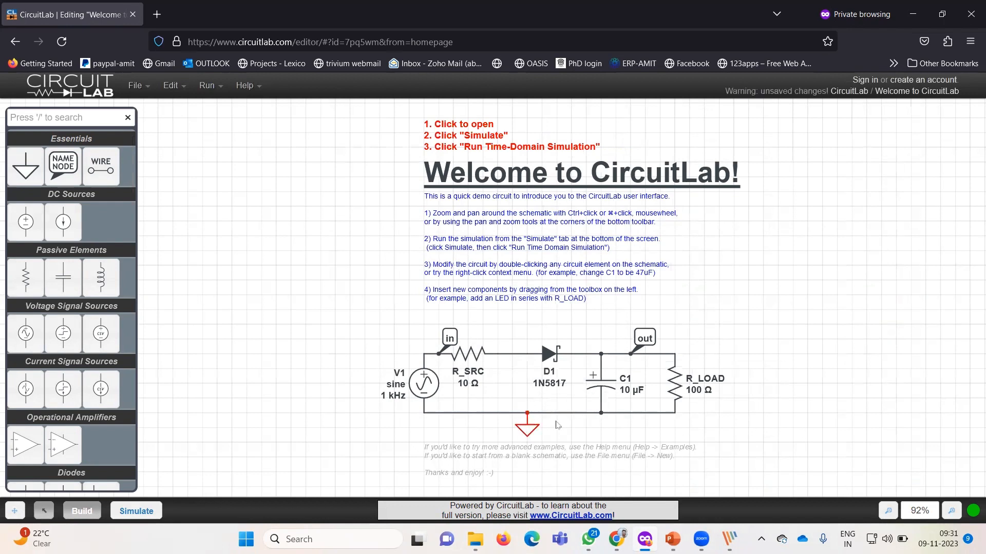
{"action": "mouse_move", "coordinate": [630, 389]}
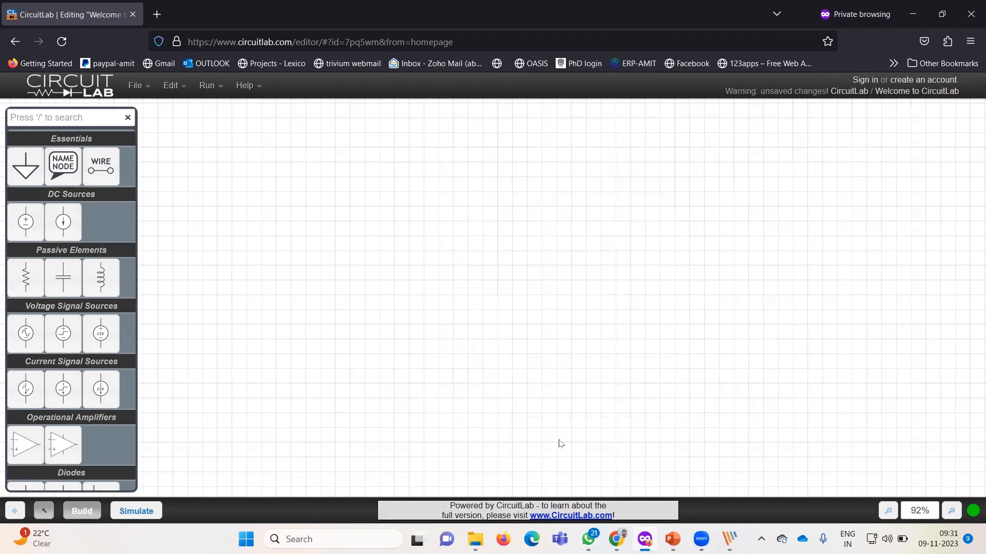
{"action": "mouse_move", "coordinate": [25, 222]}
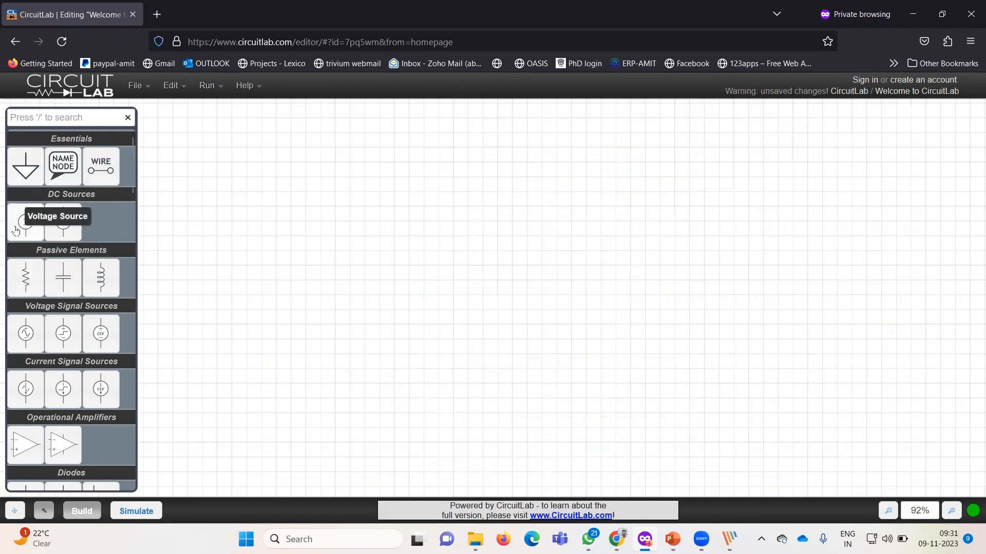
{"action": "mouse_move", "coordinate": [42, 364]}
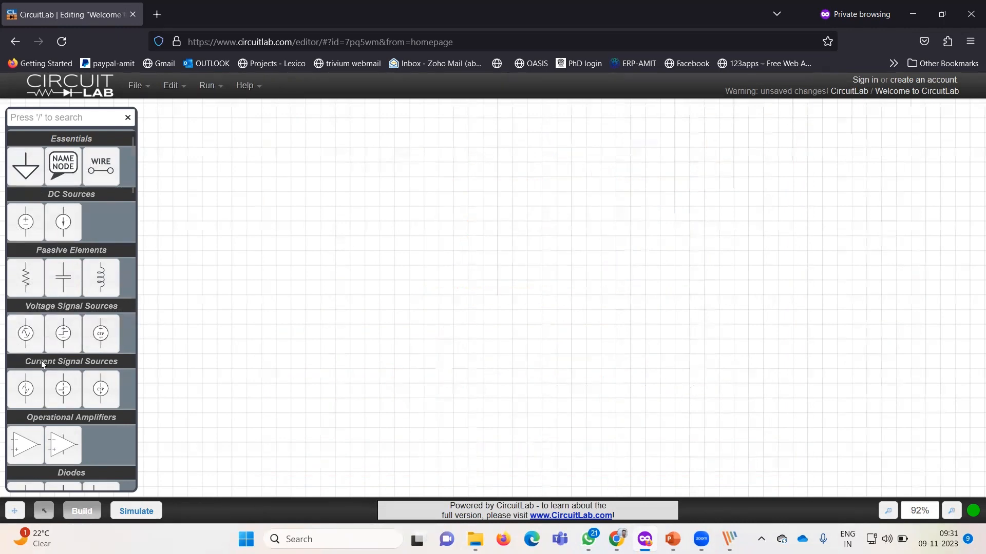
{"action": "mouse_move", "coordinate": [39, 331]}
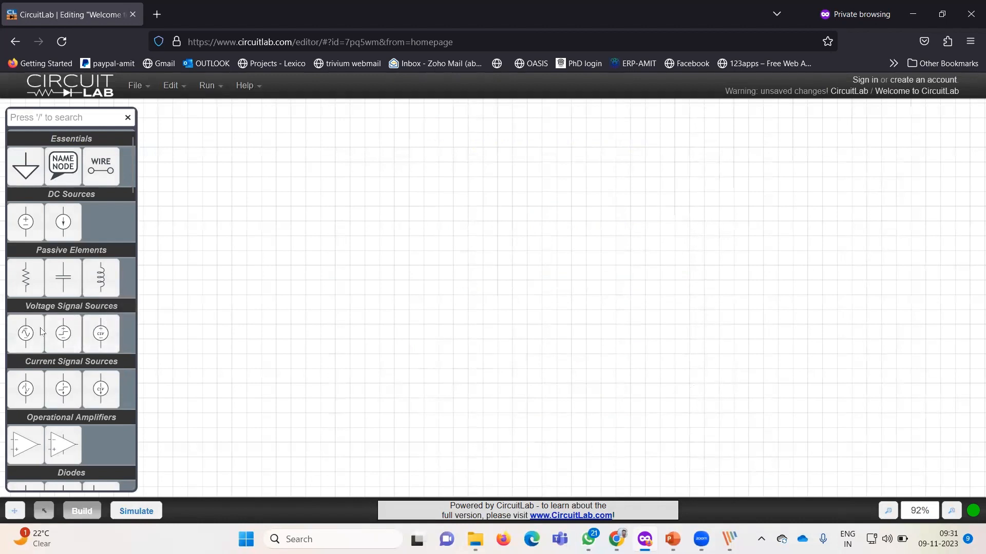
{"action": "mouse_move", "coordinate": [61, 221]}
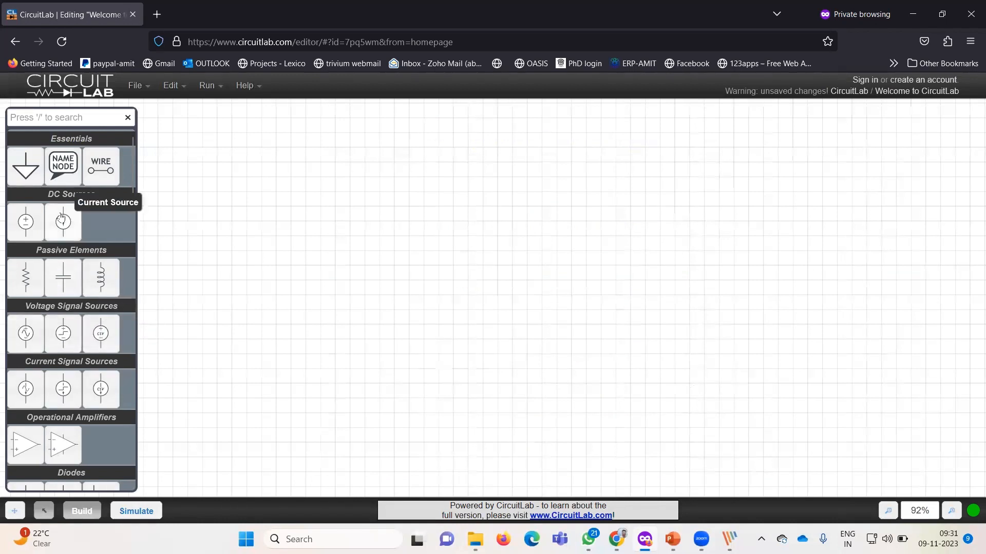
{"action": "mouse_move", "coordinate": [26, 222]}
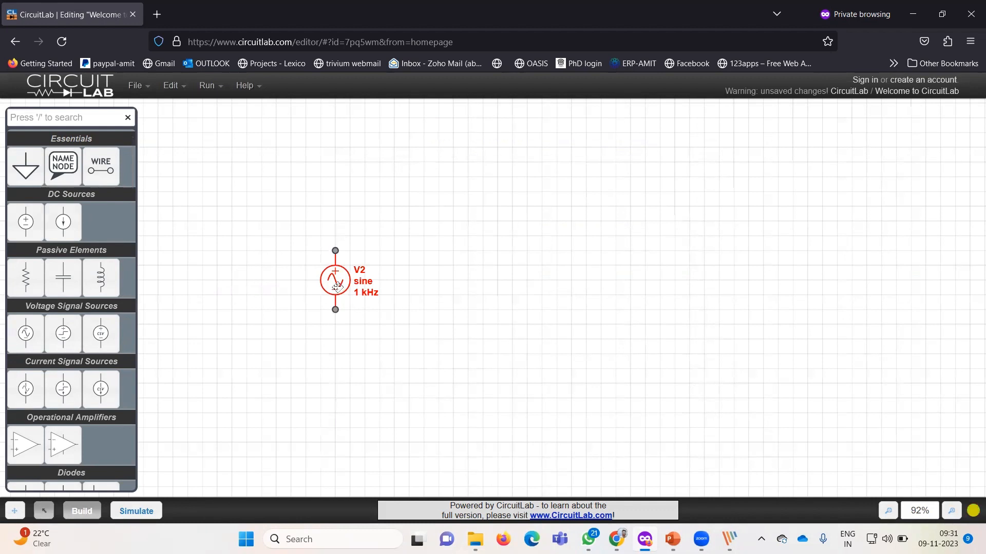
Set the sine source V to 150 V amplitude and 50 Hz frequency.
{"action": "double_click", "coordinate": [334, 280]}
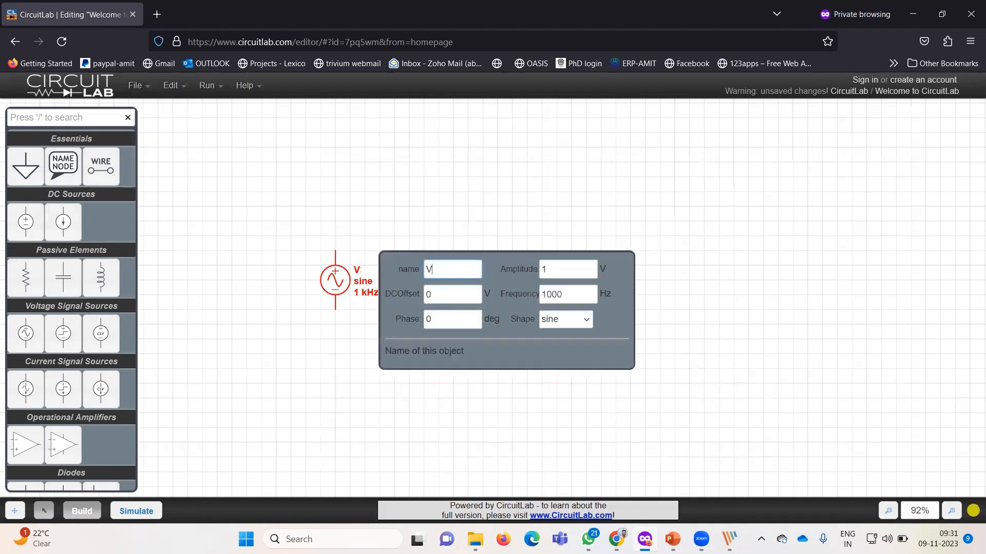
{"action": "left_click", "coordinate": [566, 269]}
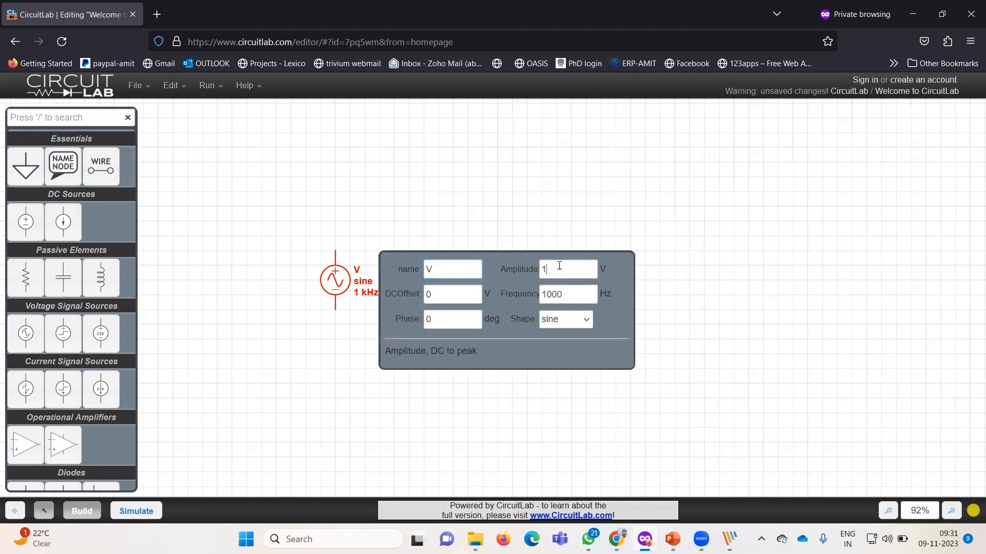
{"action": "type", "text": "50"}
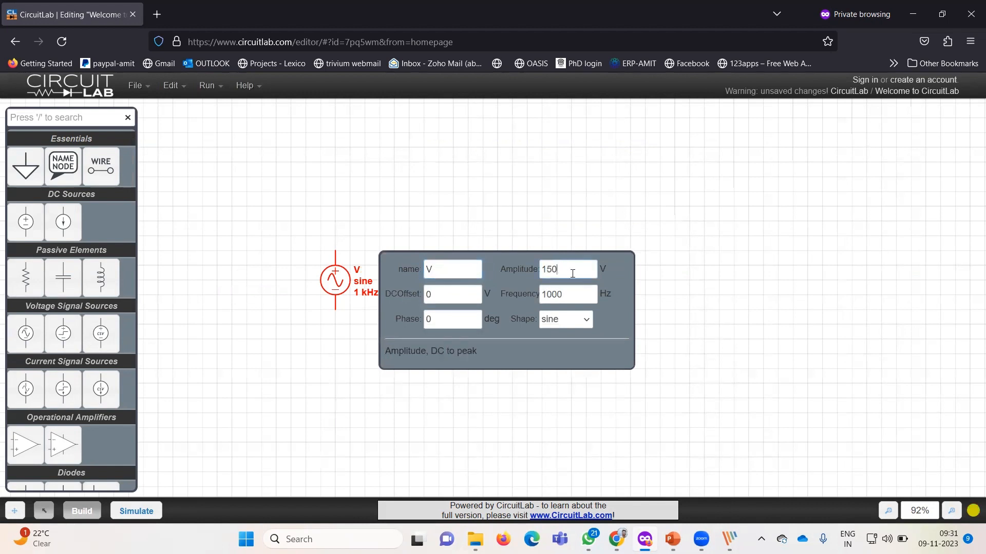
{"action": "left_click", "coordinate": [566, 295]}
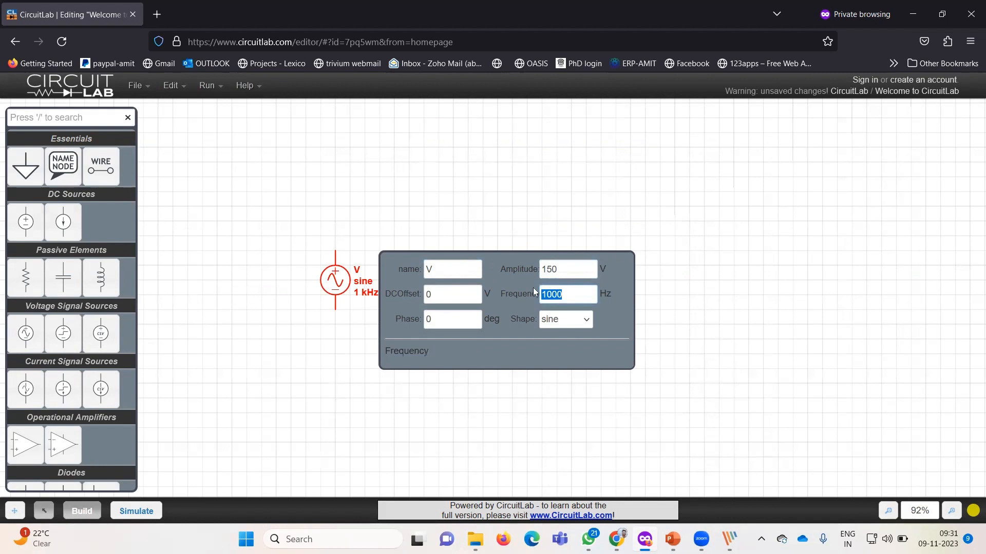
{"action": "type", "text": "50"}
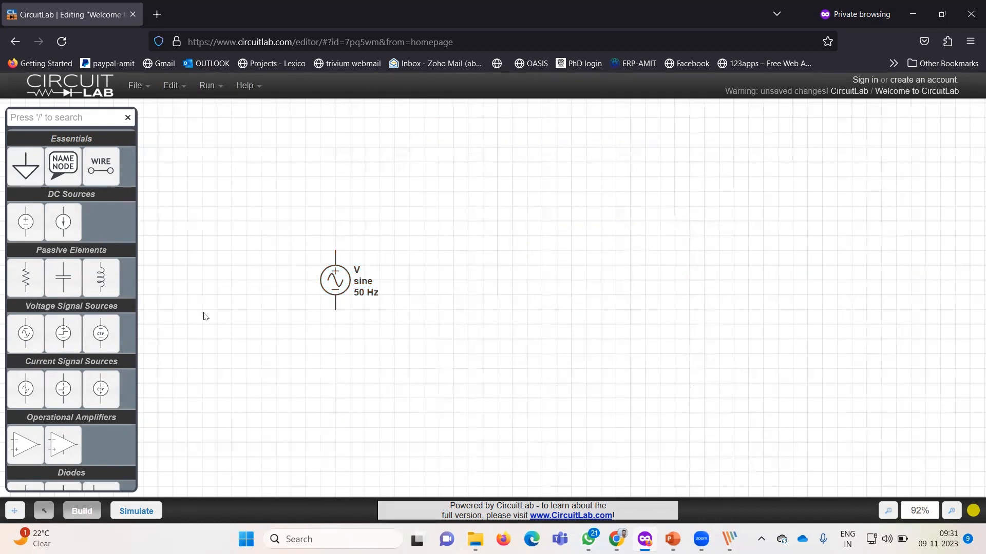
Place a 100 Ω resistor R1, wire it in a loop with the source, and ground the bottom wire.
{"action": "left_click", "coordinate": [25, 277]}
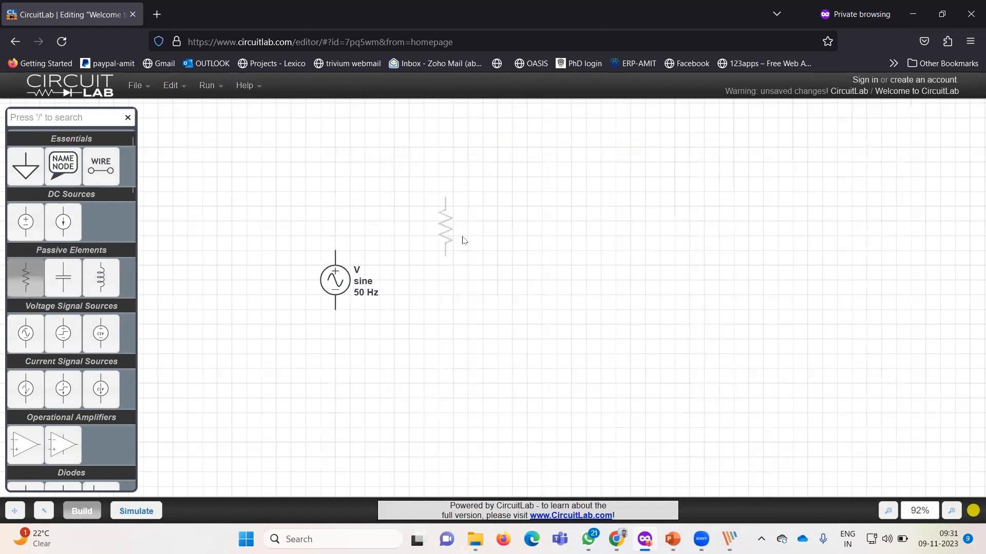
{"action": "left_click_drag", "start_coordinate": [445, 224], "coordinate": [558, 282]}
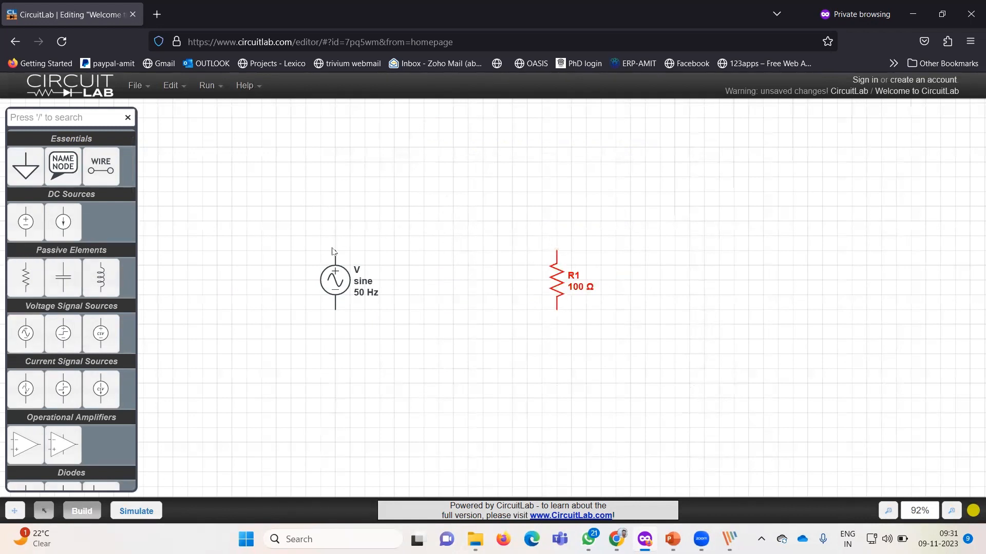
{"action": "mouse_move", "coordinate": [334, 249]}
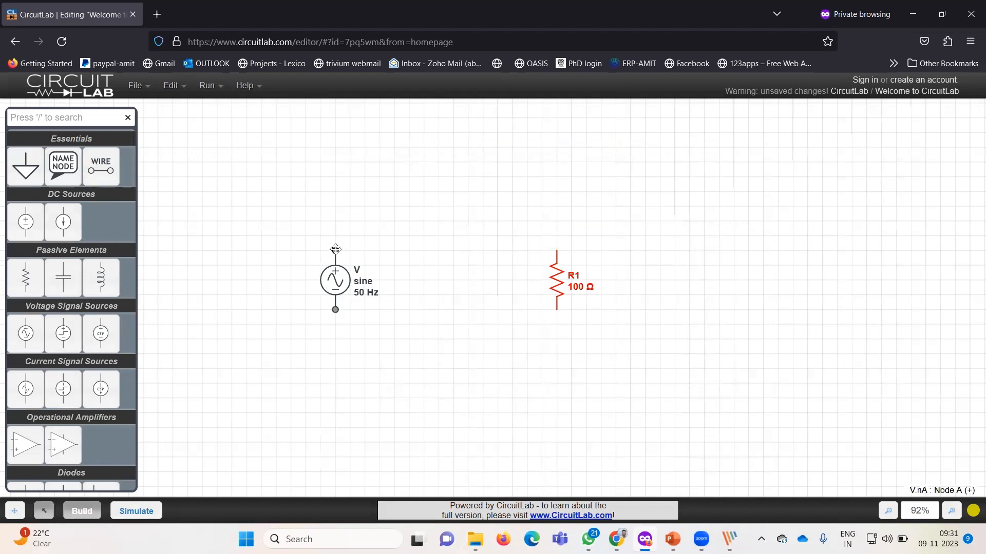
{"action": "left_click_drag", "start_coordinate": [334, 248], "coordinate": [553, 218]}
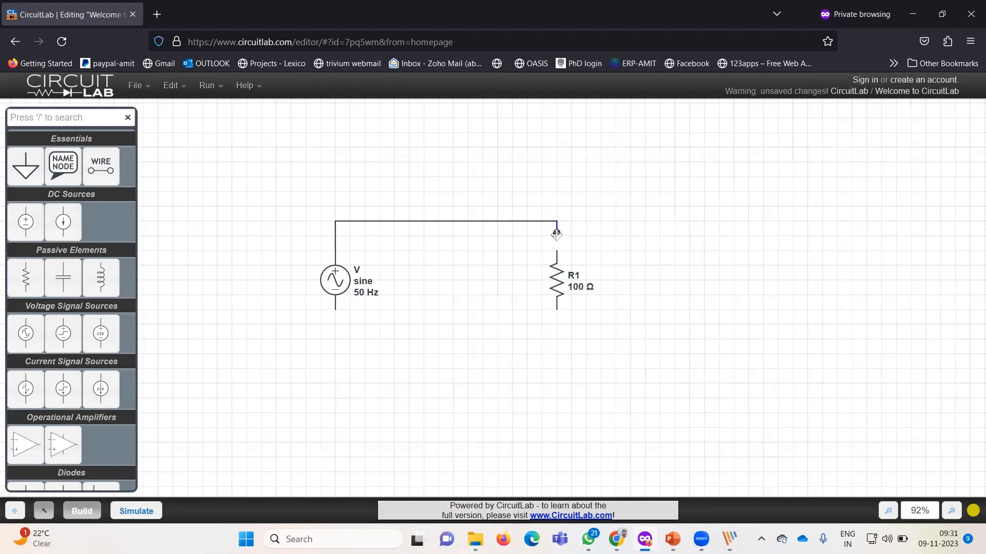
{"action": "mouse_move", "coordinate": [351, 316]}
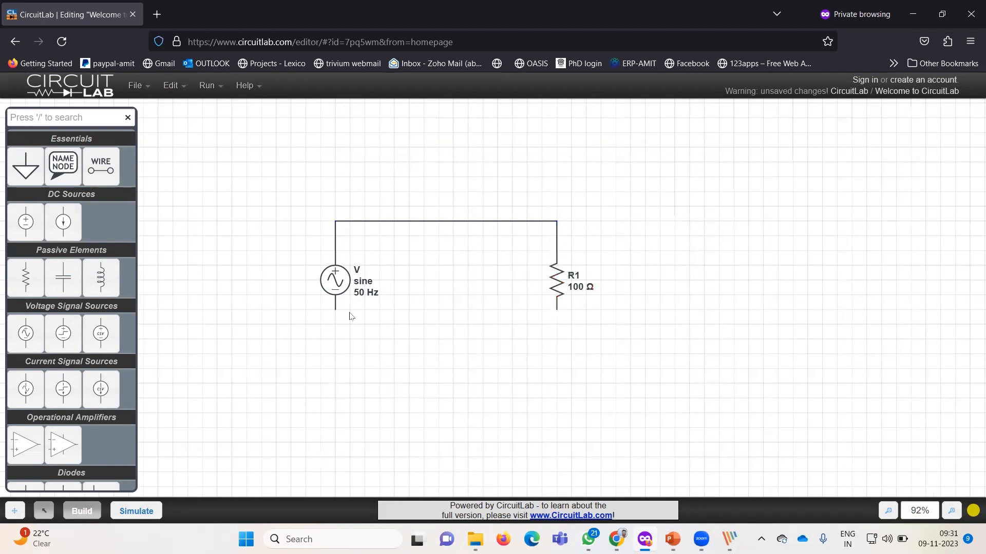
{"action": "mouse_move", "coordinate": [568, 321]}
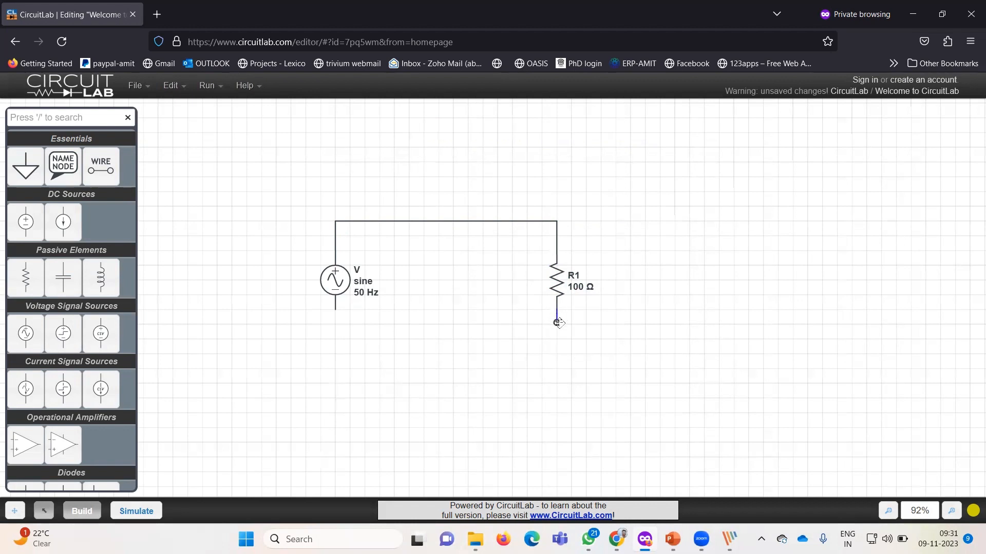
{"action": "left_click_drag", "start_coordinate": [555, 323], "coordinate": [334, 327]}
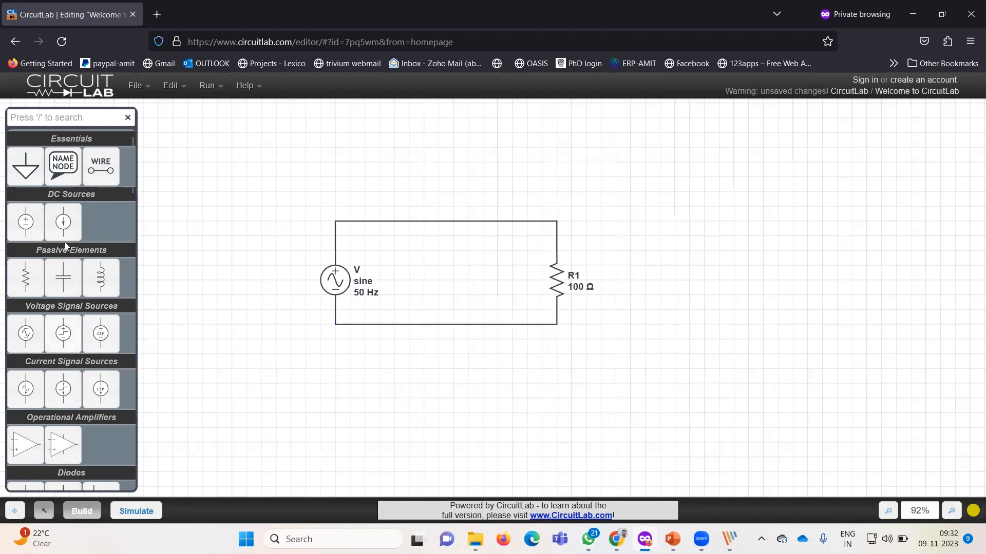
{"action": "left_click_drag", "start_coordinate": [26, 168], "coordinate": [452, 336]}
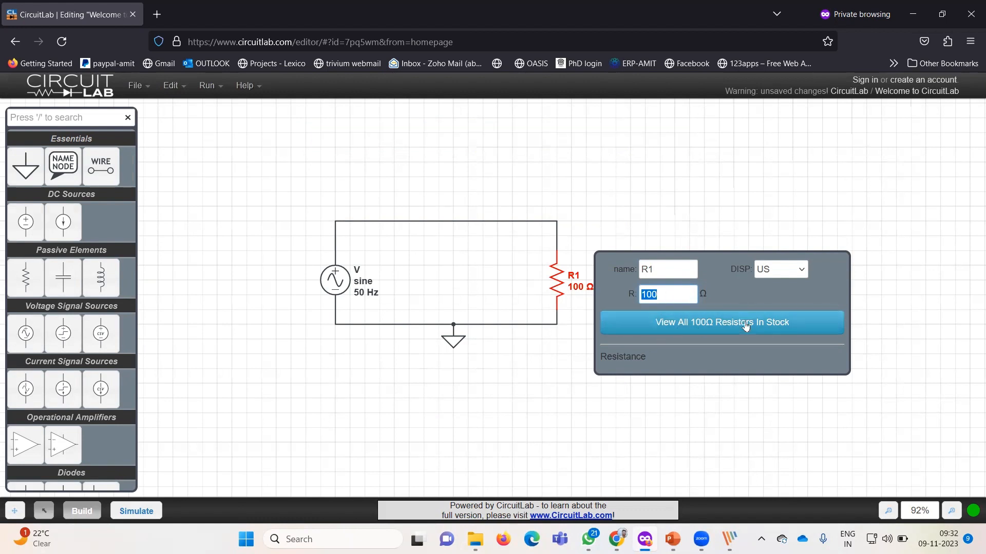
{"action": "left_click", "coordinate": [203, 339]}
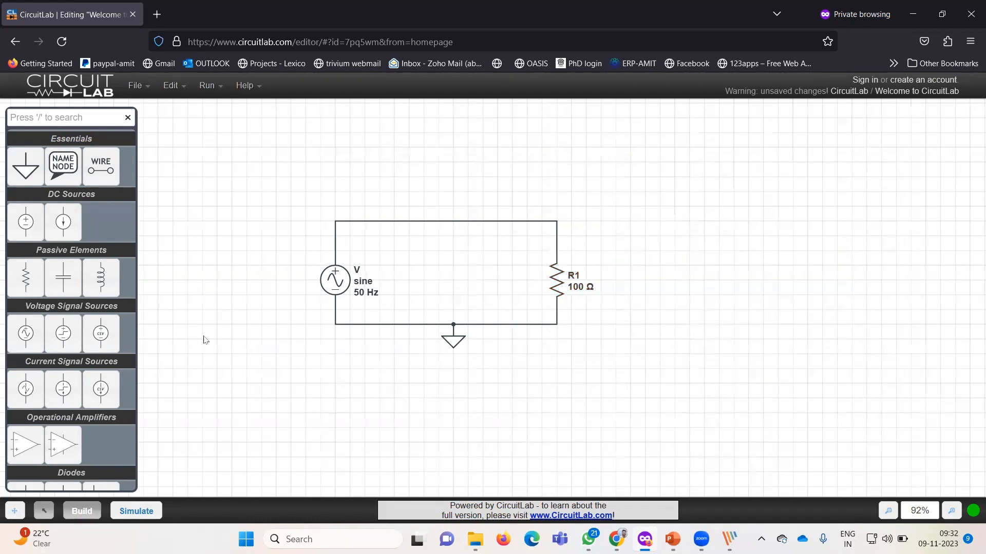
{"action": "mouse_move", "coordinate": [585, 339]}
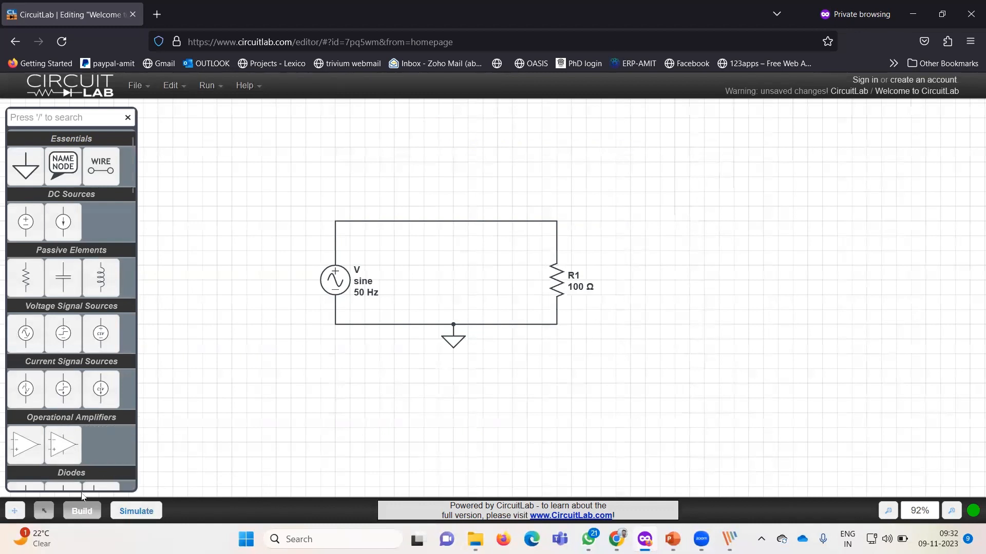
{"action": "mouse_move", "coordinate": [151, 522]}
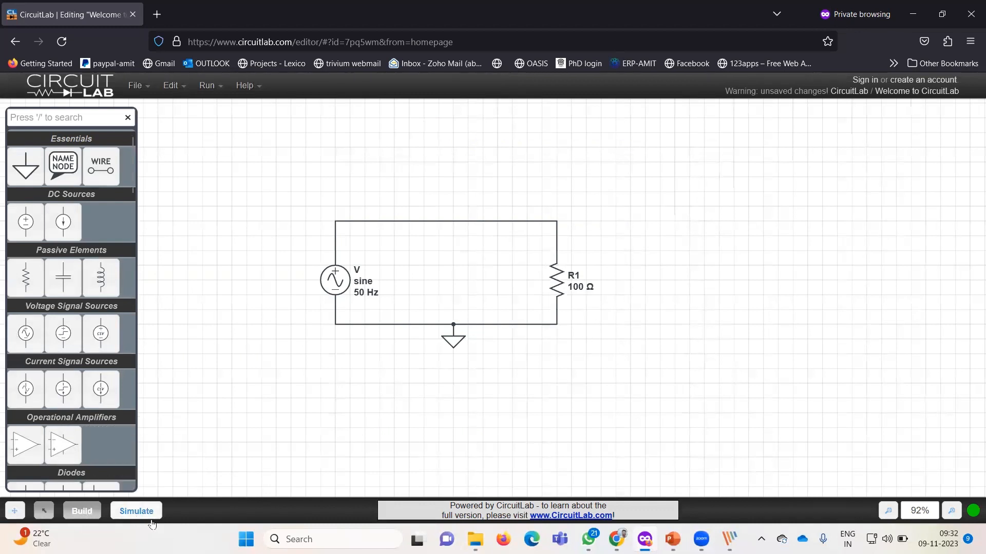
Enter simulation mode and remove the default V(in) and V(out) outputs.
{"action": "left_click", "coordinate": [135, 510]}
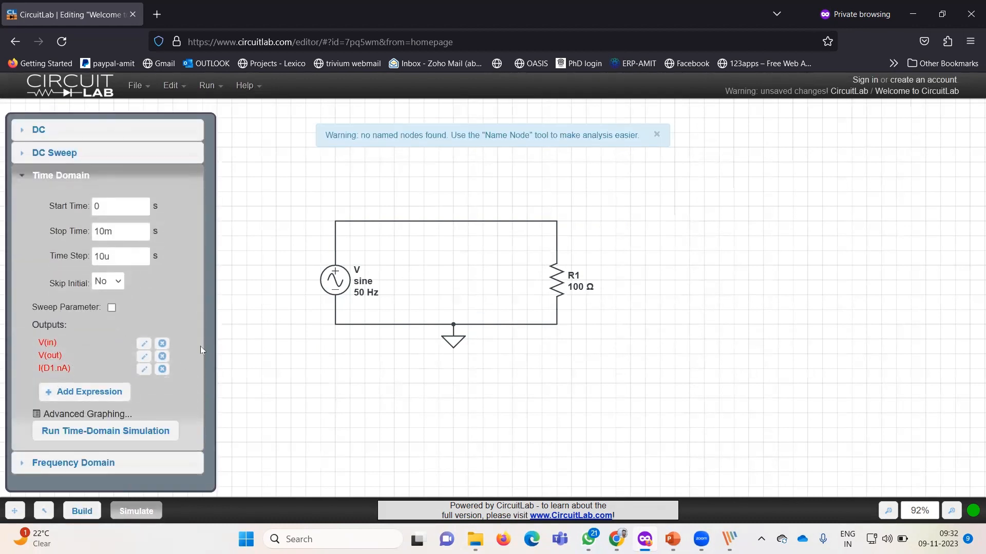
{"action": "left_click", "coordinate": [161, 342]}
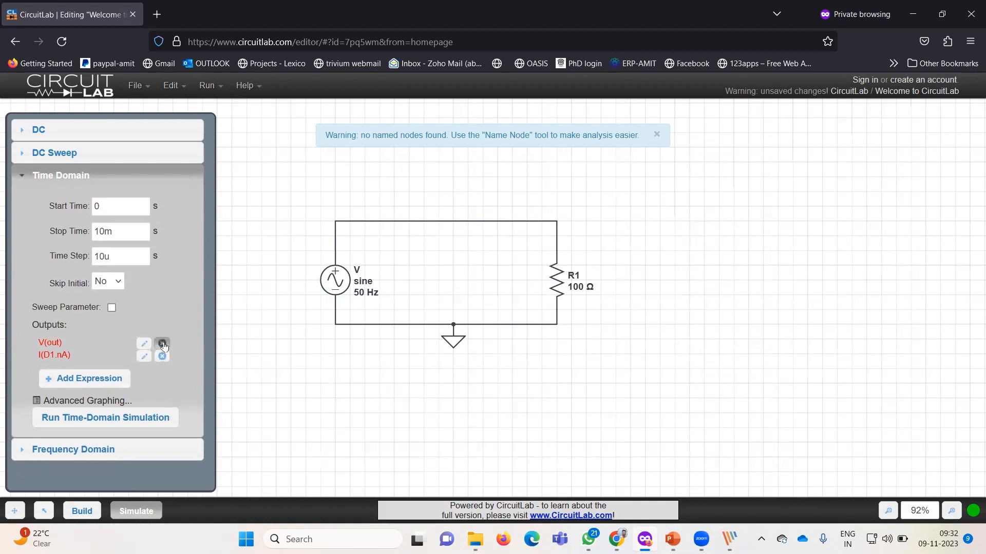
{"action": "left_click", "coordinate": [162, 344]}
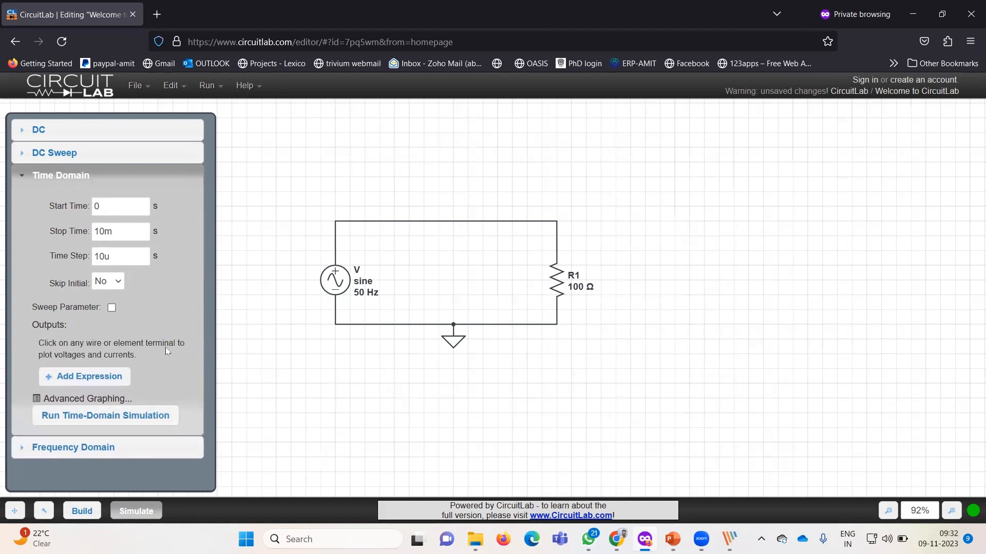
Set the time-domain simulation stop time to 40 ms.
{"action": "left_click", "coordinate": [120, 206]}
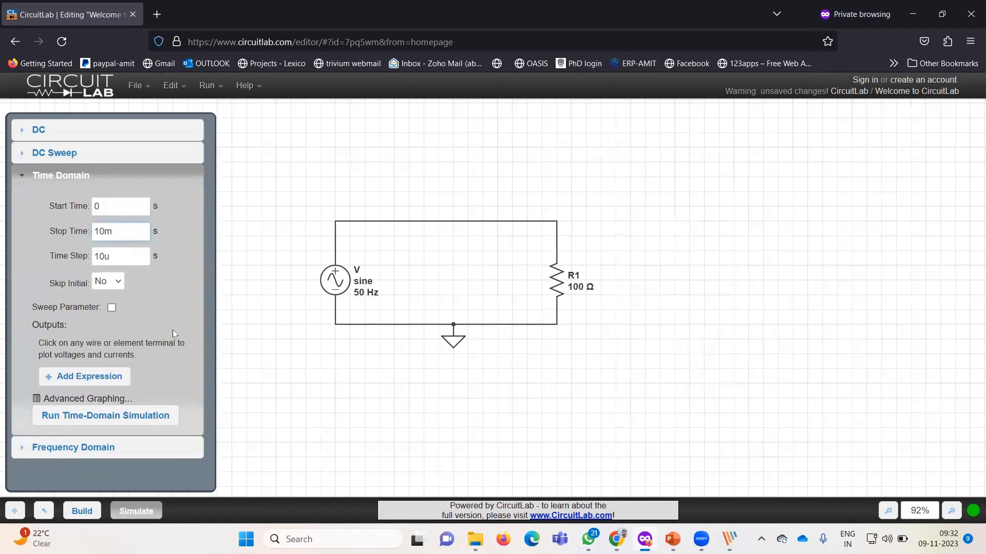
{"action": "left_click", "coordinate": [120, 231]}
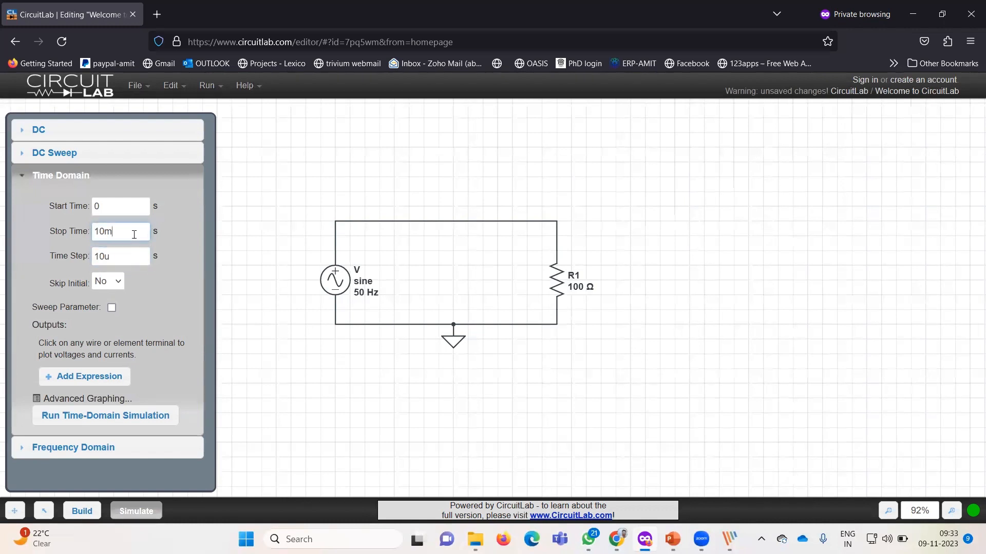
{"action": "type", "text": "4"}
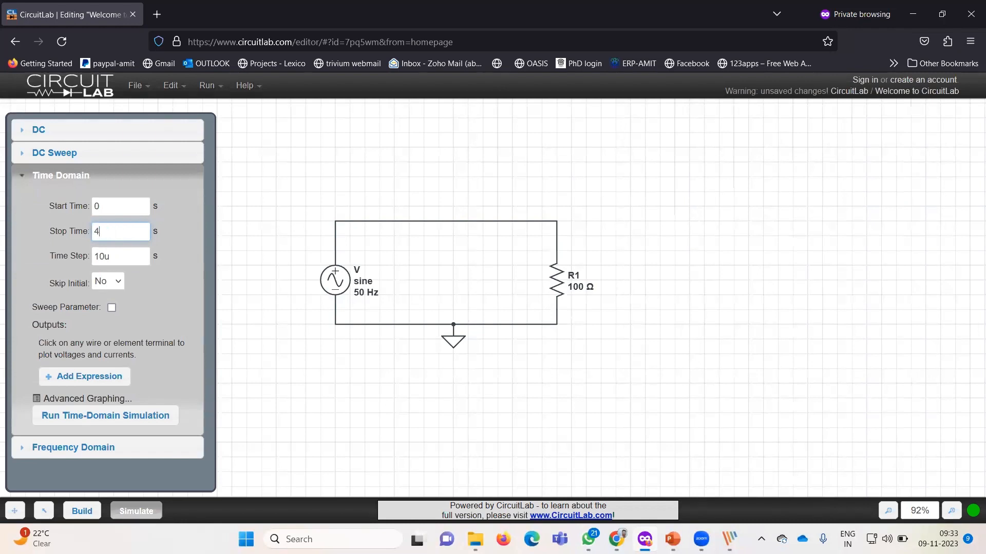
{"action": "type", "text": "0m"}
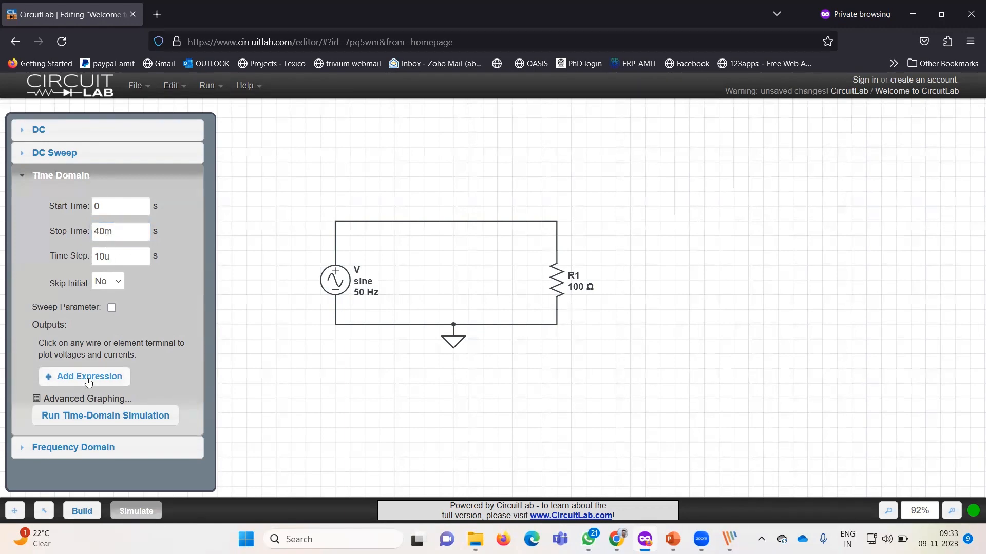
Add V(un1), V(R1.nA) and I(R1.nA) as outputs from the wire and R1's top terminal.
{"action": "left_click", "coordinate": [84, 375]}
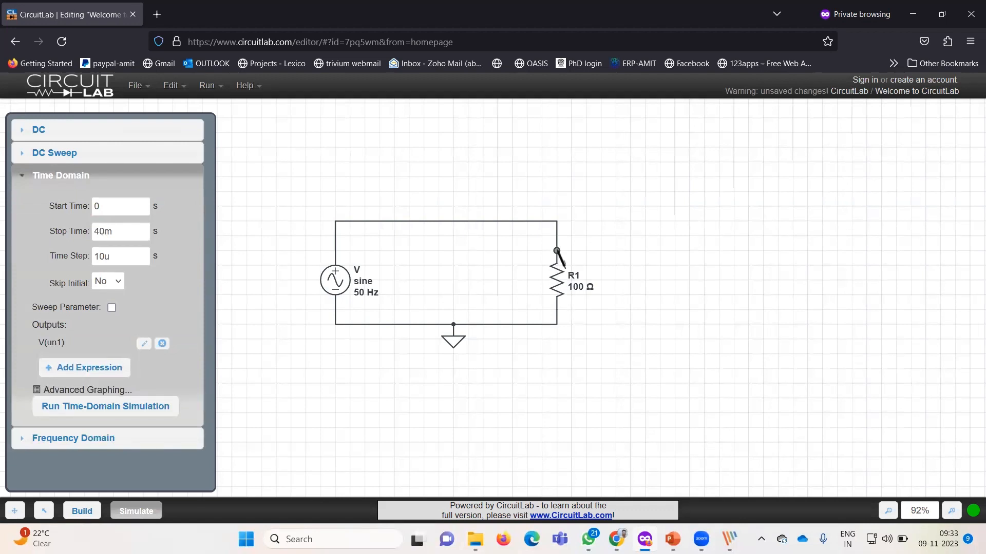
{"action": "left_click", "coordinate": [557, 252]}
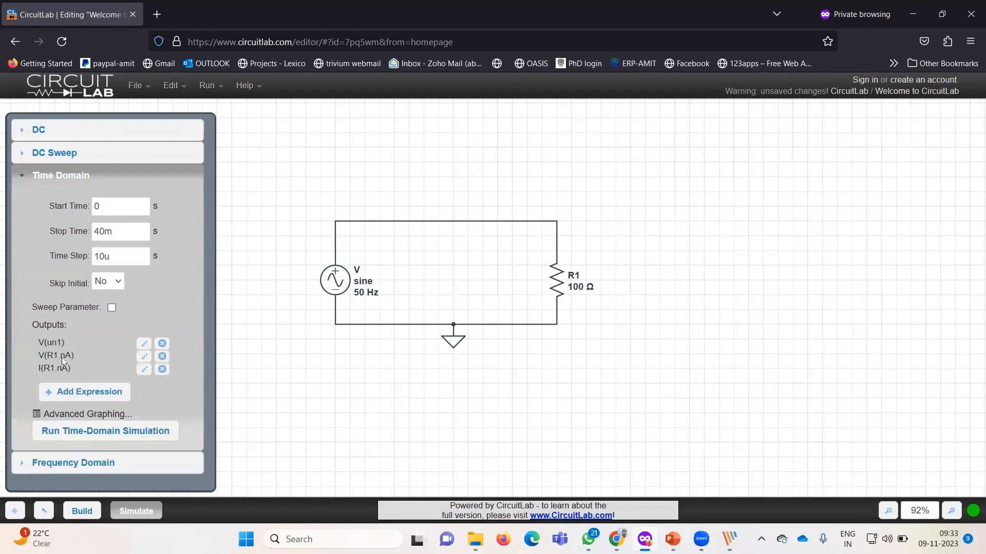
{"action": "mouse_move", "coordinate": [52, 376]}
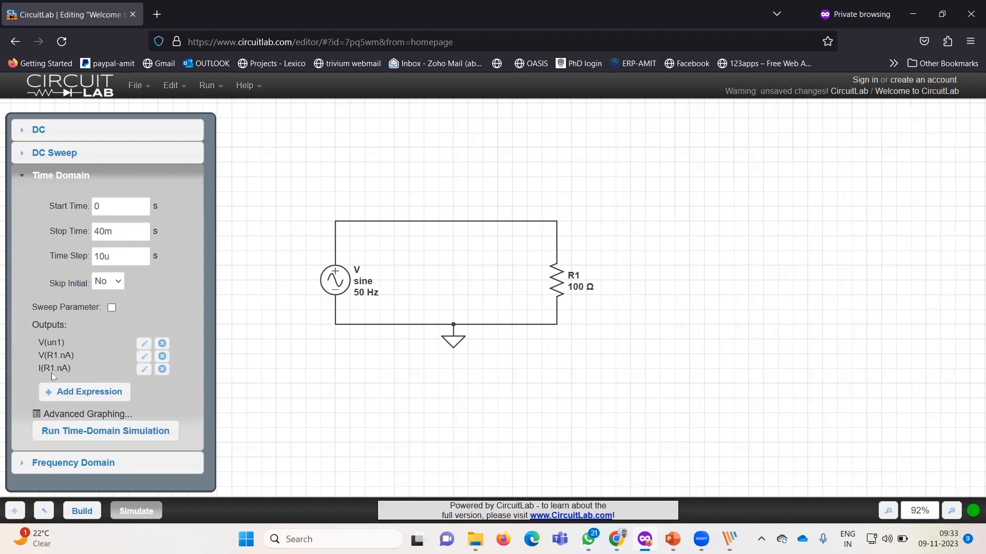
{"action": "mouse_move", "coordinate": [494, 275]}
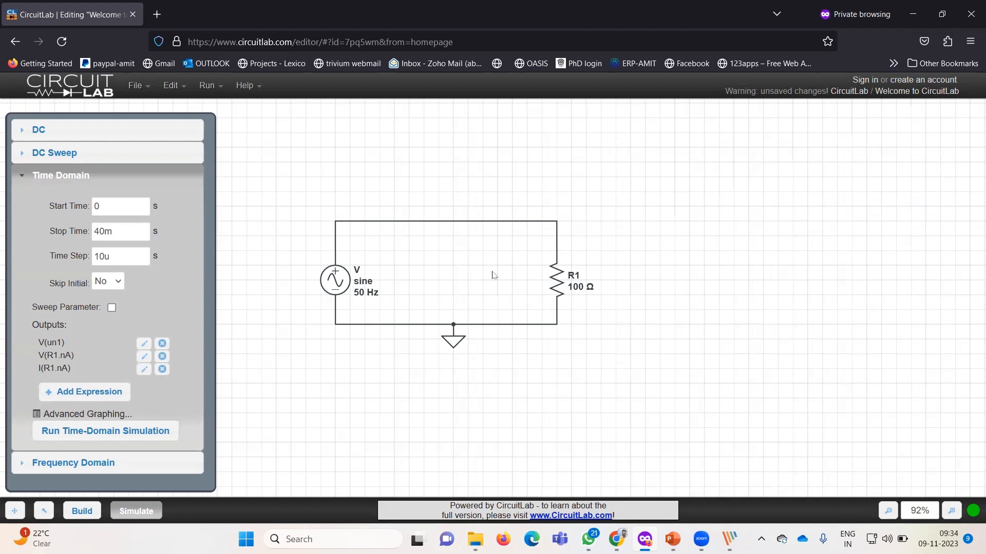
{"action": "mouse_move", "coordinate": [344, 272]}
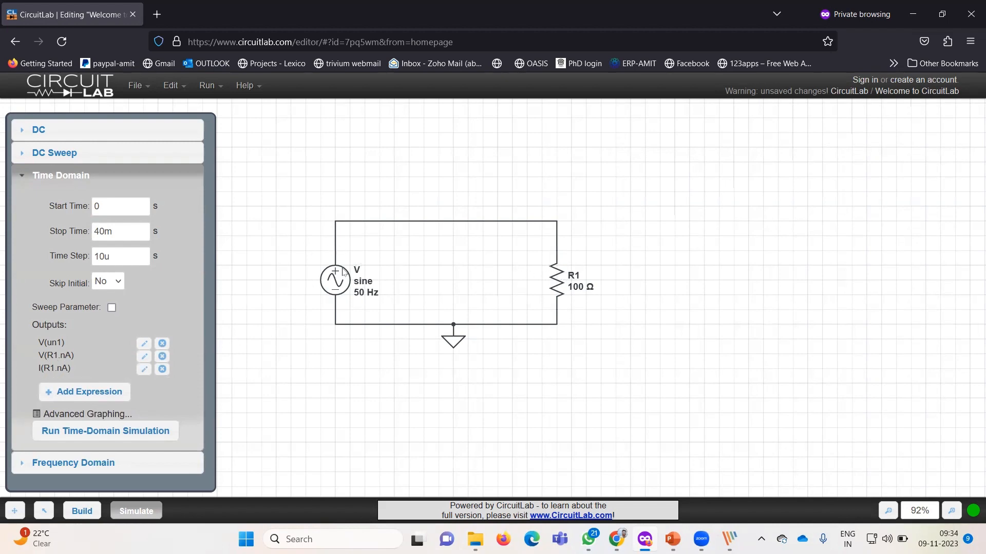
{"action": "mouse_move", "coordinate": [545, 269]}
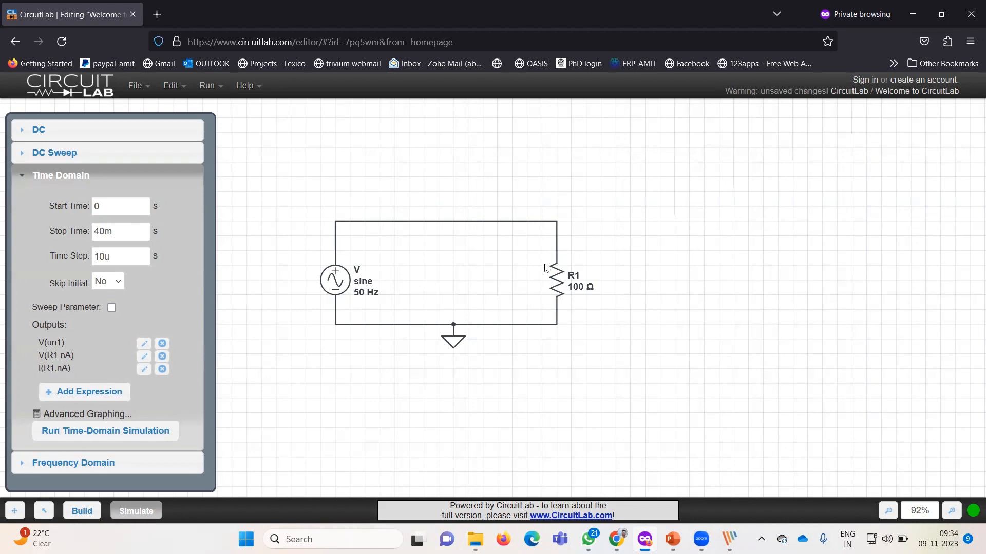
{"action": "mouse_move", "coordinate": [599, 250]}
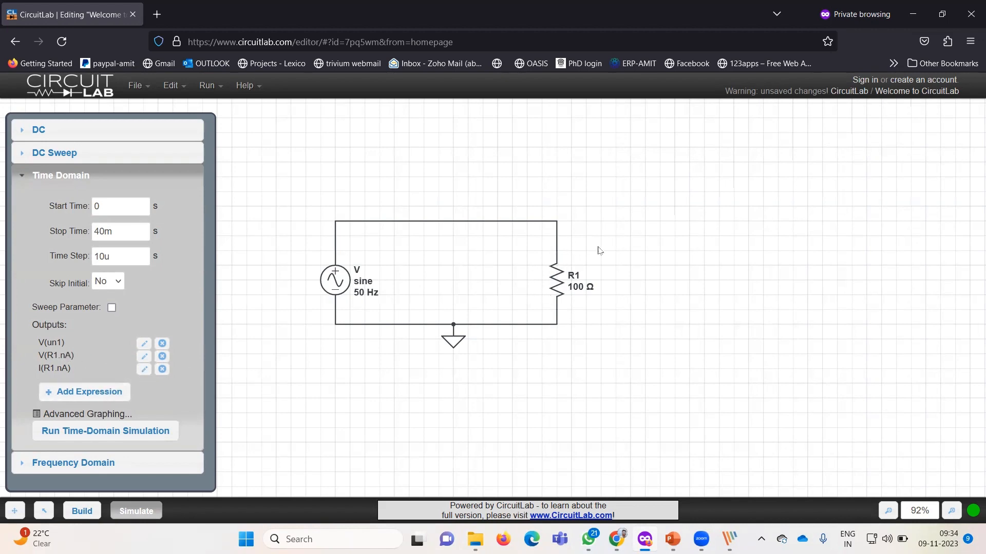
{"action": "mouse_move", "coordinate": [559, 279]}
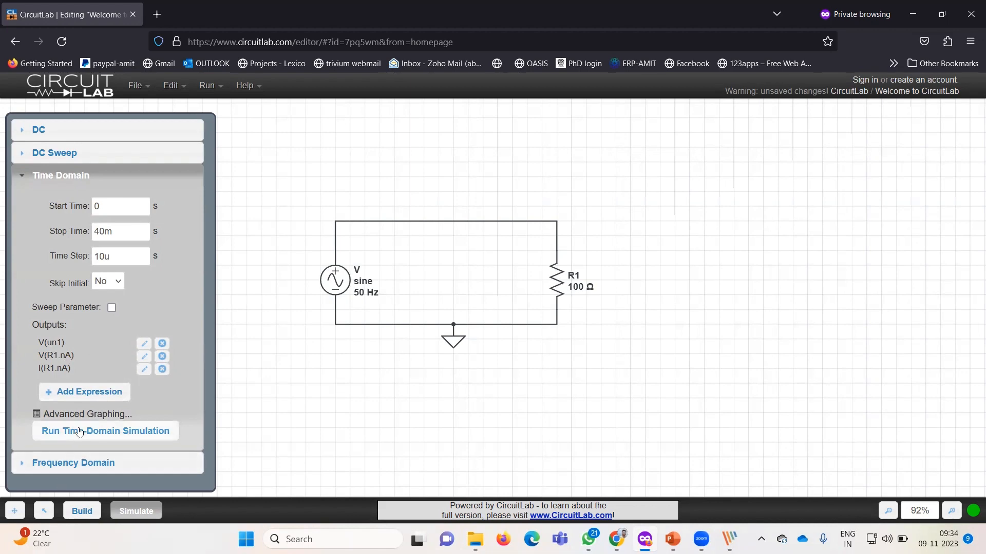
Run the 40 ms time-domain simulation to plot the voltage and current sine waves.
{"action": "left_click", "coordinate": [106, 430]}
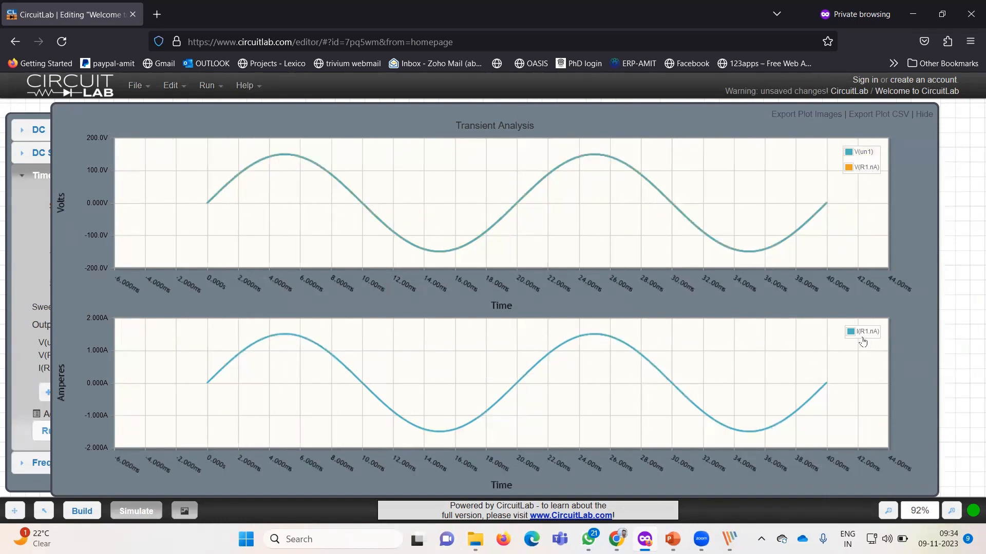
{"action": "mouse_move", "coordinate": [215, 434]}
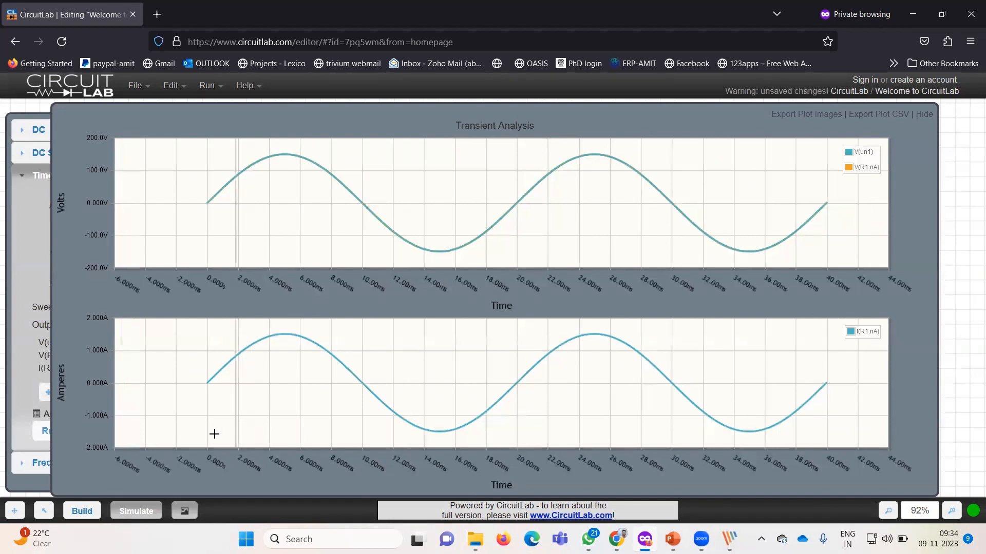
{"action": "mouse_move", "coordinate": [278, 353]}
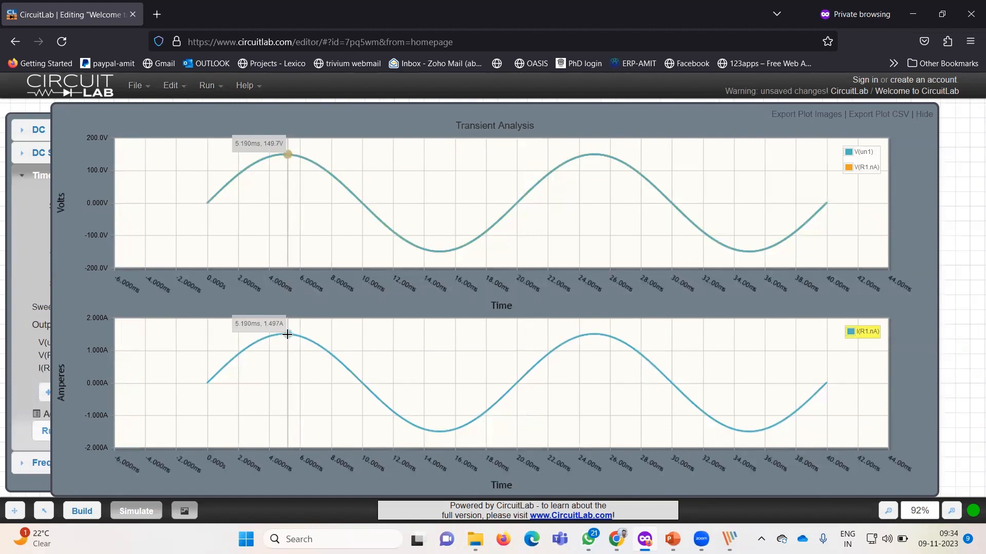
{"action": "mouse_move", "coordinate": [286, 155]}
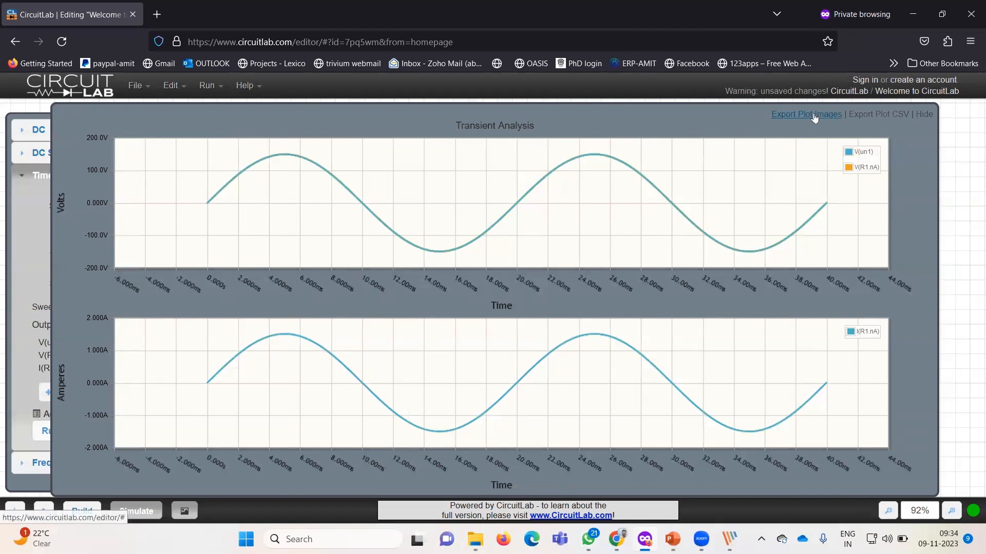
{"action": "left_click", "coordinate": [805, 114]}
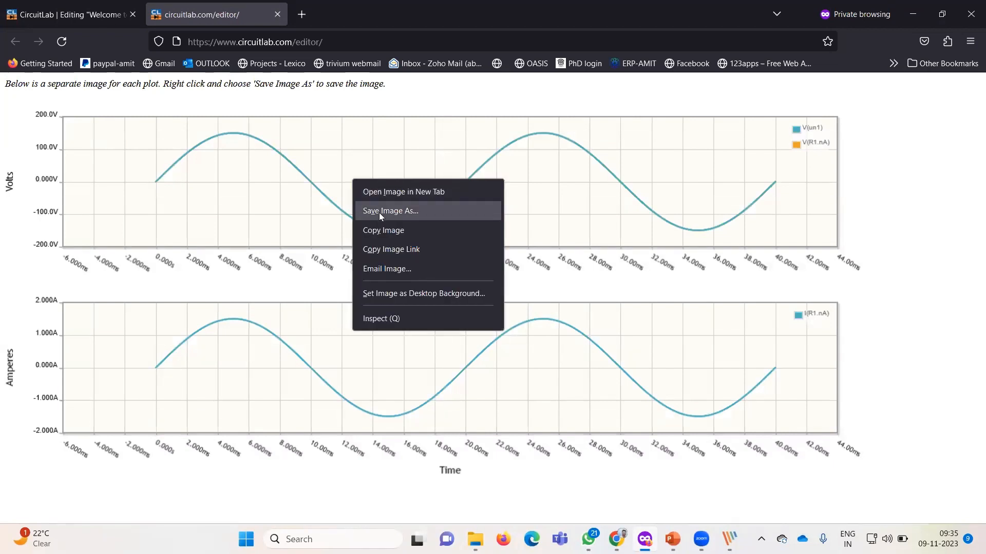
{"action": "left_click", "coordinate": [389, 211]}
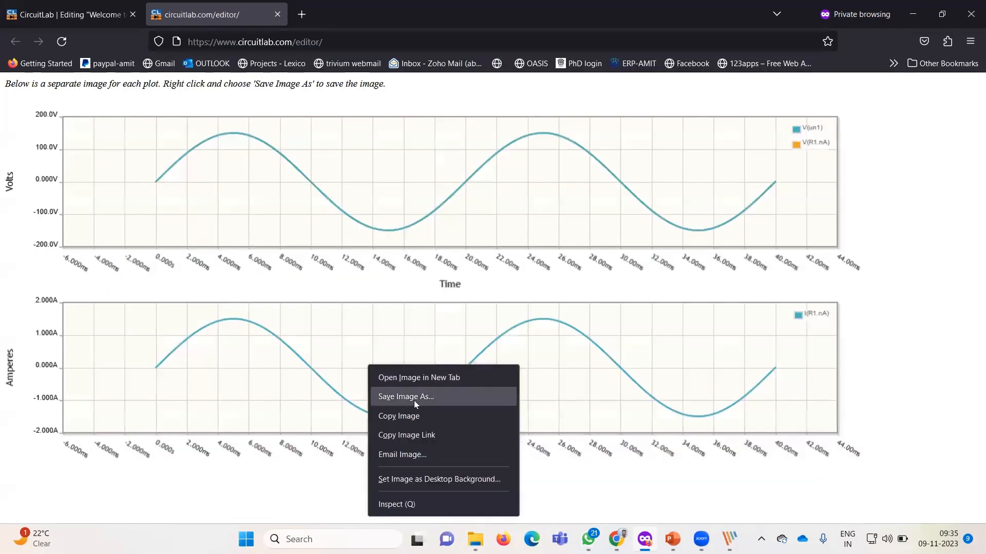
{"action": "left_click", "coordinate": [405, 396]}
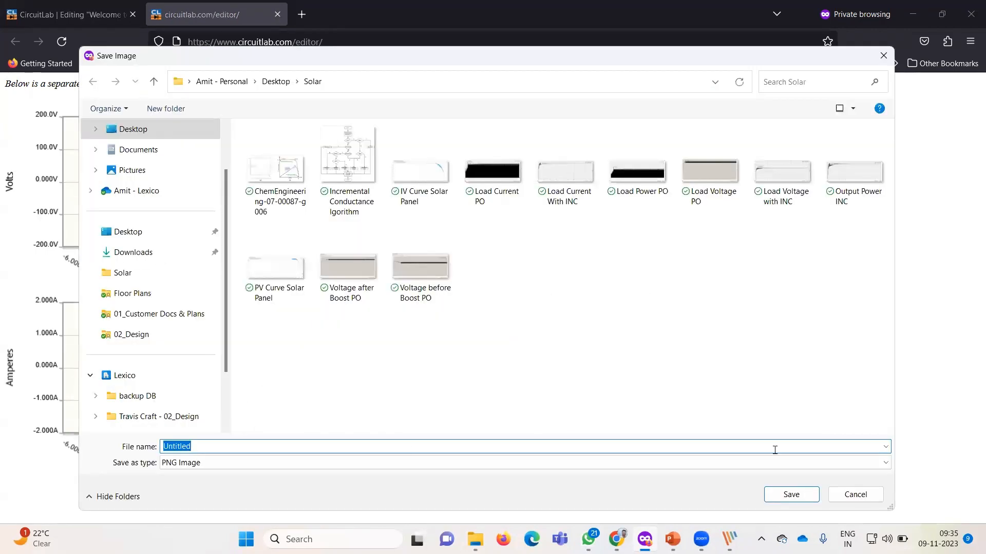
{"action": "left_click", "coordinate": [855, 494]}
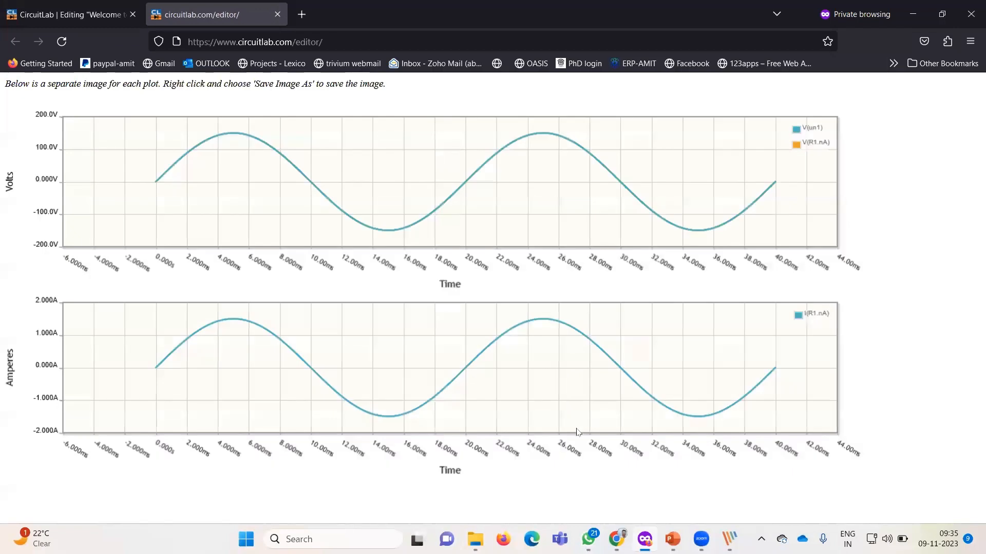
{"action": "mouse_move", "coordinate": [748, 188]}
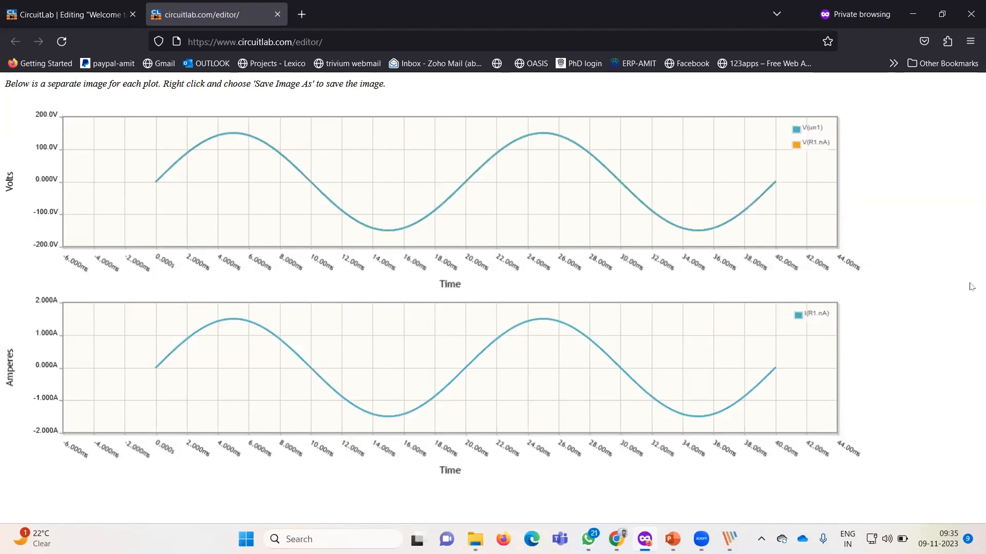
{"action": "mouse_move", "coordinate": [821, 222]}
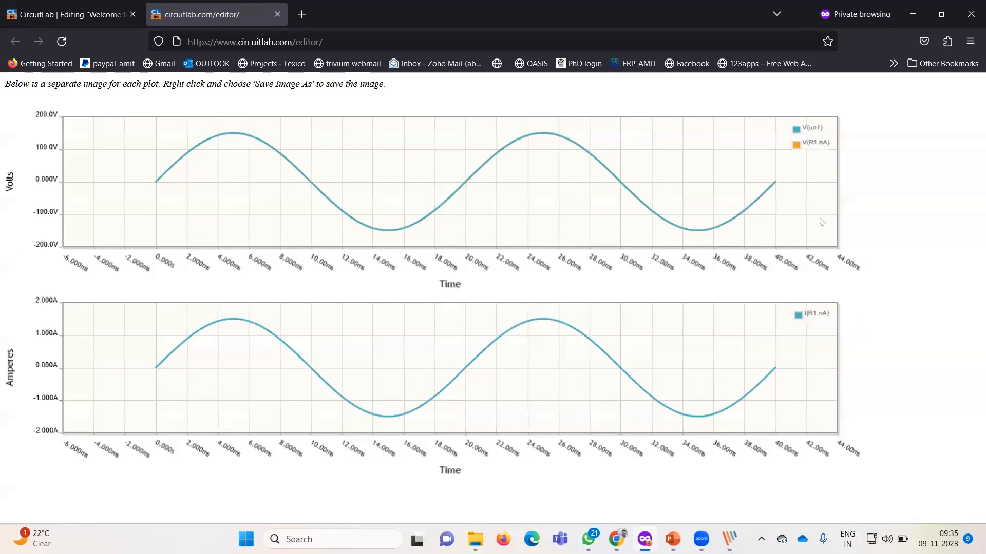
{"action": "mouse_move", "coordinate": [97, 14]}
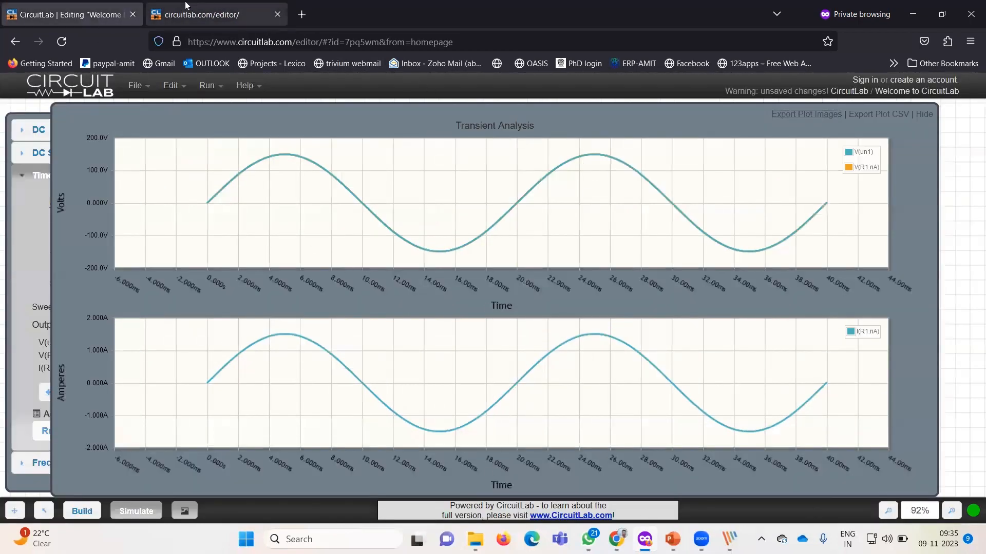
{"action": "left_click", "coordinate": [805, 114]}
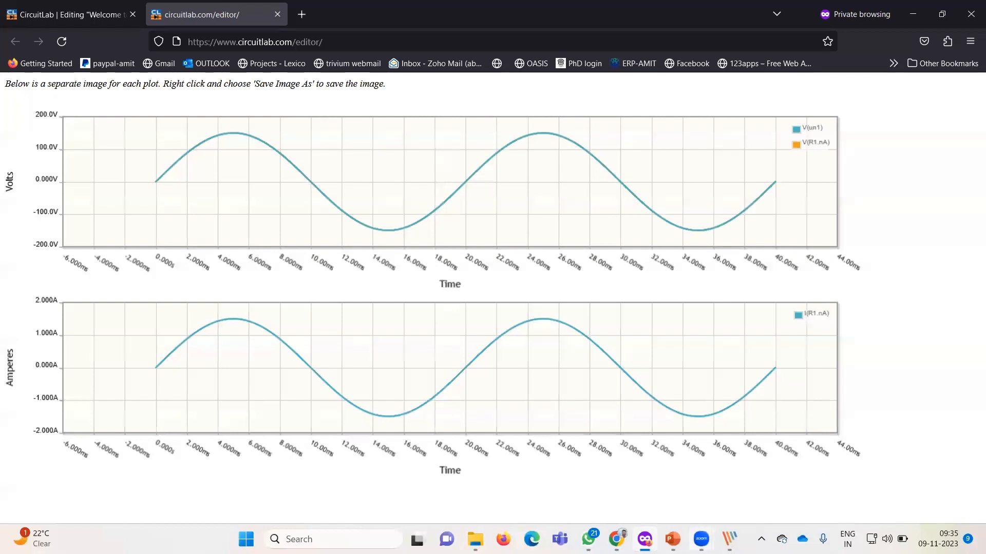
On the Key Points slide, replace 'w' with 314 so the formula reads V= 150sin(314t+0).
{"action": "left_click", "coordinate": [671, 539]}
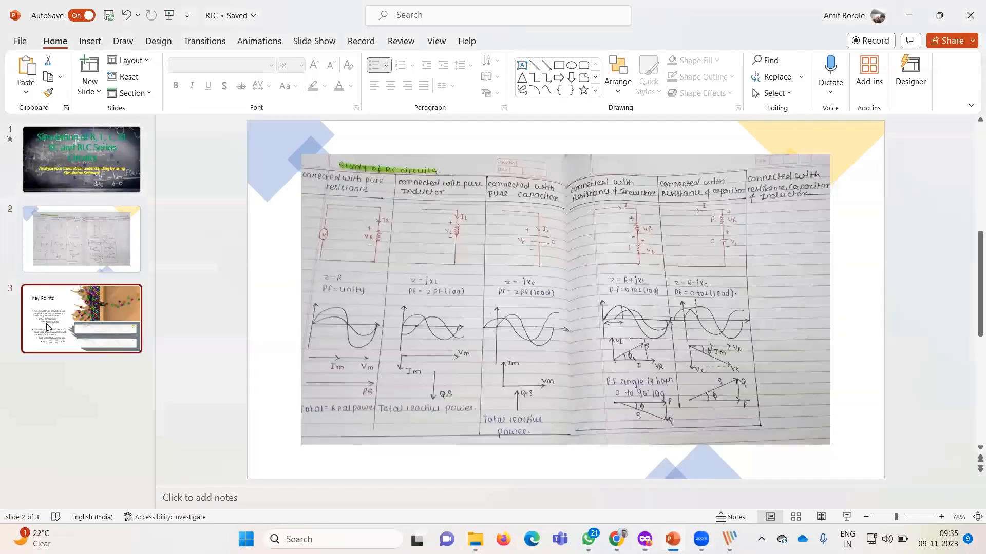
{"action": "left_click", "coordinate": [80, 319]}
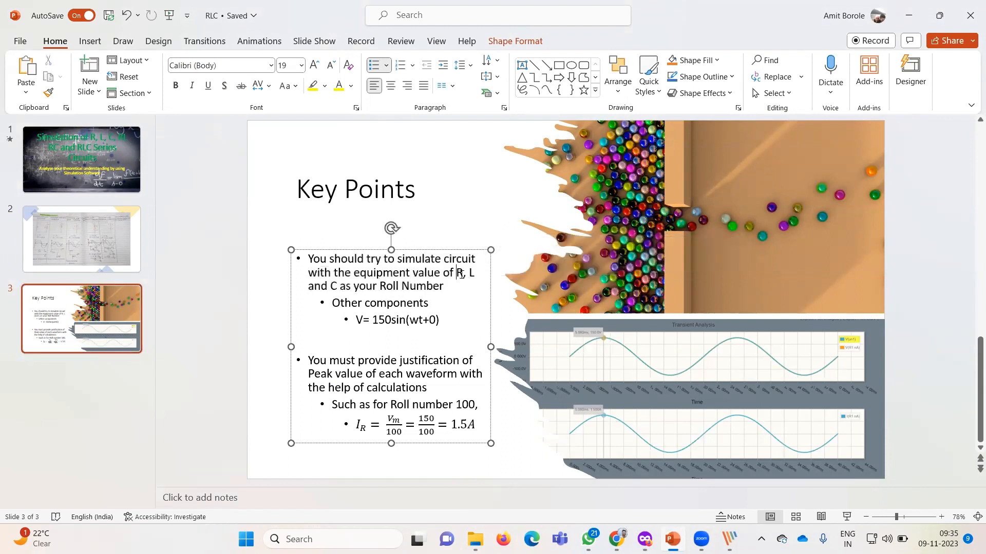
{"action": "left_click_drag", "start_coordinate": [338, 286], "coordinate": [442, 286]}
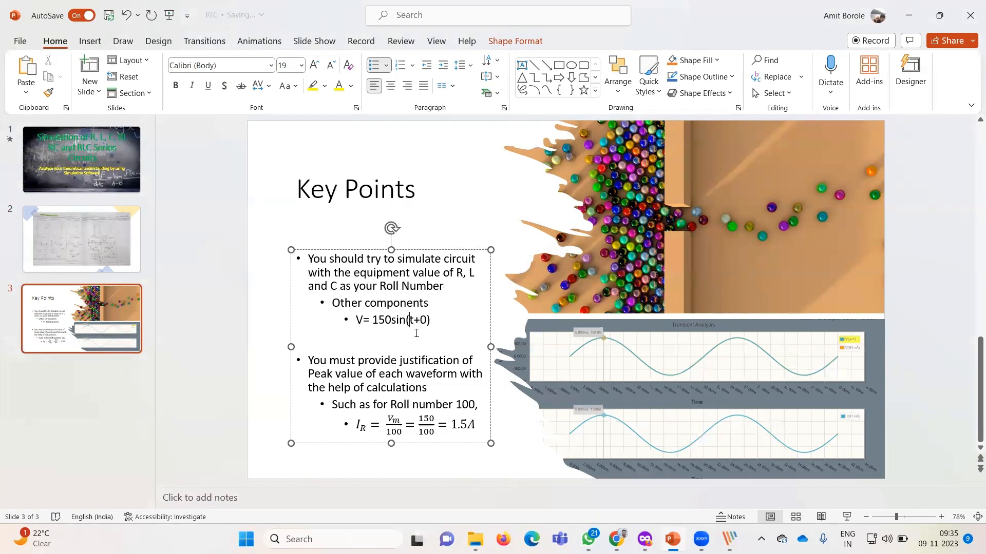
{"action": "type", "text": "314"}
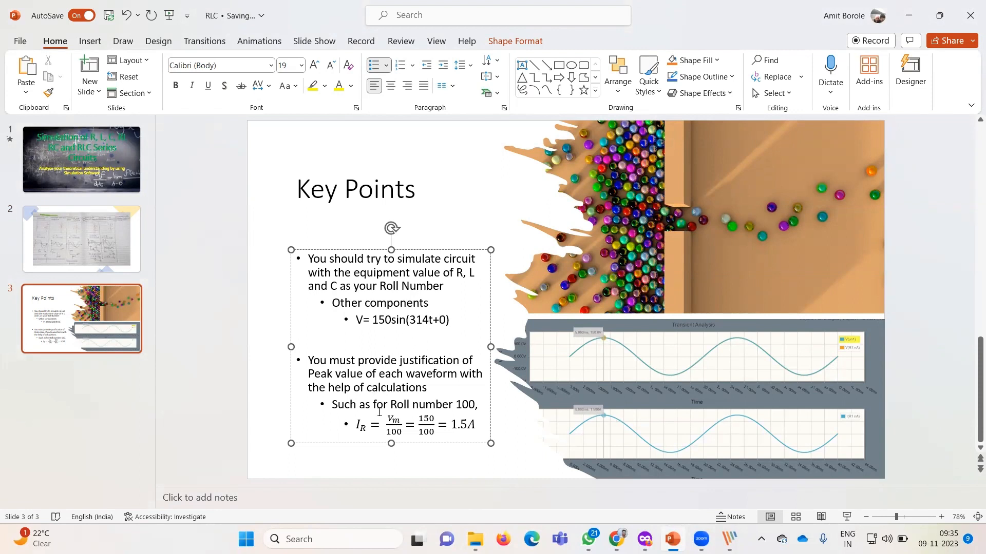
{"action": "left_click", "coordinate": [415, 424]}
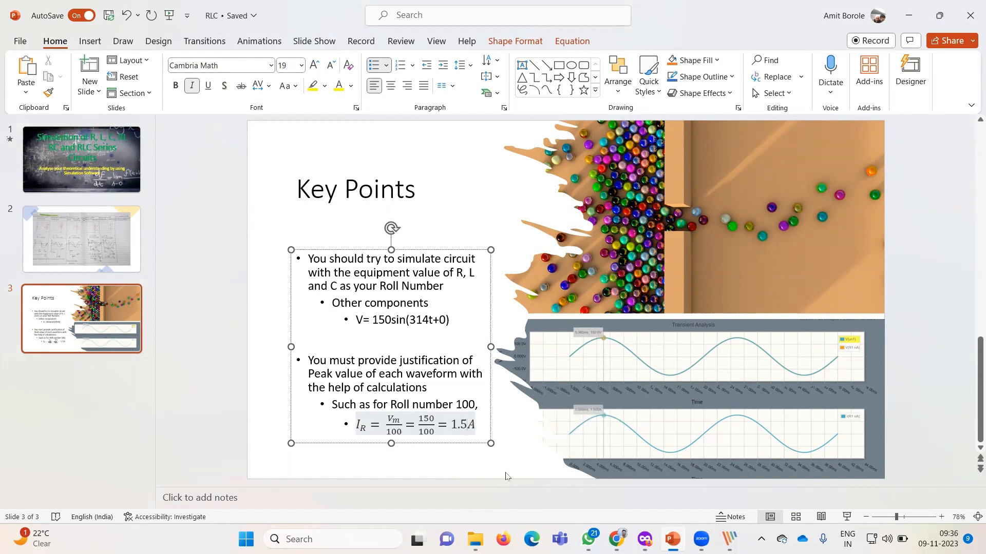
Revisit the handwritten notes on slide 2, then close CircuitLab's transient results.
{"action": "left_click", "coordinate": [81, 239]}
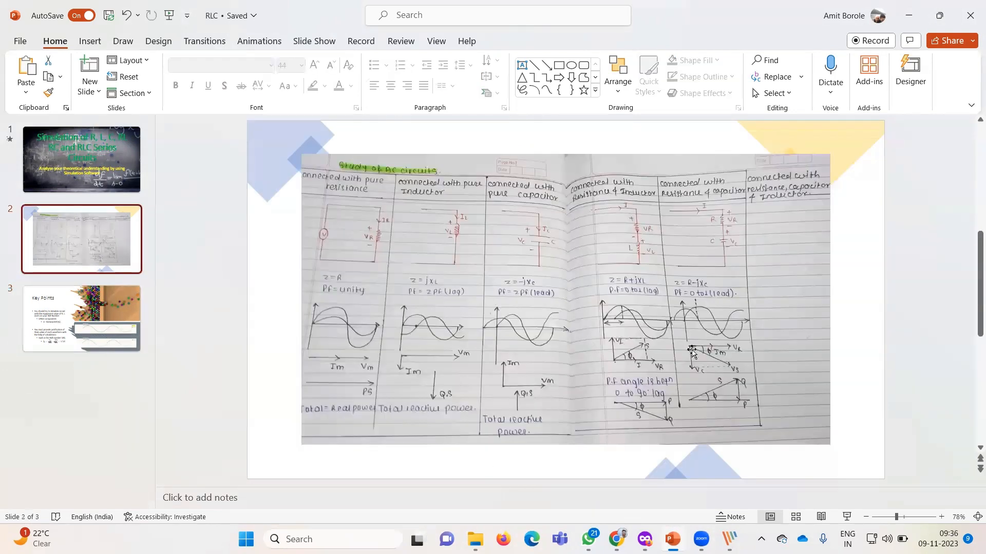
{"action": "mouse_move", "coordinate": [456, 255]}
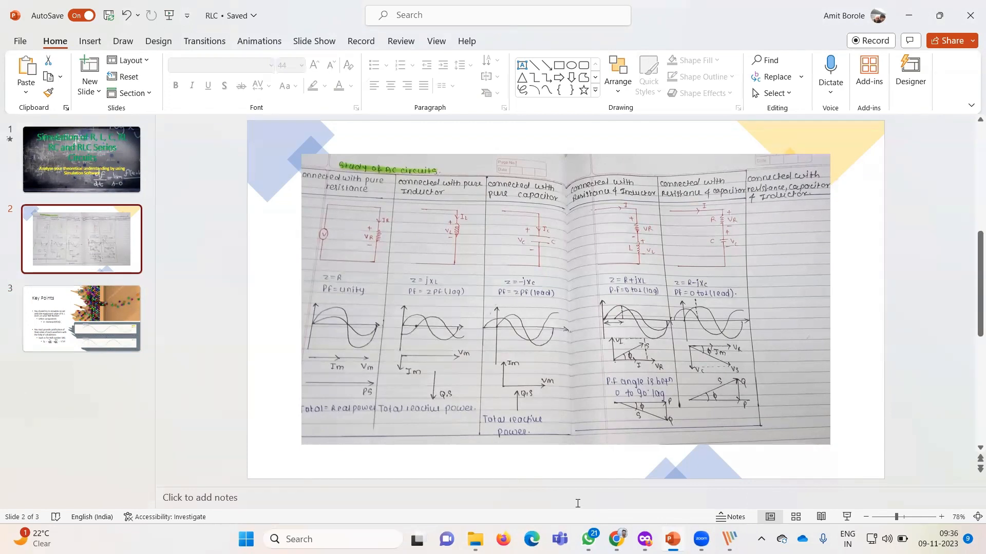
{"action": "mouse_move", "coordinate": [398, 335]}
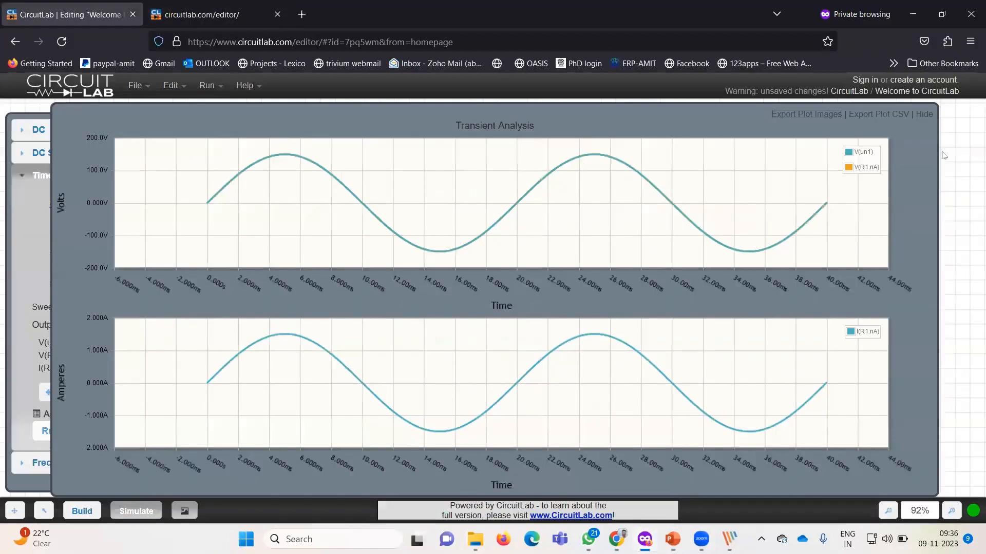
{"action": "left_click", "coordinate": [923, 114]}
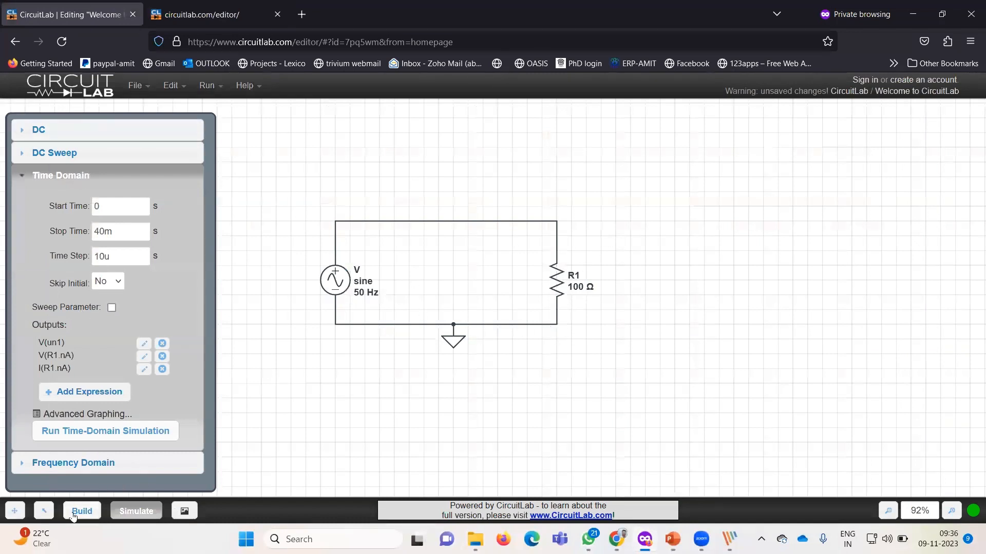
Remove resistor R1, place an inductor in the right-hand gap, and set L1 to 100 H.
{"action": "left_click", "coordinate": [81, 510]}
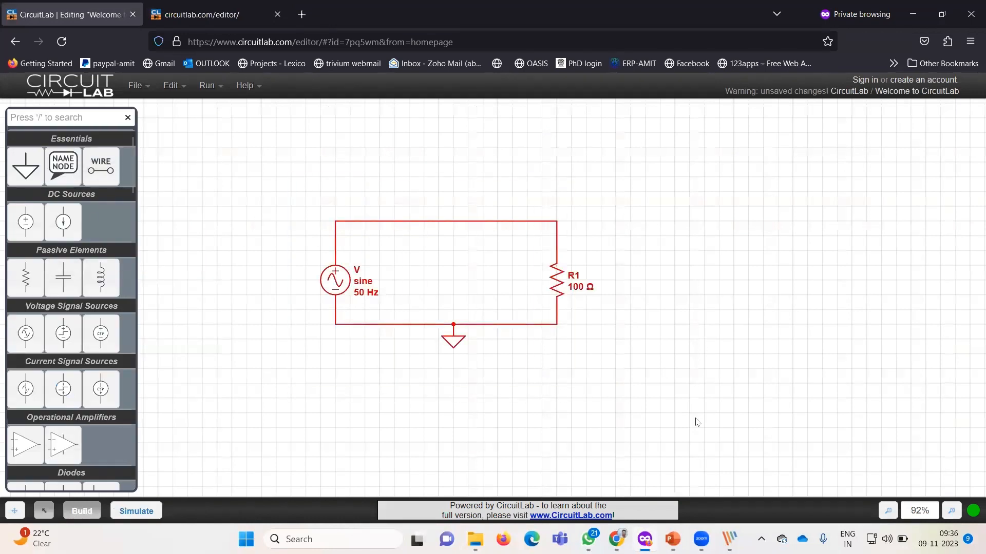
{"action": "mouse_move", "coordinate": [553, 281]}
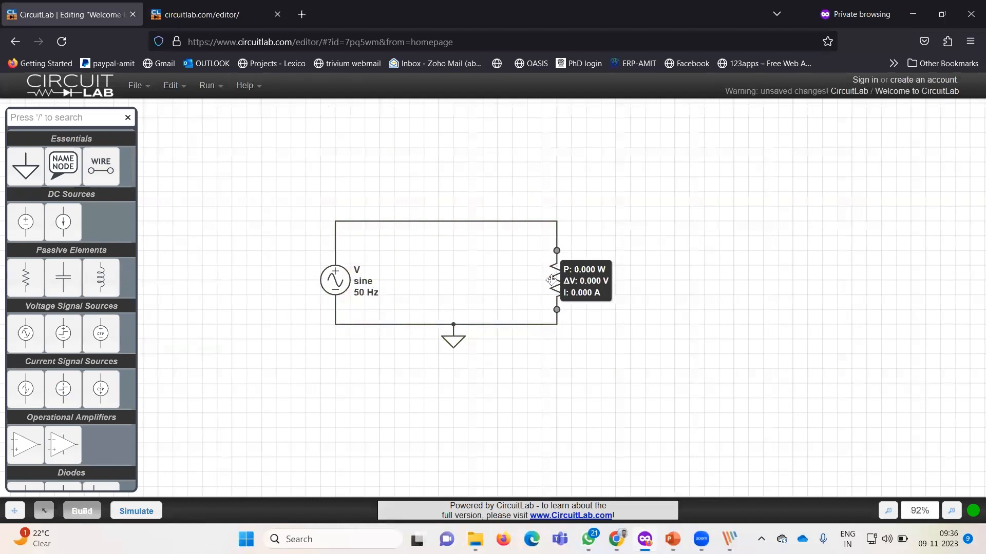
{"action": "left_click_drag", "start_coordinate": [555, 280], "coordinate": [615, 250]}
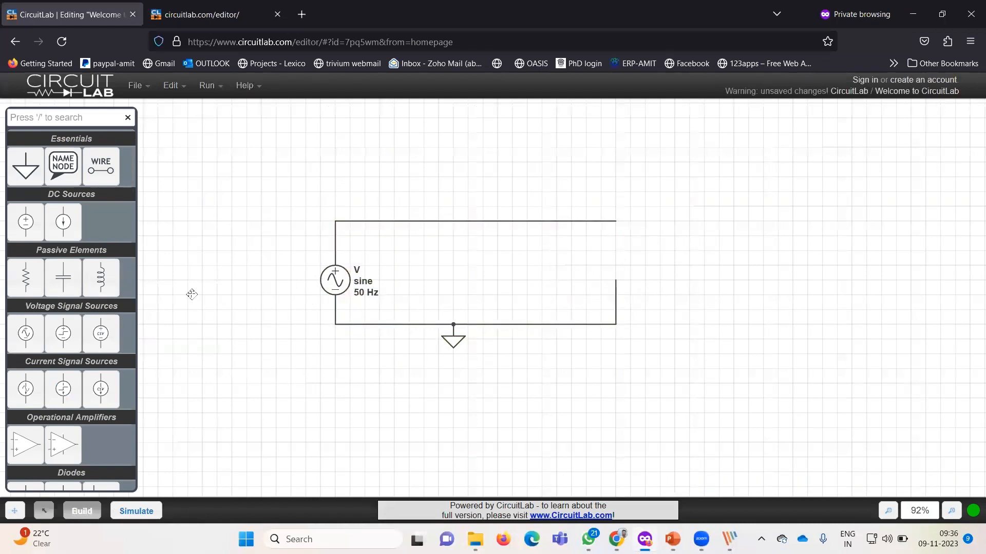
{"action": "left_click_drag", "start_coordinate": [101, 277], "coordinate": [622, 252]}
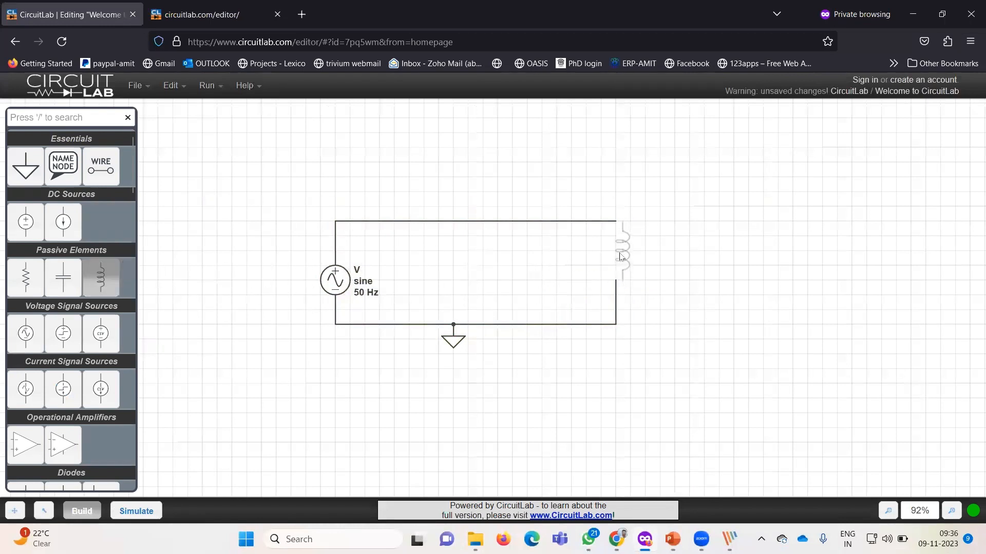
{"action": "left_click_drag", "start_coordinate": [622, 254], "coordinate": [647, 264]}
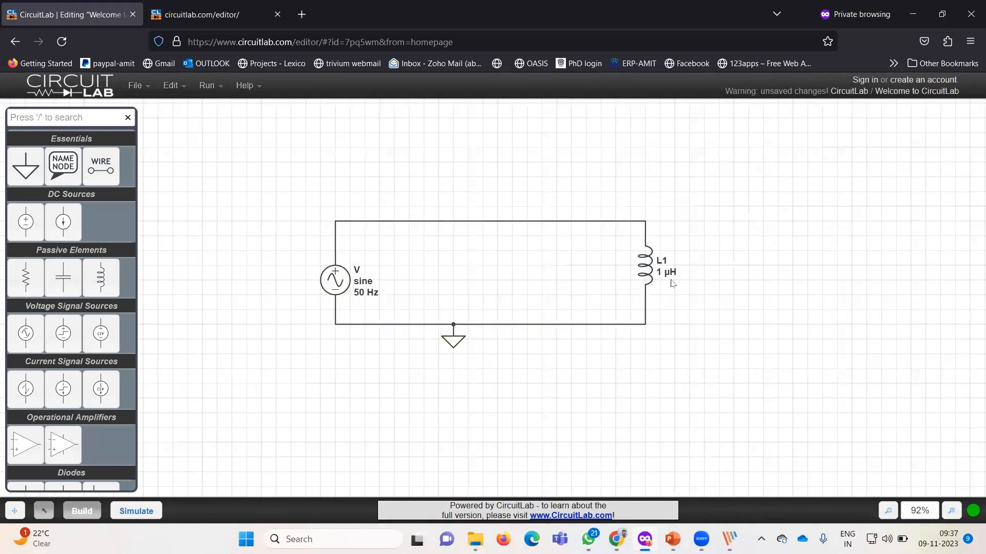
{"action": "left_click", "coordinate": [642, 264]}
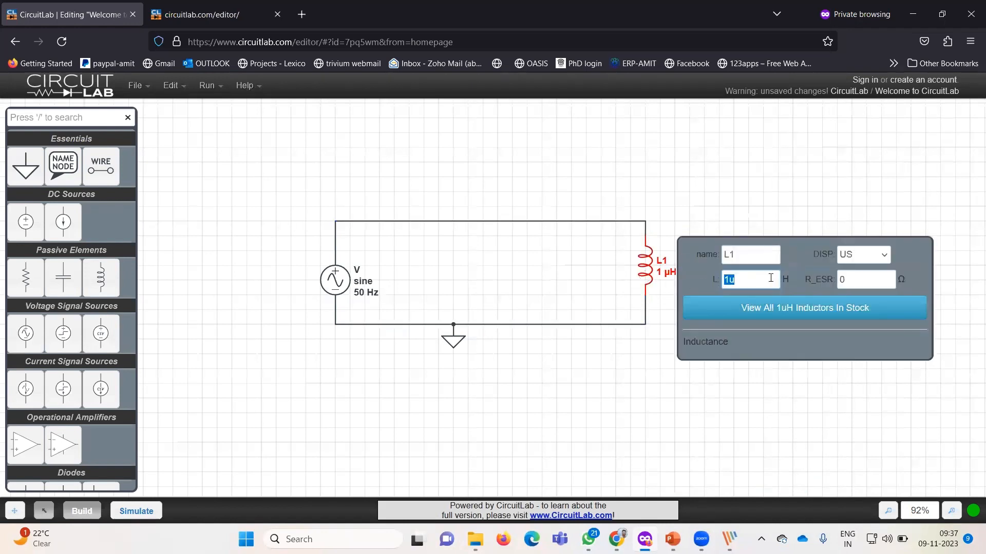
{"action": "type", "text": "100"}
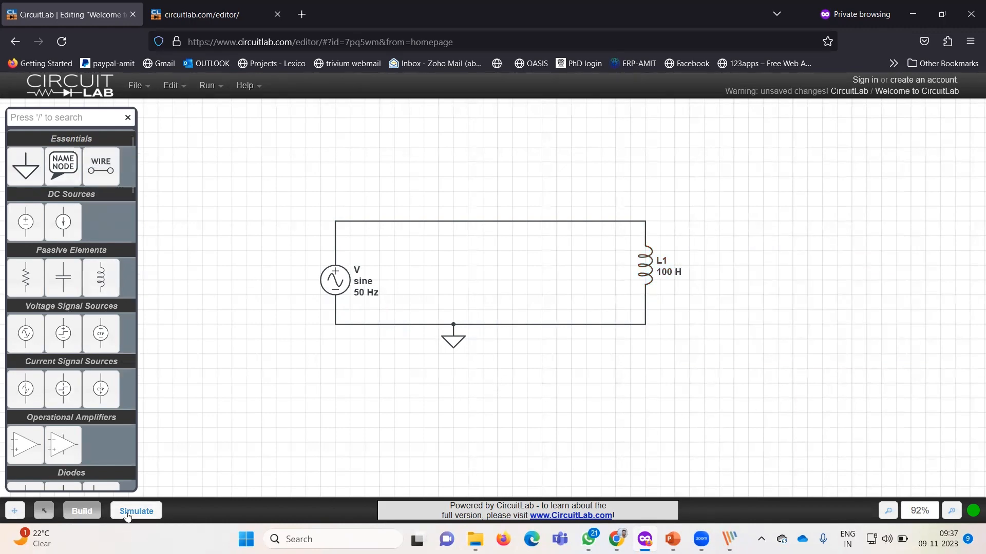
Swap the V(R1.nA) and I(R1.nA) outputs for V(L1.nA) and I(L1.nA), then run.
{"action": "left_click", "coordinate": [135, 514]}
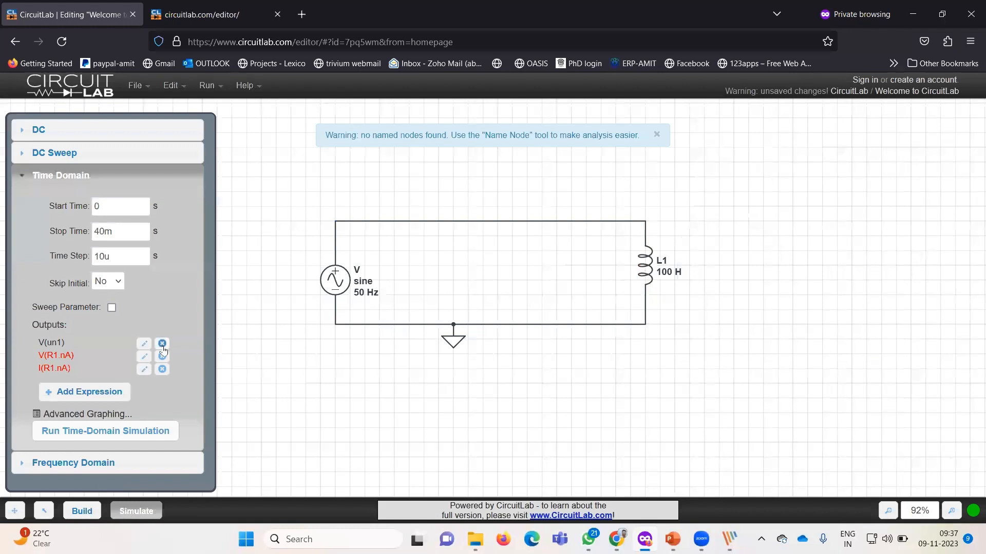
{"action": "left_click", "coordinate": [162, 356]}
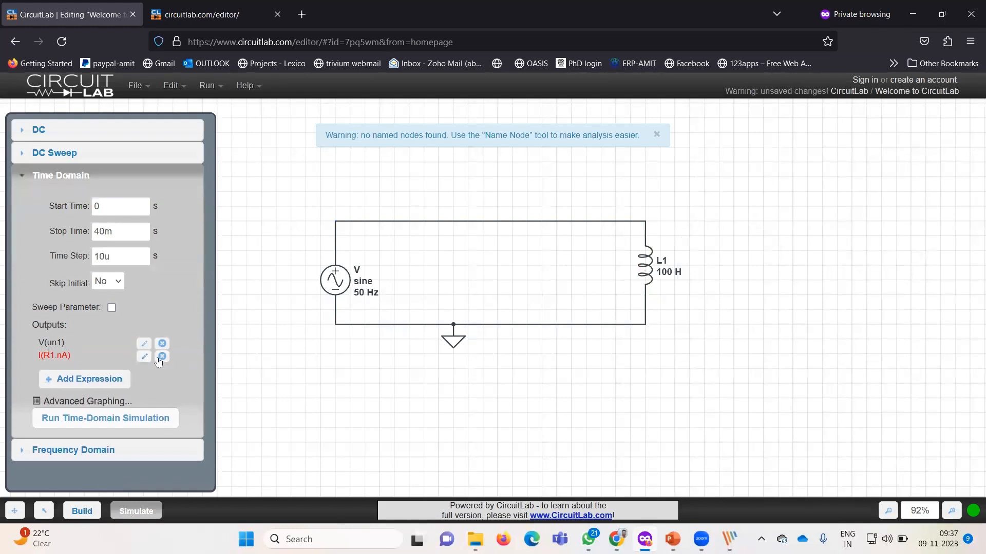
{"action": "left_click", "coordinate": [162, 358]}
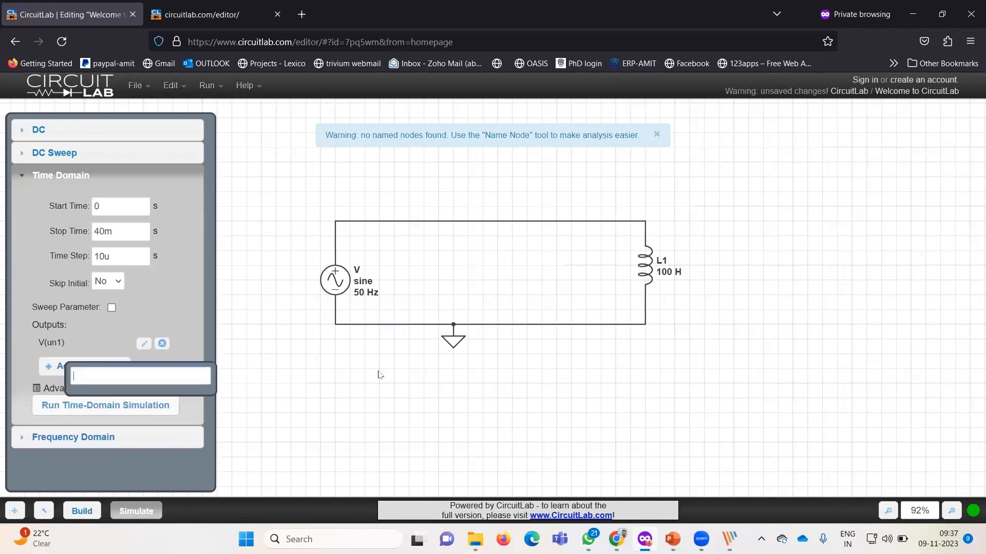
{"action": "left_click", "coordinate": [655, 134]}
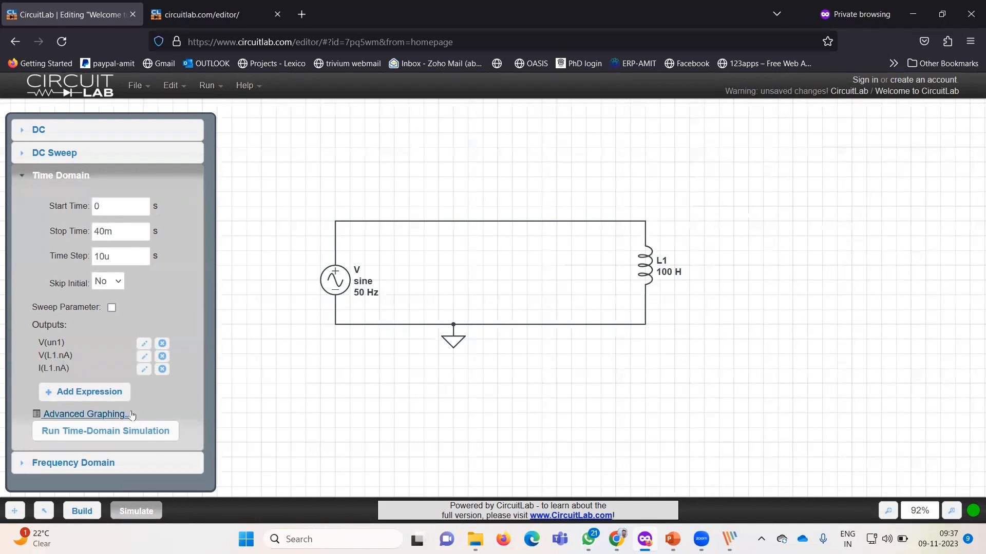
{"action": "left_click", "coordinate": [105, 431]}
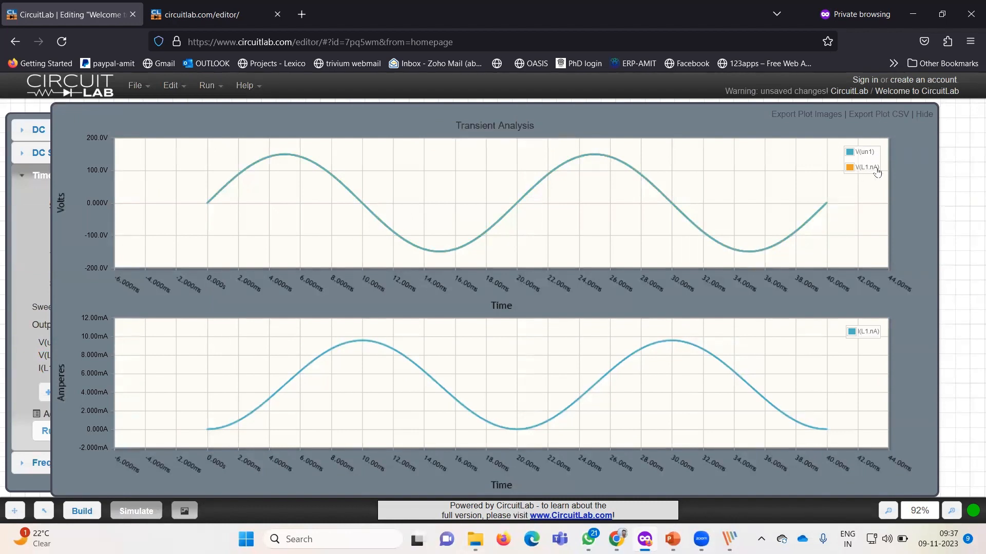
{"action": "mouse_move", "coordinate": [860, 169]}
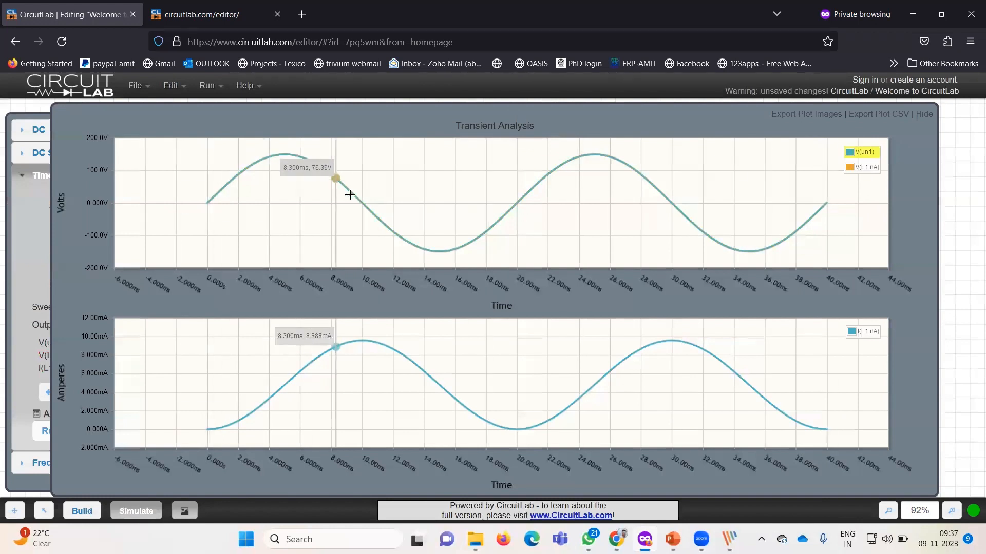
{"action": "mouse_move", "coordinate": [834, 204]}
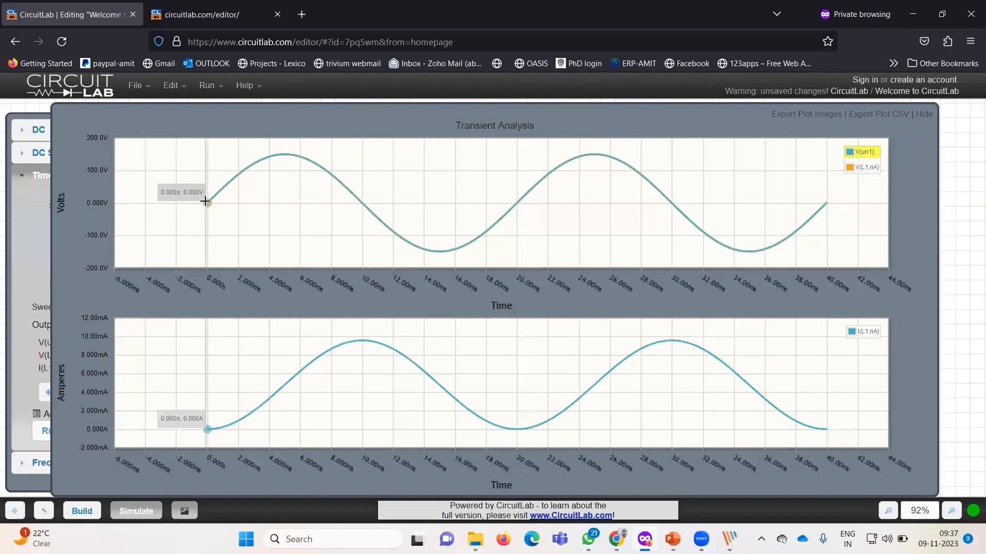
{"action": "mouse_move", "coordinate": [209, 201]}
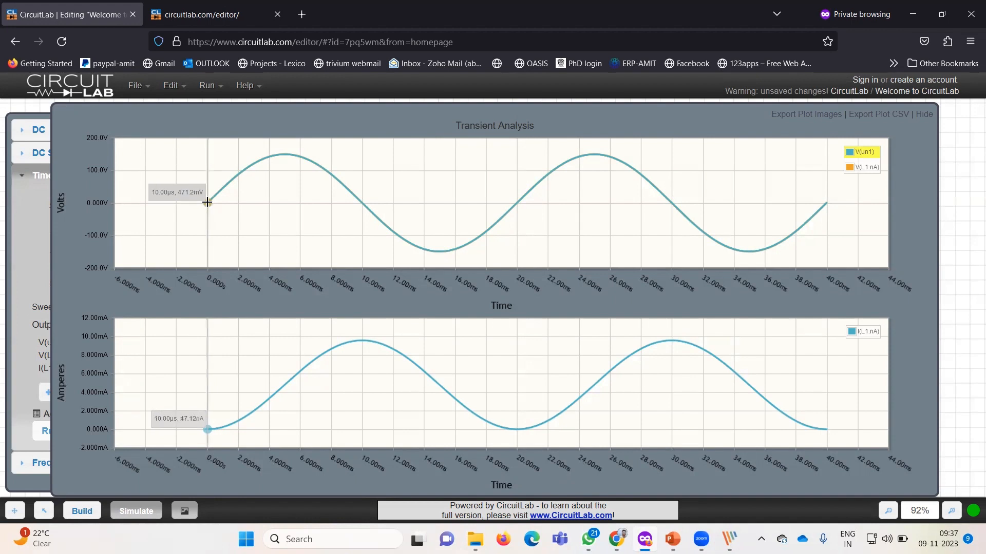
{"action": "mouse_move", "coordinate": [207, 201]}
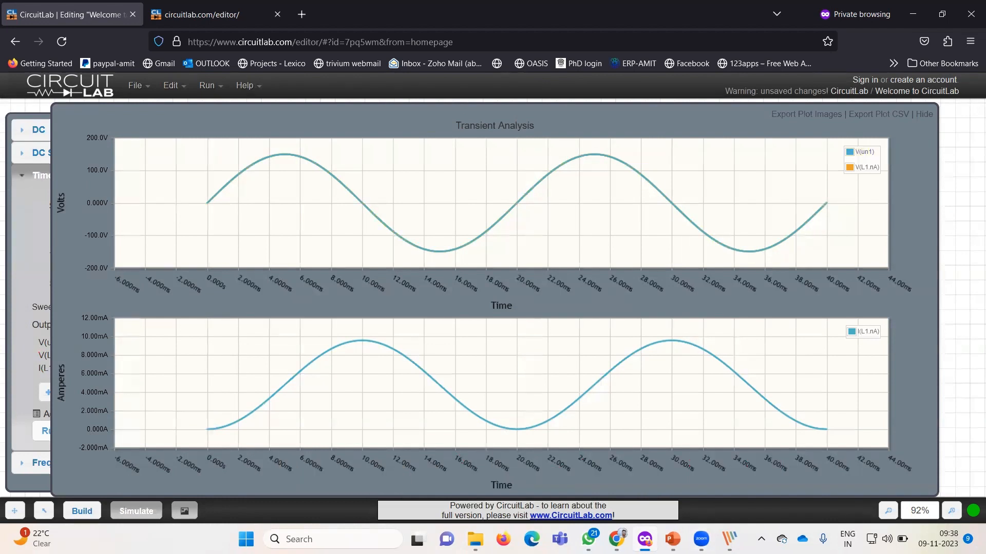
Show PowerPoint's Key Points slide with X_L = 31400 ohm and I_L = 0.00477 A.
{"action": "left_click", "coordinate": [672, 540]}
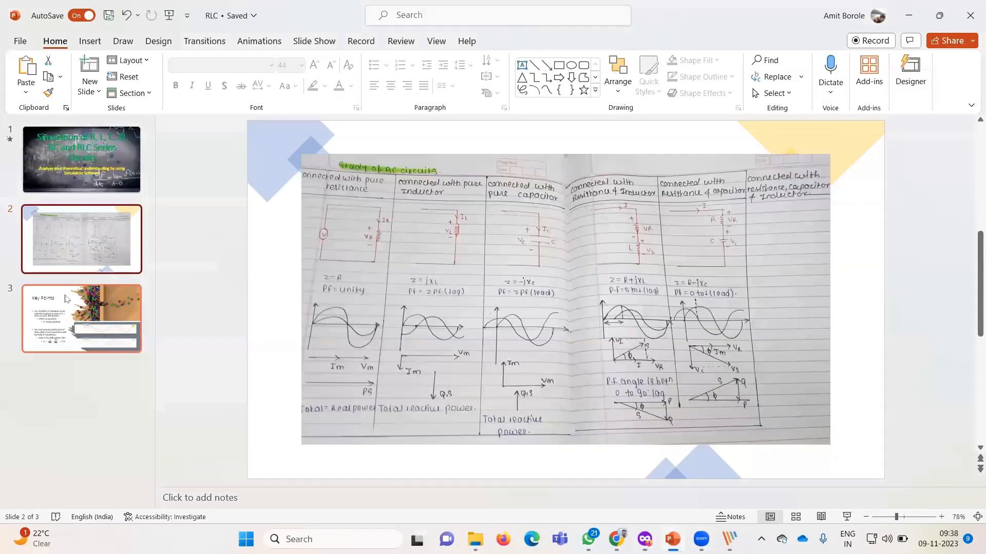
{"action": "left_click", "coordinate": [80, 319]}
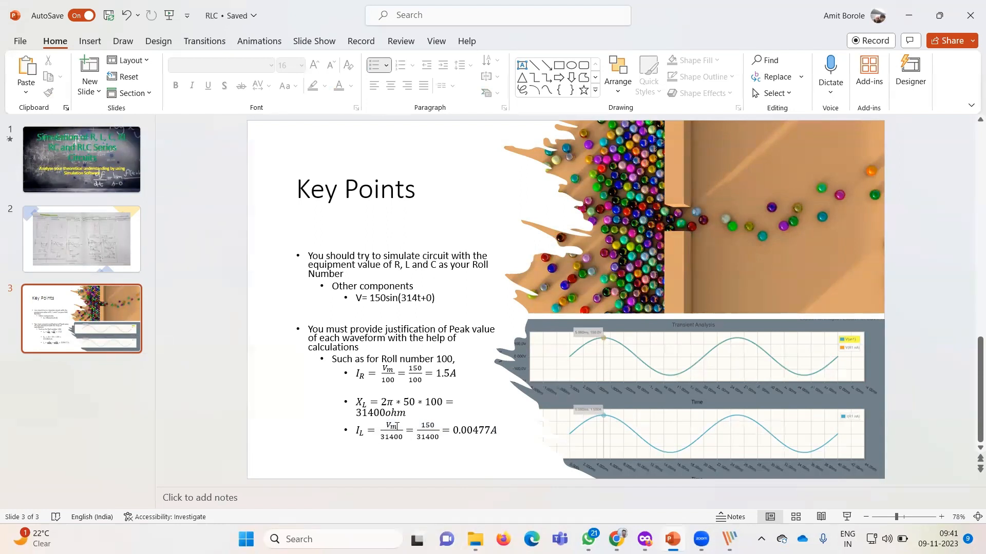
{"action": "mouse_move", "coordinate": [280, 459]}
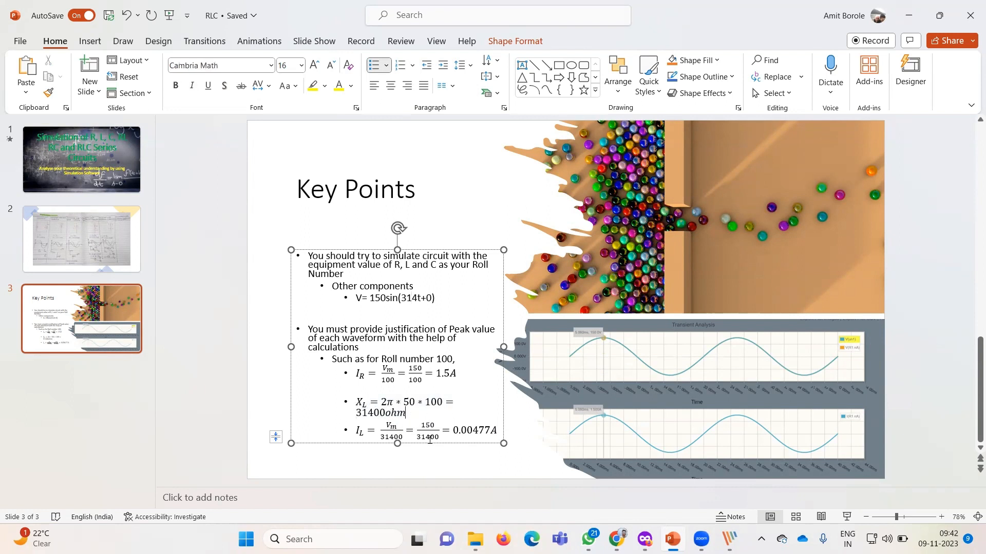
{"action": "left_click", "coordinate": [412, 431]}
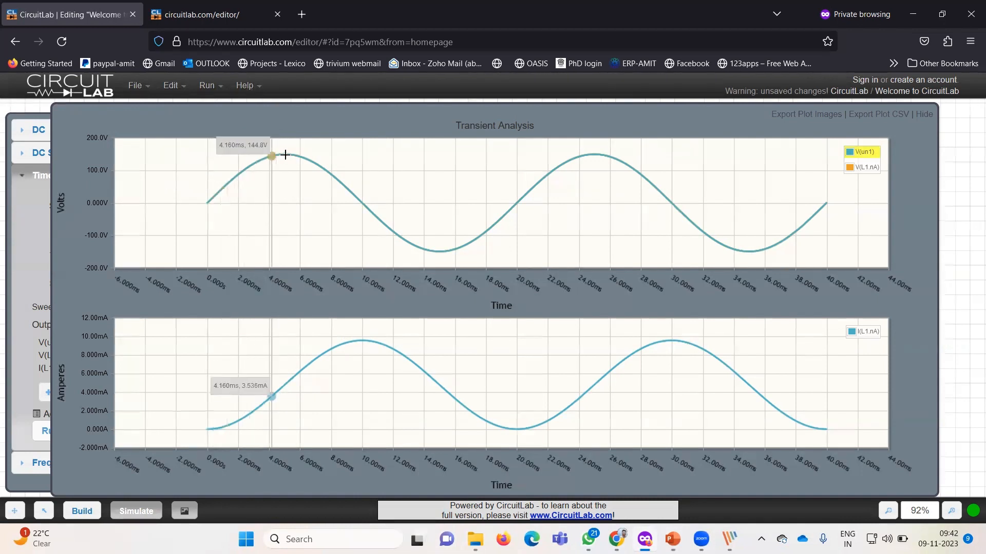
{"action": "mouse_move", "coordinate": [431, 252]}
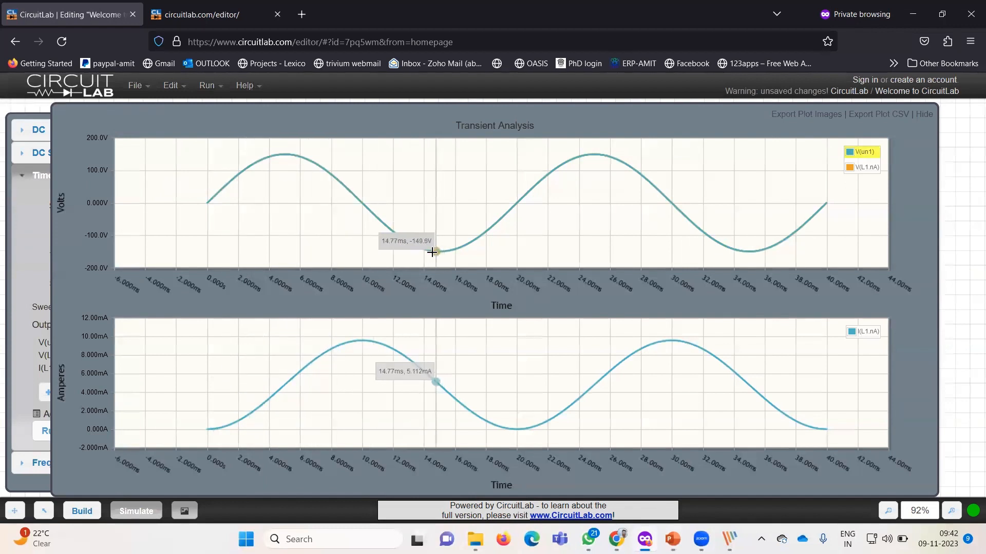
{"action": "mouse_move", "coordinate": [426, 247]}
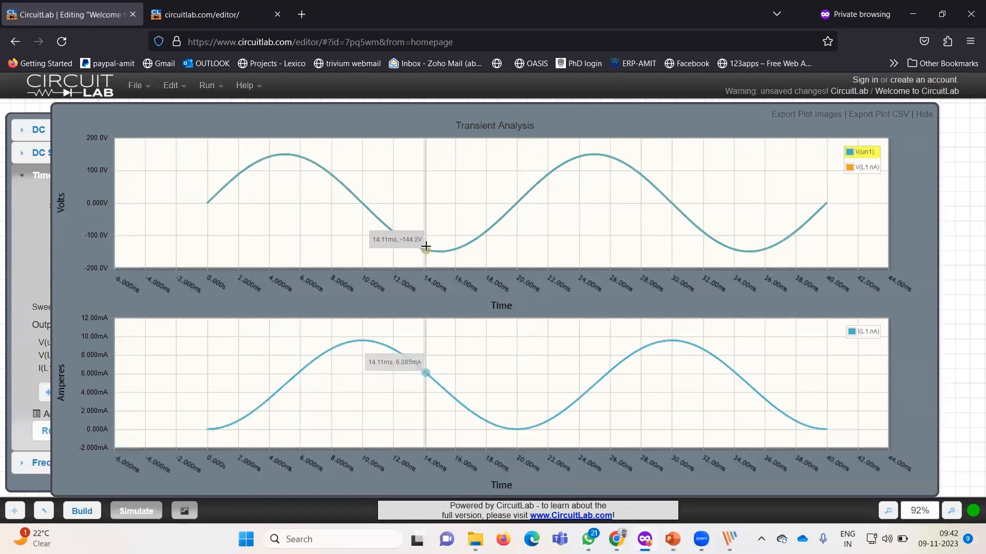
{"action": "mouse_move", "coordinate": [457, 241]}
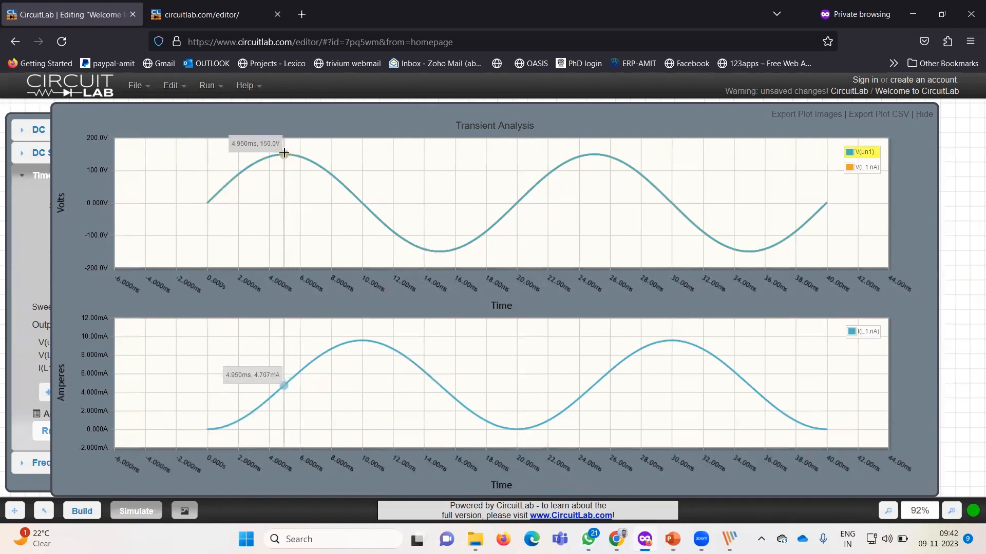
{"action": "mouse_move", "coordinate": [288, 154]}
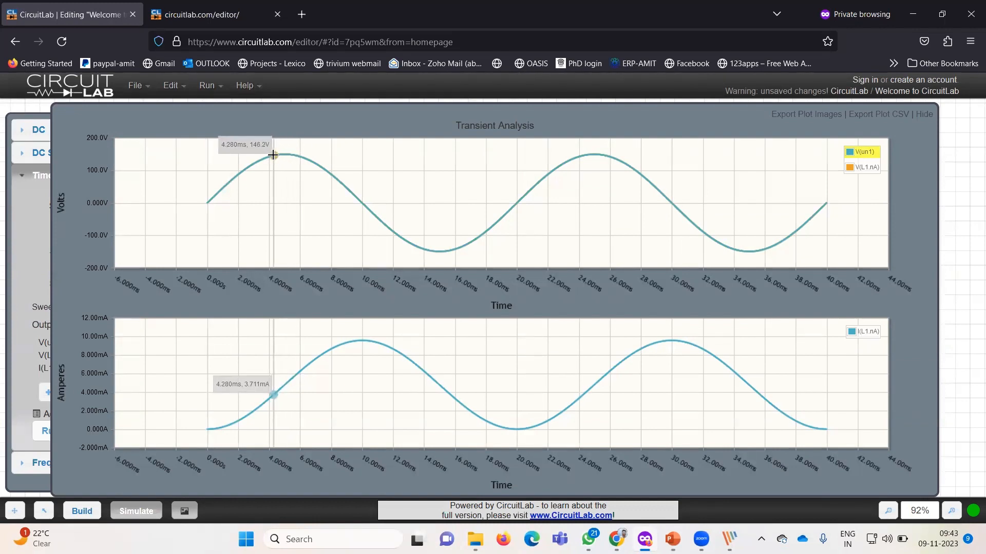
{"action": "mouse_move", "coordinate": [232, 158]}
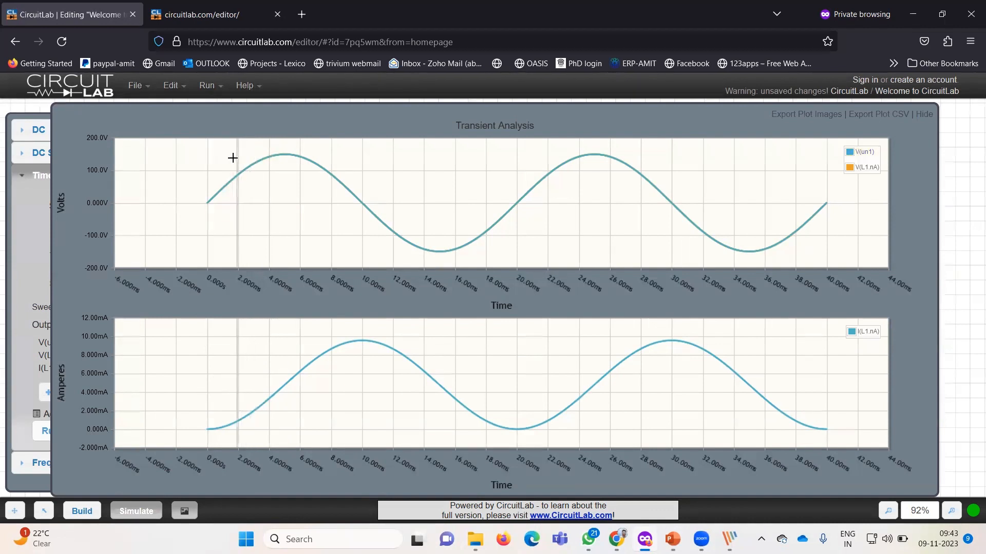
{"action": "mouse_move", "coordinate": [202, 424]}
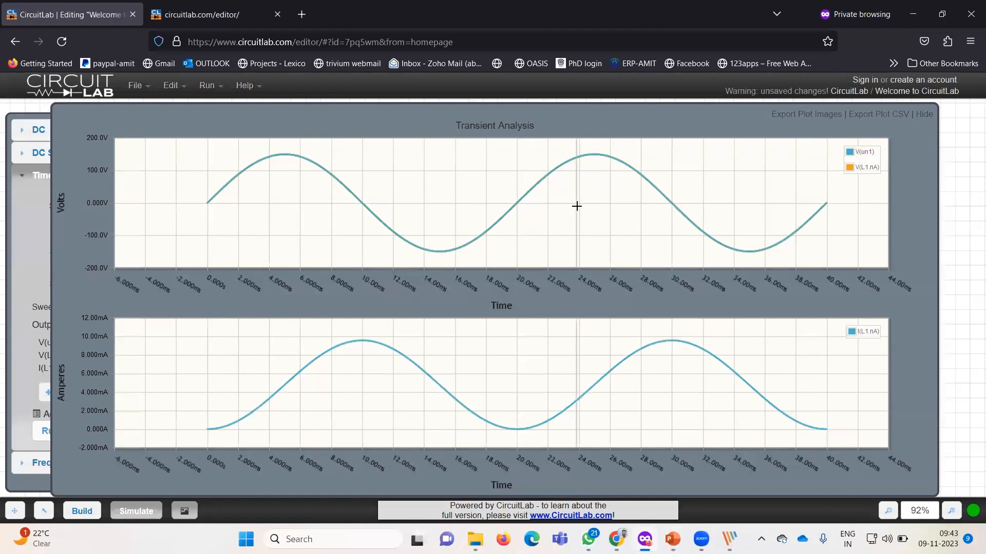
Put capacitor C2 in L1's place and set its capacitance to 100 F.
{"action": "left_click", "coordinate": [923, 114]}
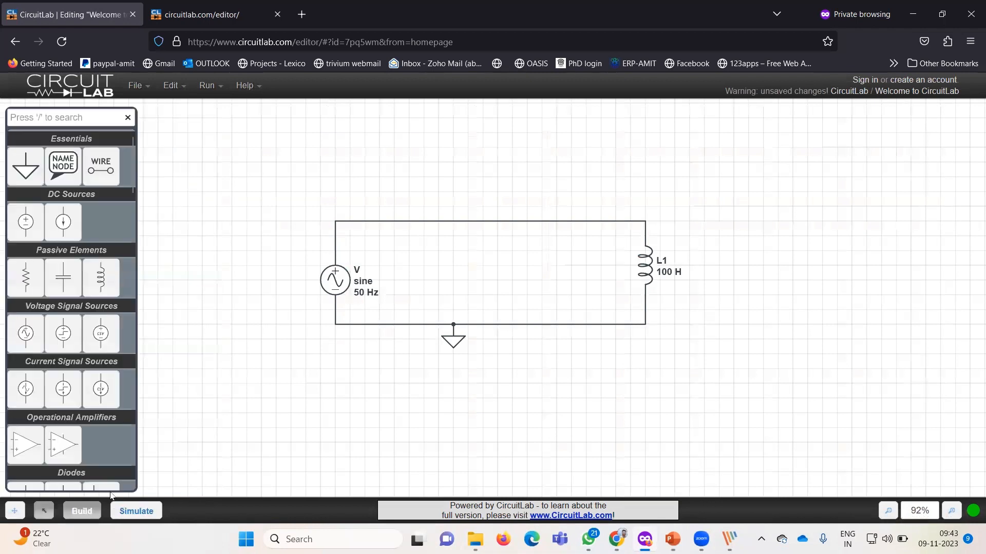
{"action": "mouse_move", "coordinate": [62, 277]}
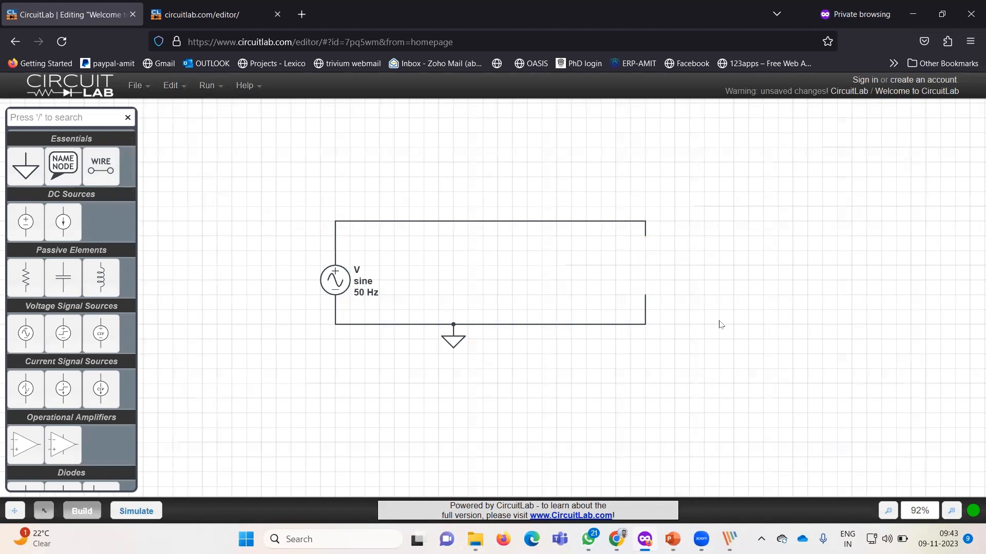
{"action": "mouse_move", "coordinate": [62, 278]}
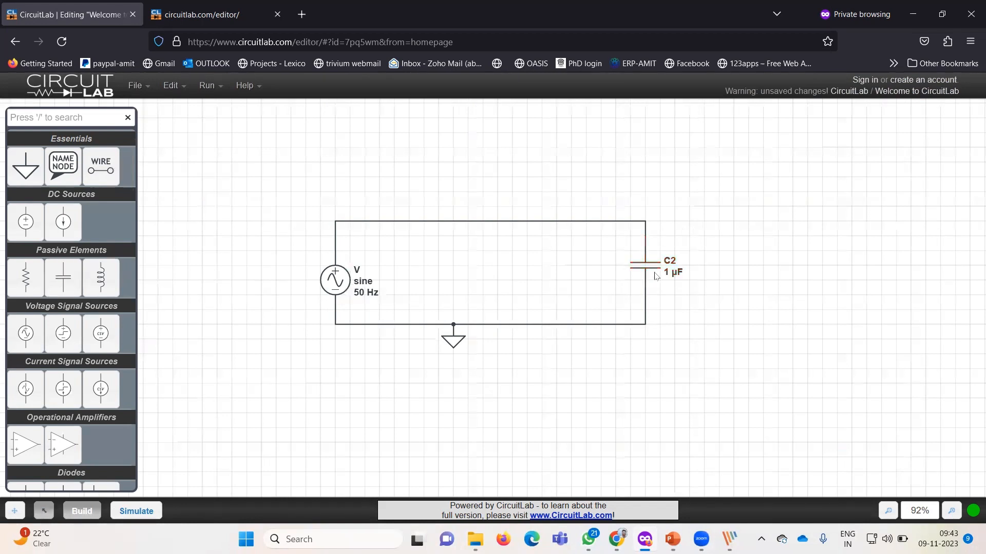
{"action": "left_click", "coordinate": [643, 264]}
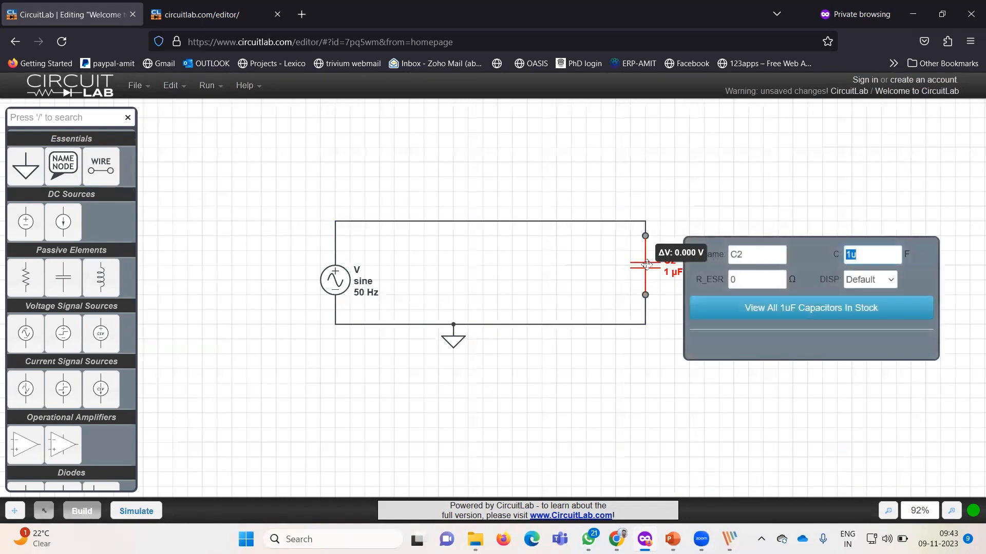
{"action": "type", "text": "100"}
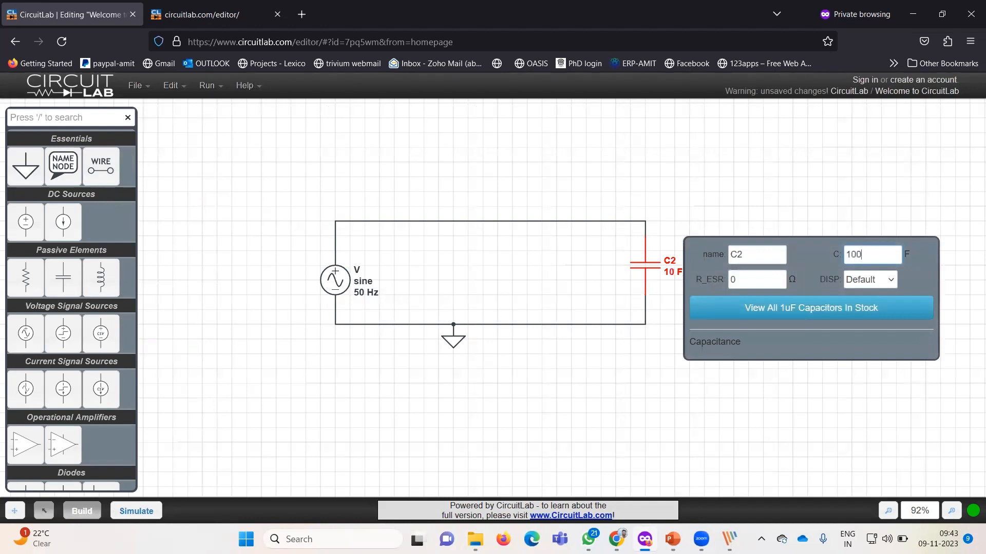
{"action": "left_click", "coordinate": [379, 111]}
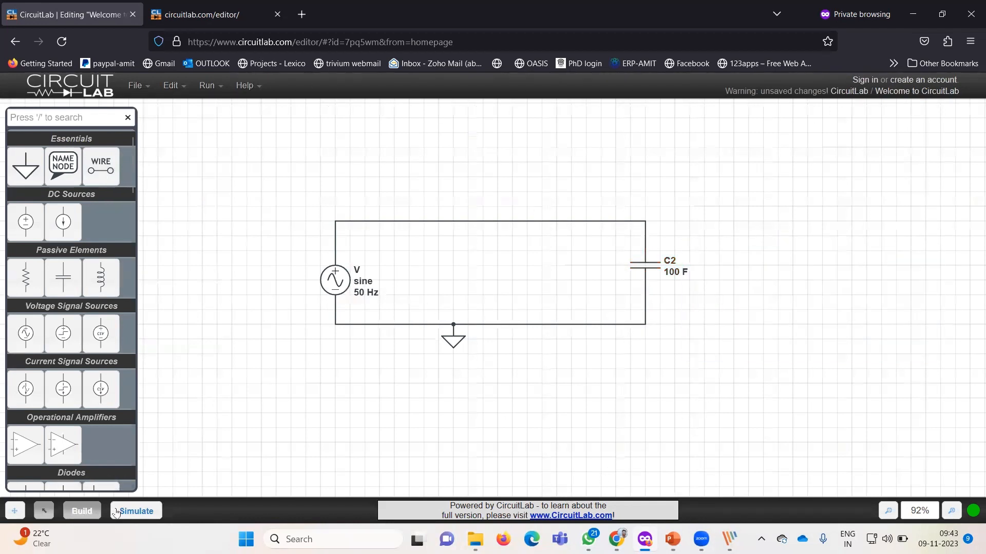
Replace the I(L1.nA) time-domain output with the capacitor C2 current.
{"action": "left_click", "coordinate": [135, 510]}
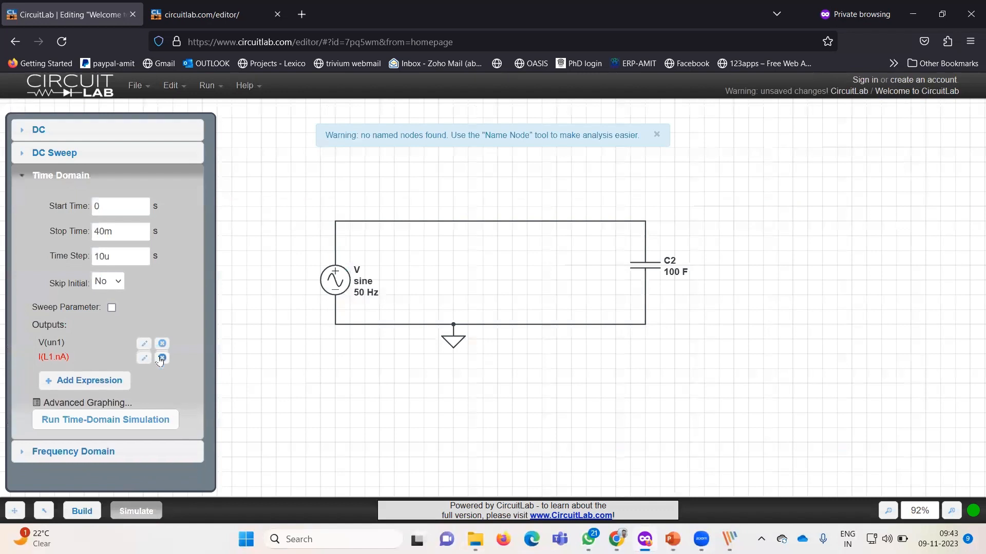
{"action": "left_click", "coordinate": [162, 358]}
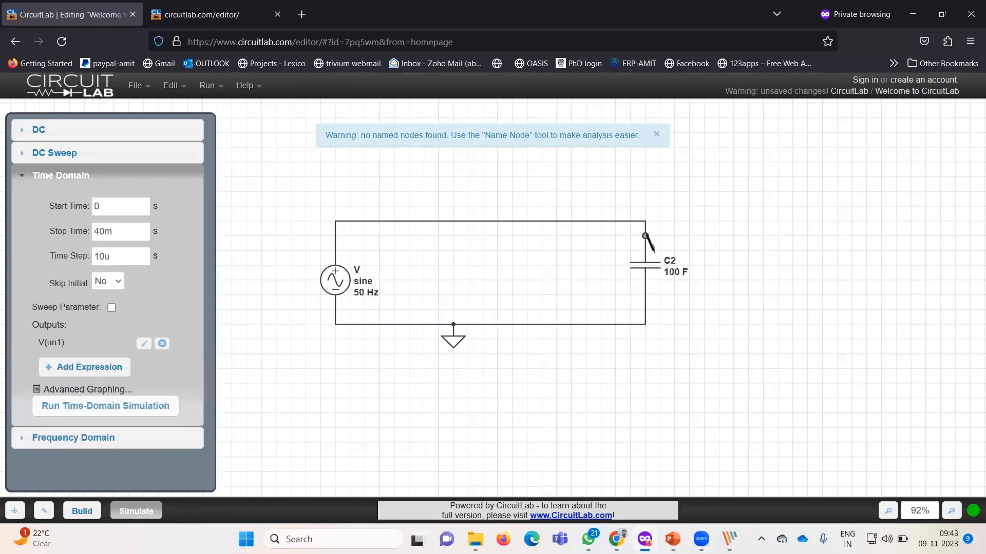
{"action": "left_click", "coordinate": [105, 405]}
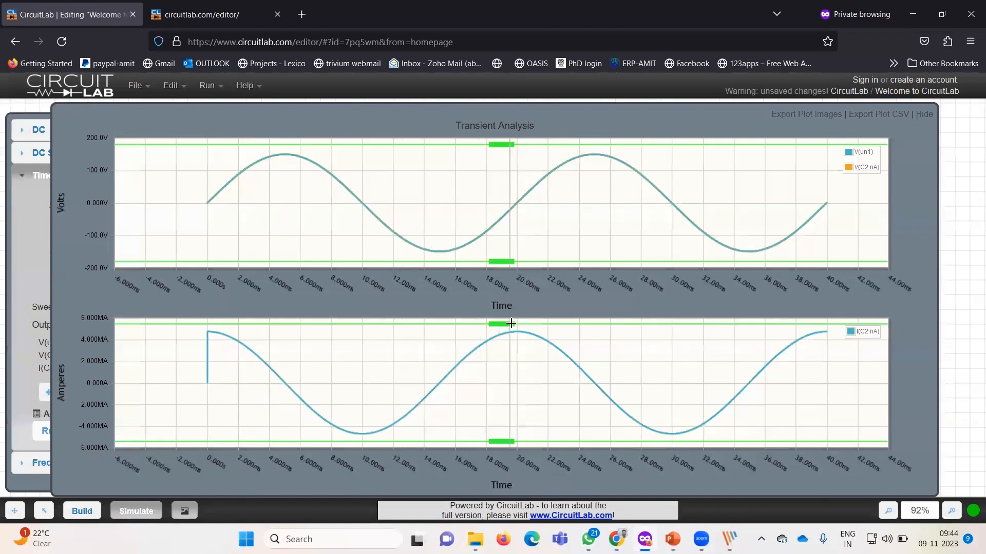
{"action": "mouse_move", "coordinate": [518, 328]}
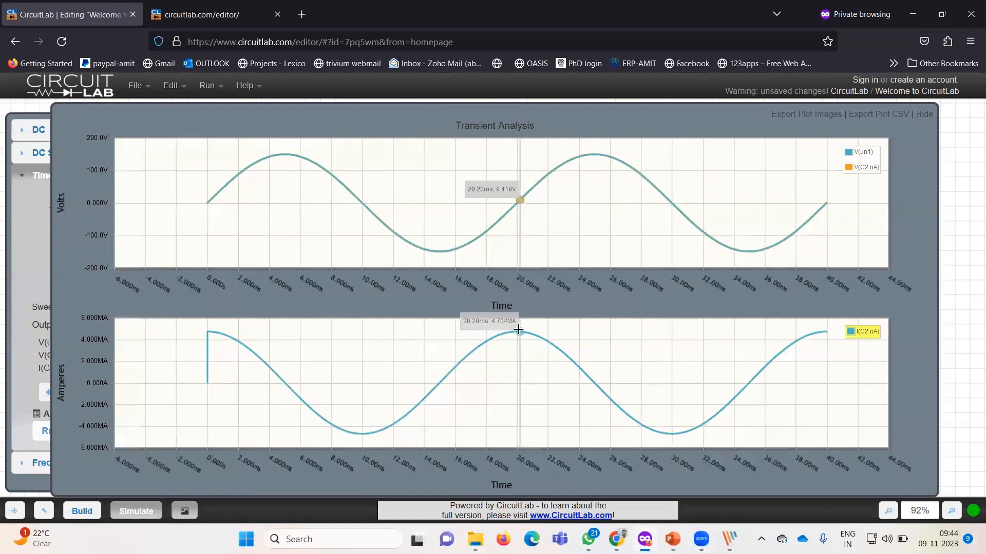
{"action": "mouse_move", "coordinate": [518, 331]}
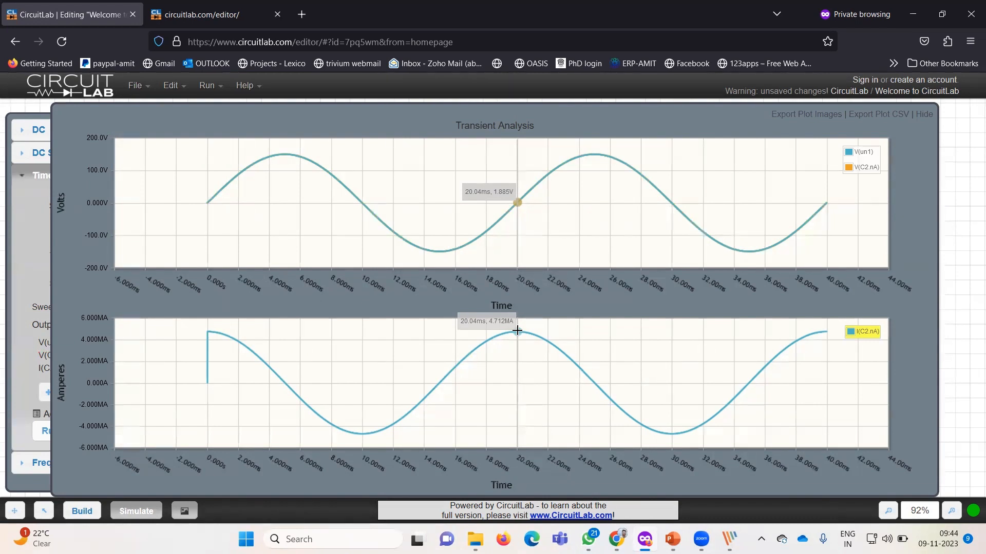
{"action": "mouse_move", "coordinate": [519, 331]}
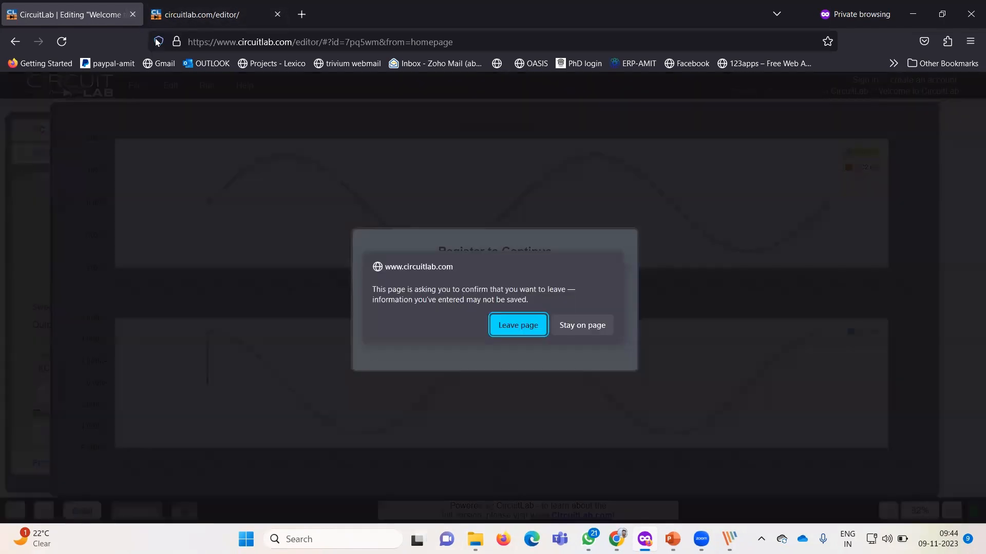
Confirm Leave page to close the capacitor circuit editor without saving.
{"action": "left_click", "coordinate": [517, 325]}
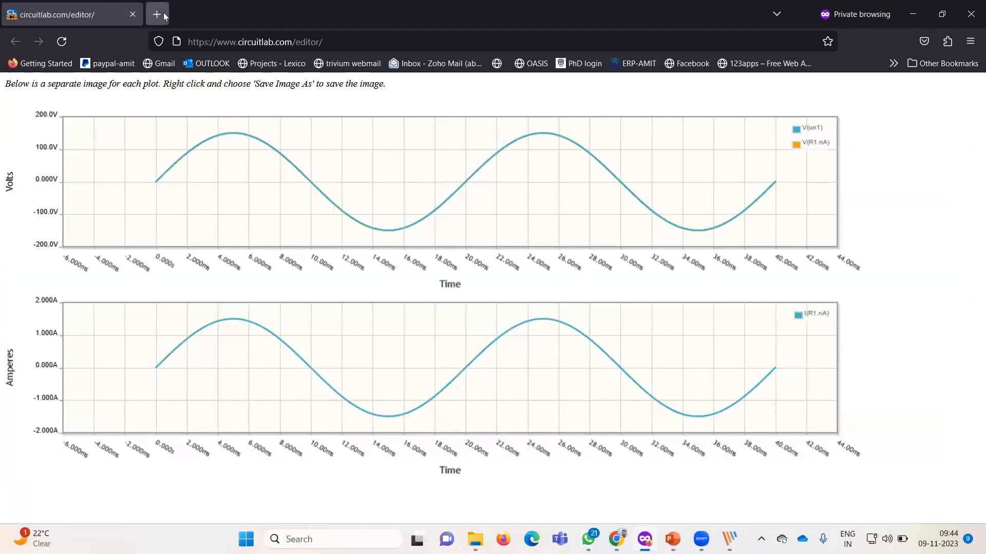
Search 'circu' in a new tab, open the CircuitLab site and launch the editor.
{"action": "left_click", "coordinate": [157, 14]}
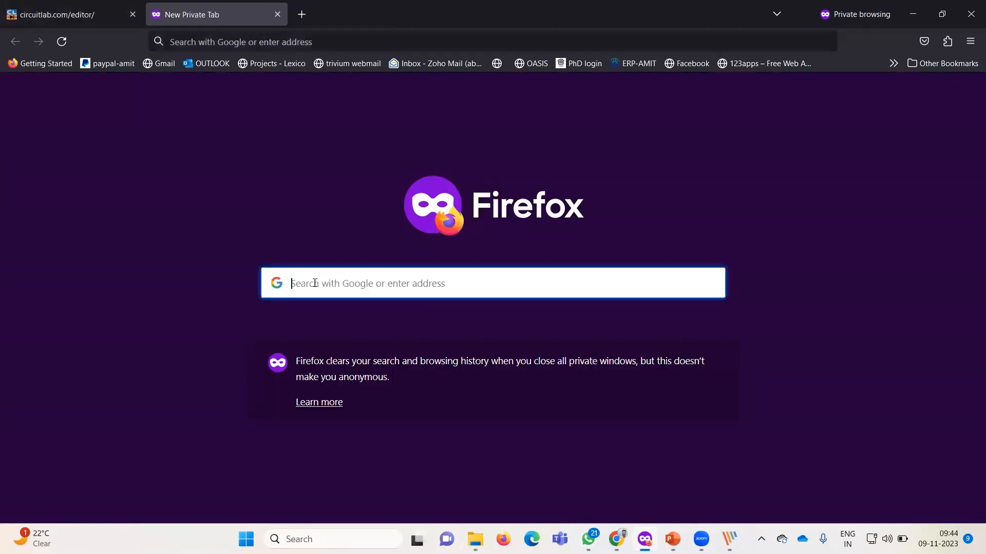
{"action": "type", "text": "circuitlab"}
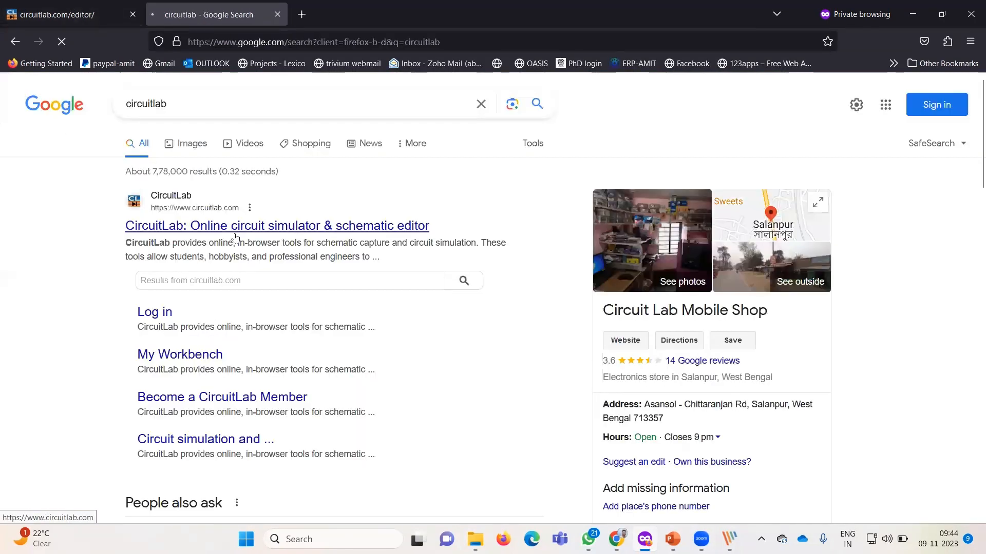
{"action": "left_click", "coordinate": [277, 226]}
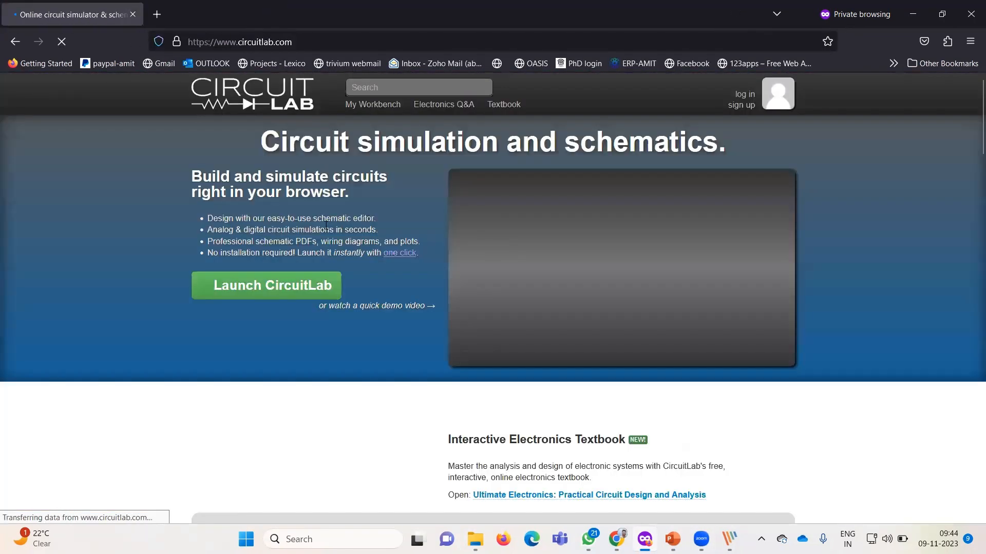
{"action": "left_click", "coordinate": [265, 285]}
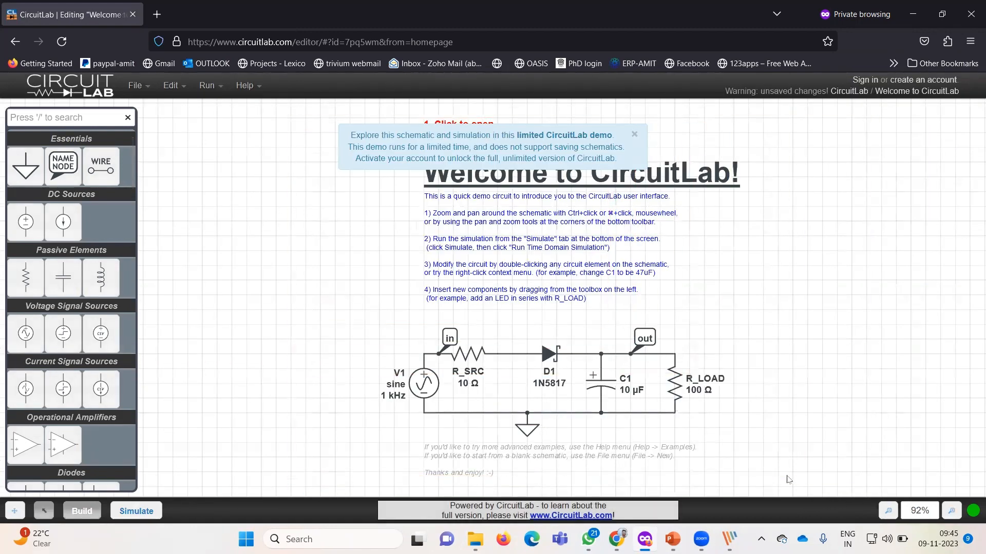
Clear the welcome demo and place resistor, inductor, capacitor and ground beside the source.
{"action": "left_click", "coordinate": [633, 134]}
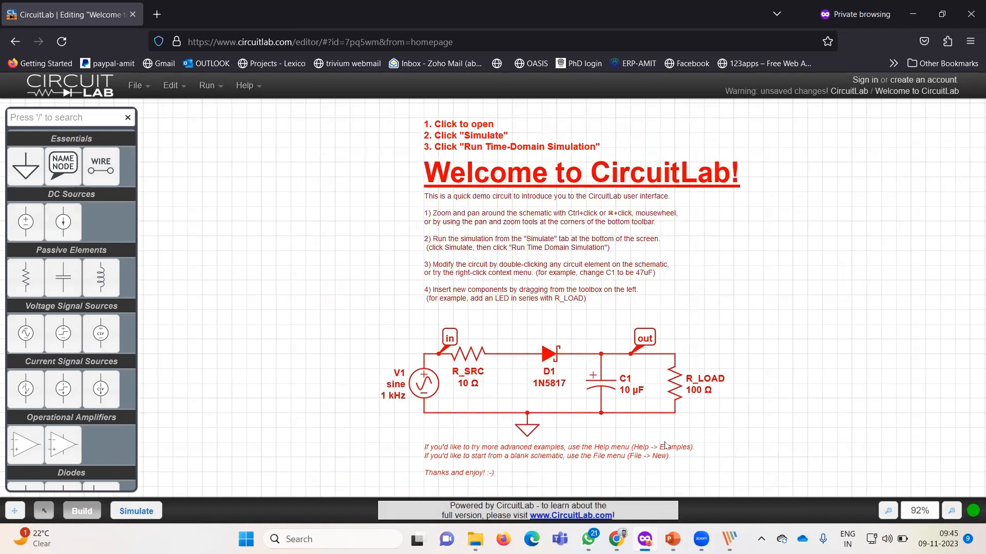
{"action": "mouse_move", "coordinate": [63, 278]}
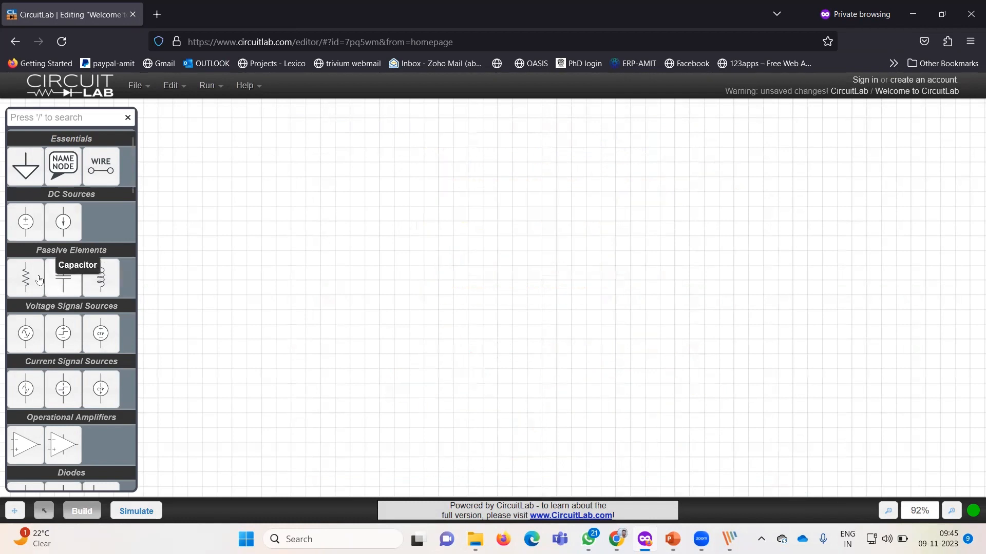
{"action": "left_click", "coordinate": [25, 332]}
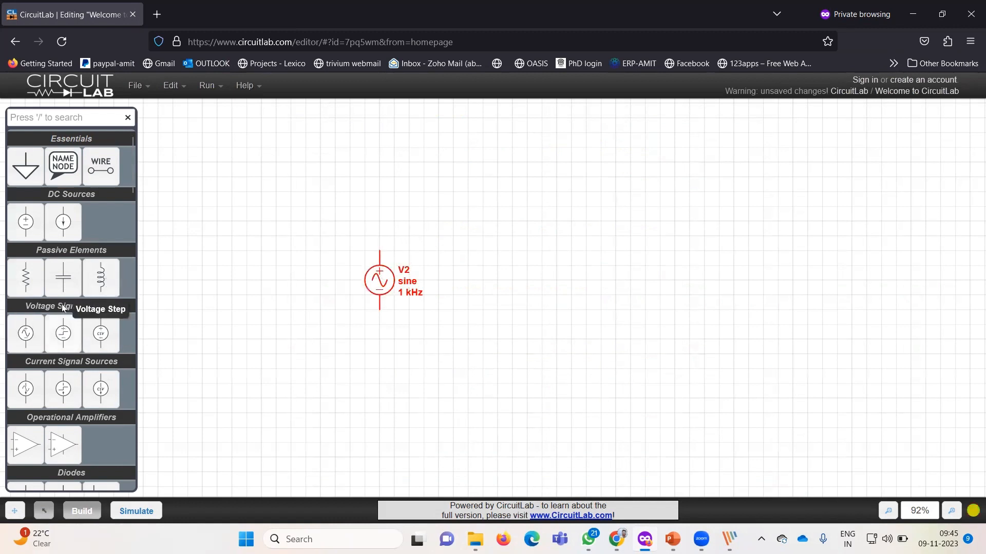
{"action": "mouse_move", "coordinate": [25, 278]}
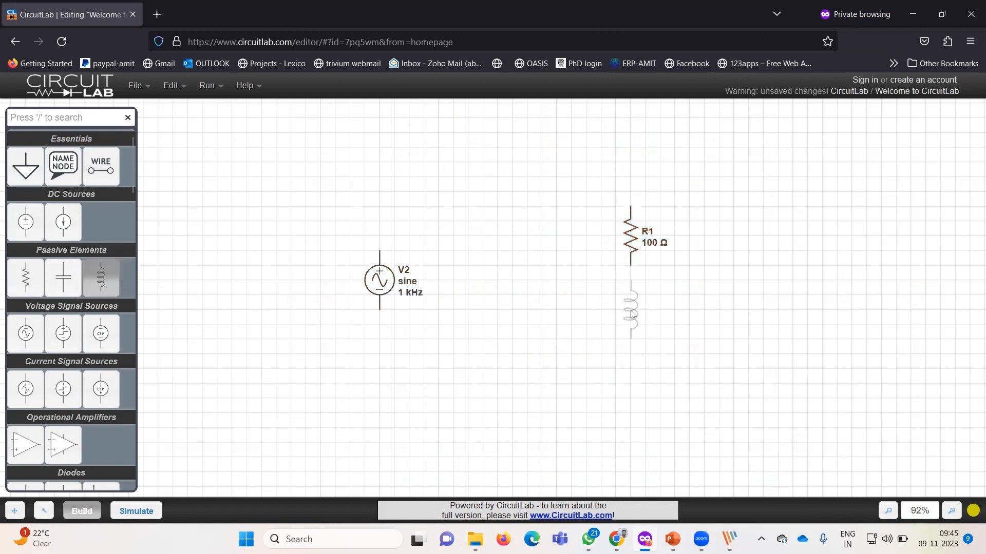
{"action": "left_click_drag", "start_coordinate": [630, 314], "coordinate": [567, 402]}
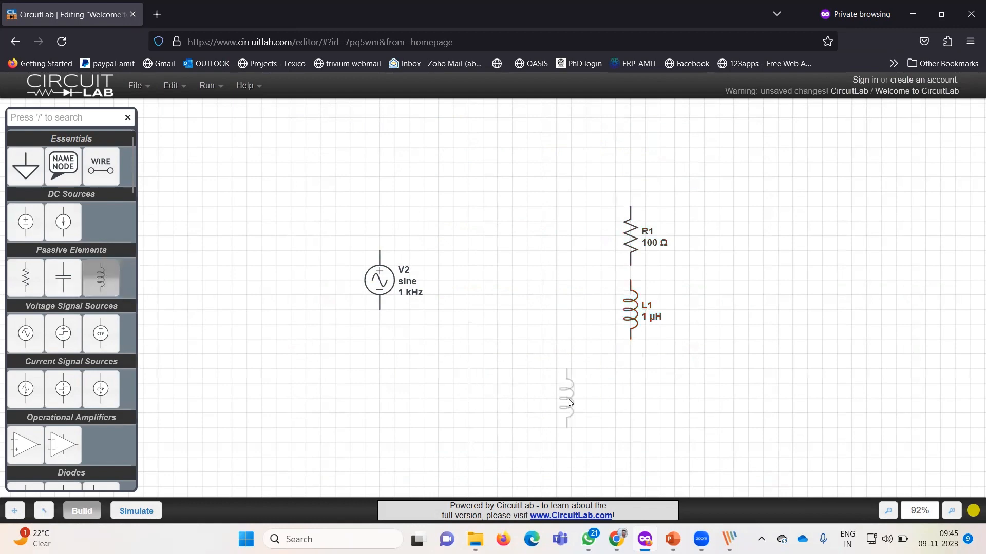
{"action": "right_click", "coordinate": [568, 401]}
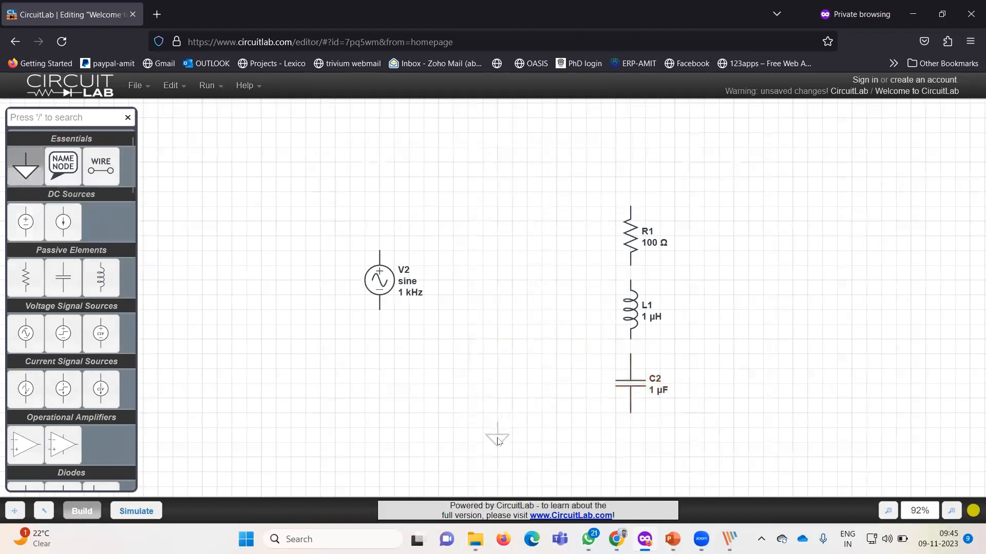
{"action": "left_click", "coordinate": [496, 440]}
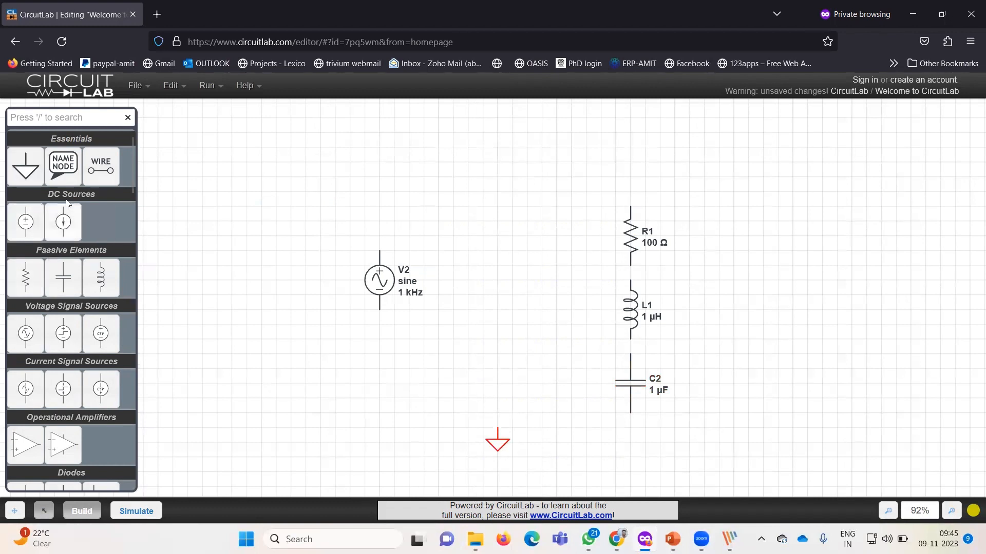
{"action": "mouse_move", "coordinate": [378, 251]}
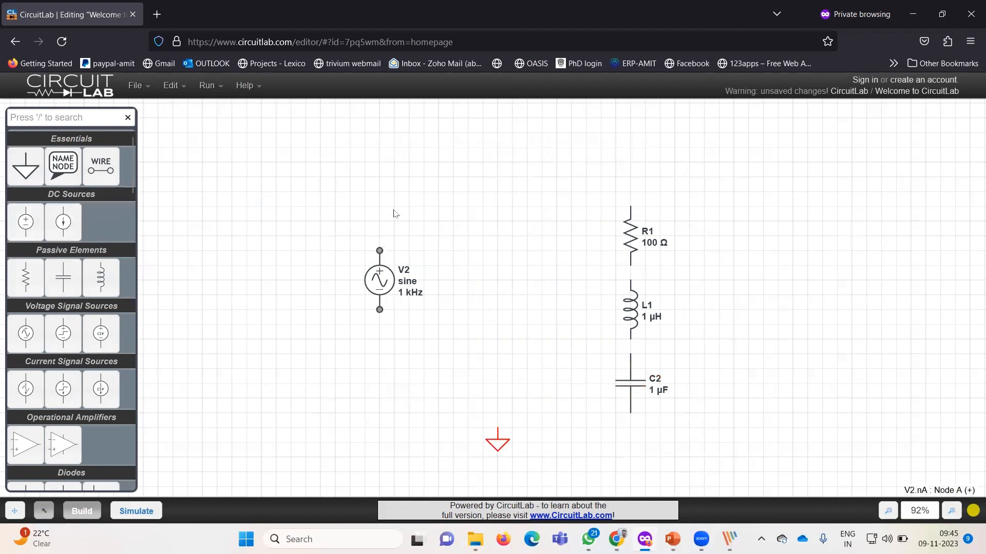
Wire V2's top to R1, C2's bottom to ground, and V2's bottom to ground.
{"action": "left_click_drag", "start_coordinate": [379, 250], "coordinate": [630, 190]}
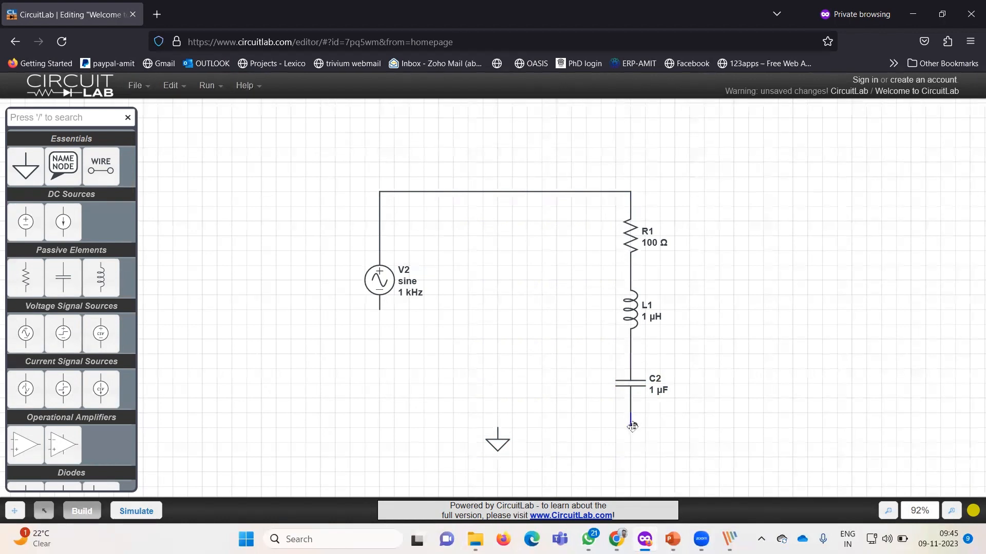
{"action": "left_click_drag", "start_coordinate": [630, 429], "coordinate": [498, 429]}
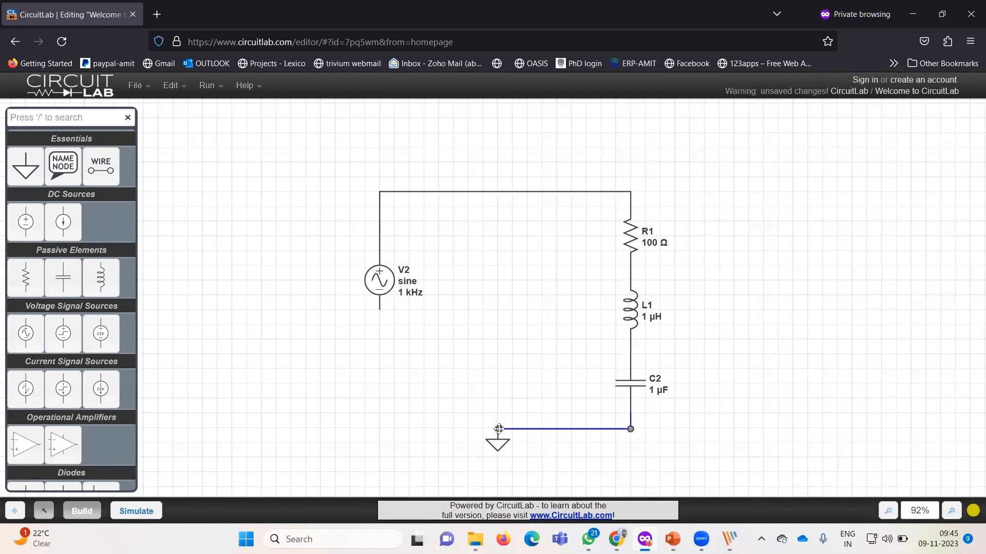
{"action": "left_click_drag", "start_coordinate": [499, 429], "coordinate": [373, 309]}
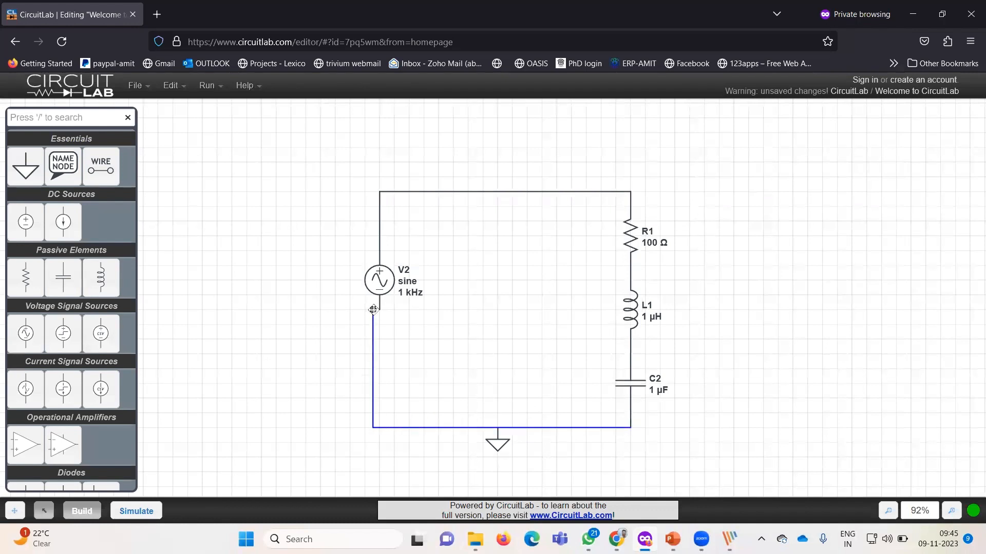
{"action": "double_click", "coordinate": [379, 280]}
{"action": "type", "text": "V"}
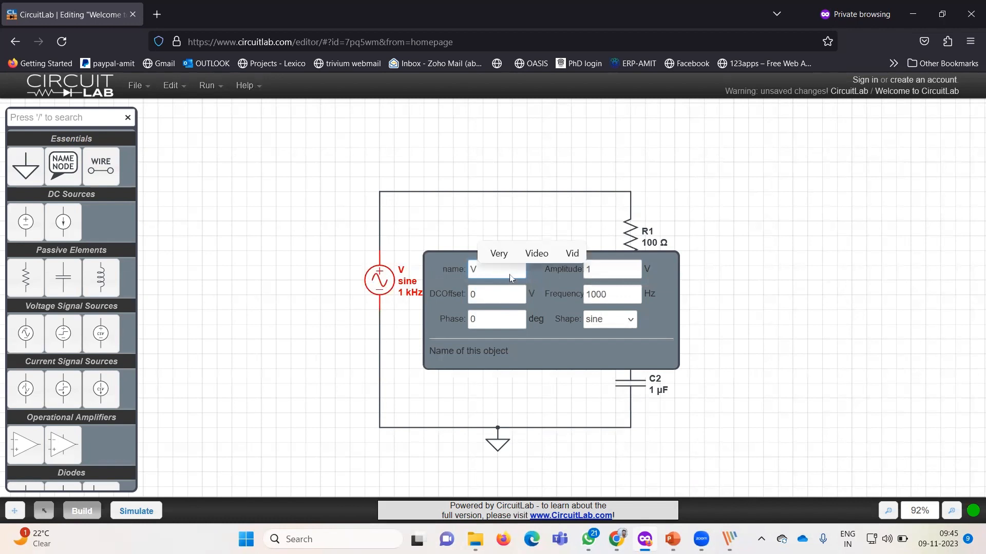
Set the source to 150 V amplitude at 50 Hz and L1 to 100 H.
{"action": "type", "text": "150"}
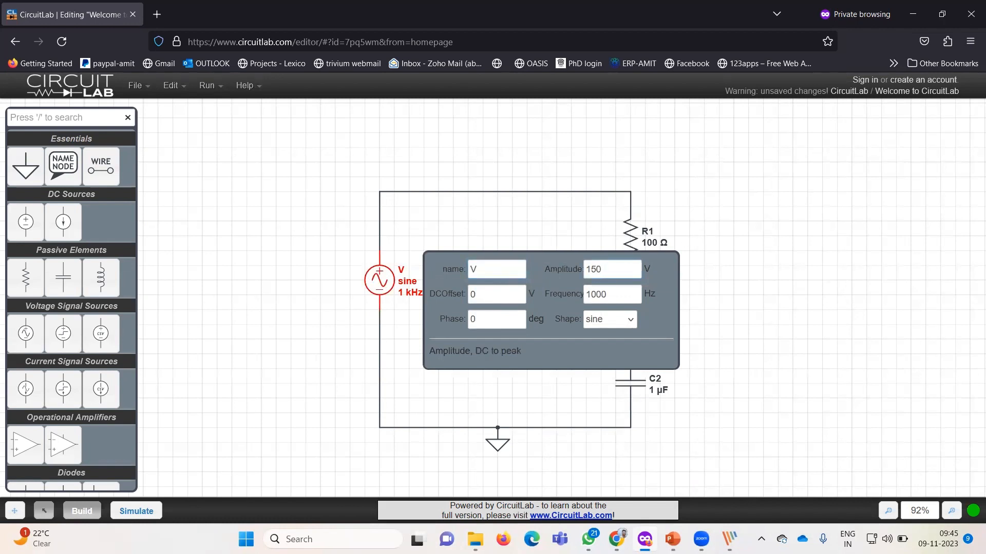
{"action": "left_click", "coordinate": [610, 293]}
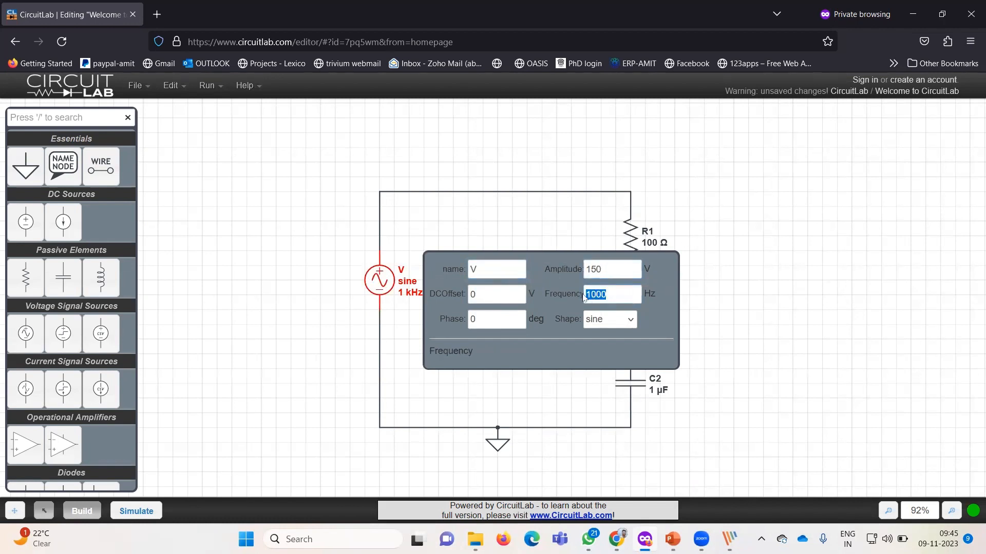
{"action": "type", "text": "50"}
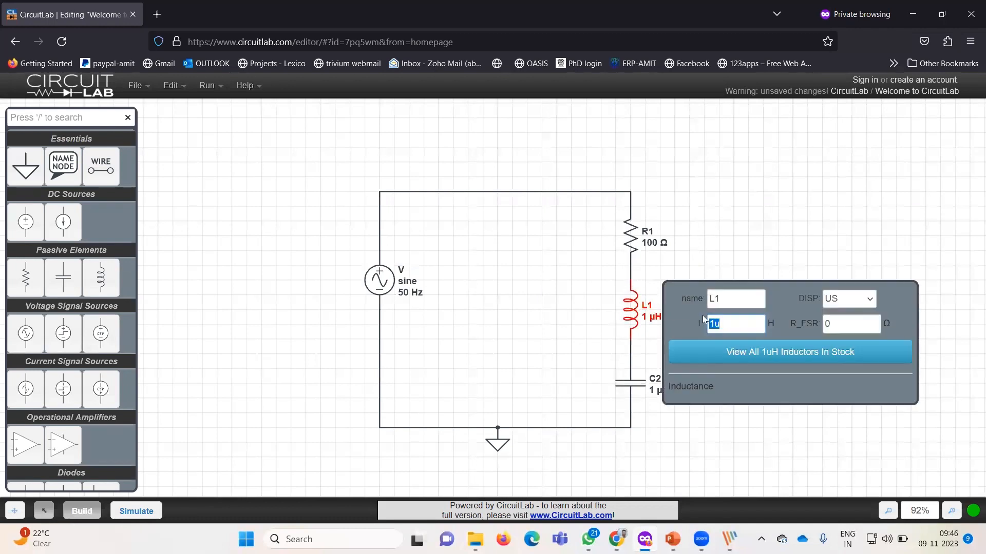
{"action": "type", "text": "100"}
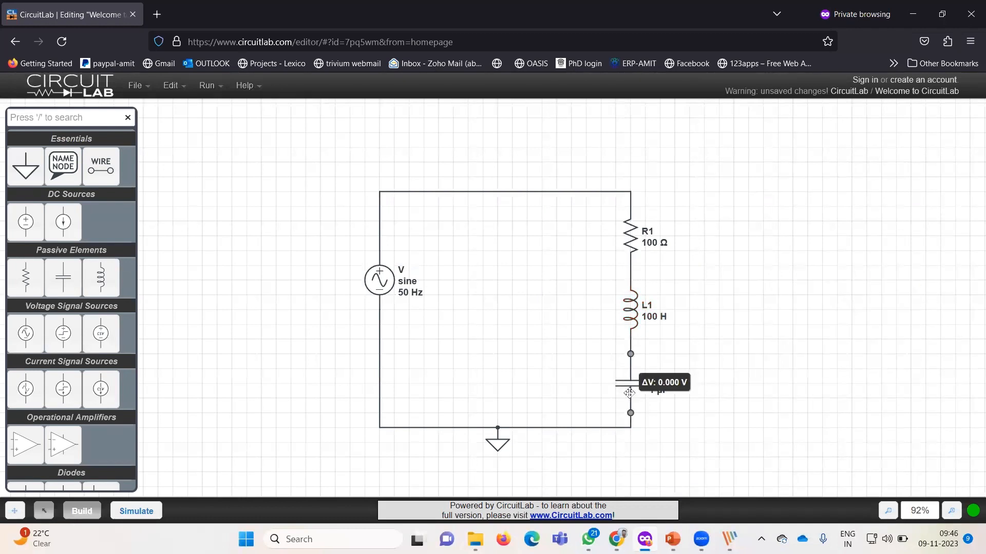
{"action": "left_click", "coordinate": [622, 383]}
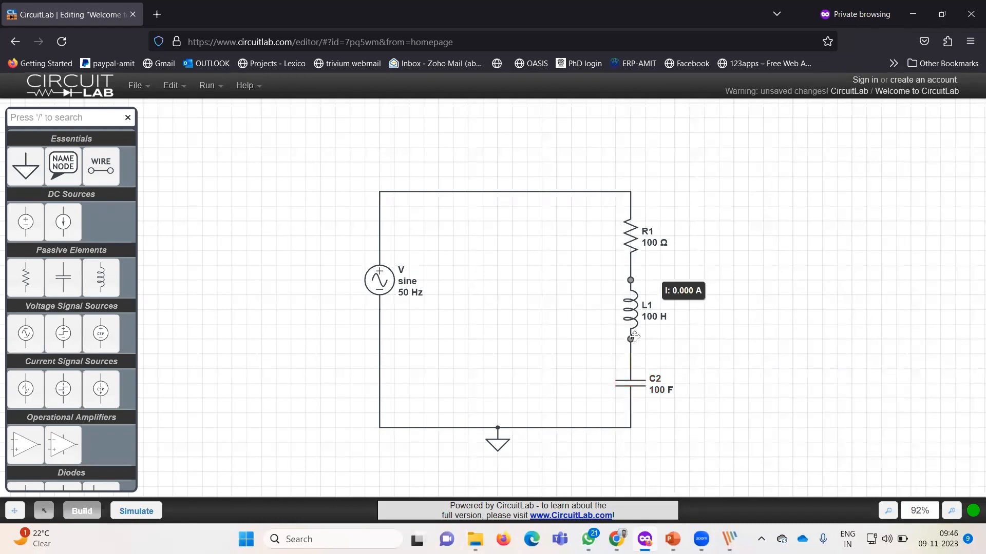
{"action": "mouse_move", "coordinate": [656, 340]}
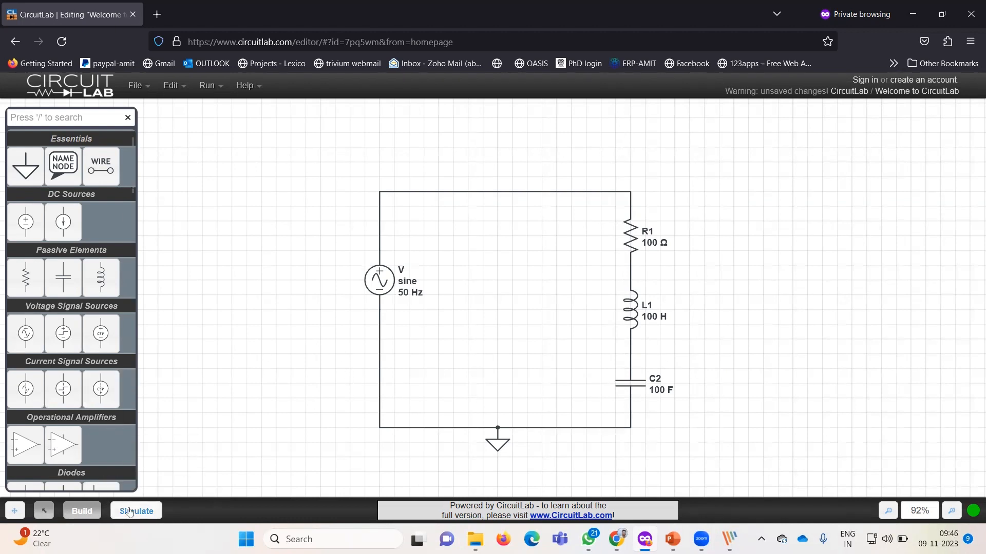
Clear the default time-domain outputs and set the stop time to 40 ms.
{"action": "left_click", "coordinate": [135, 511]}
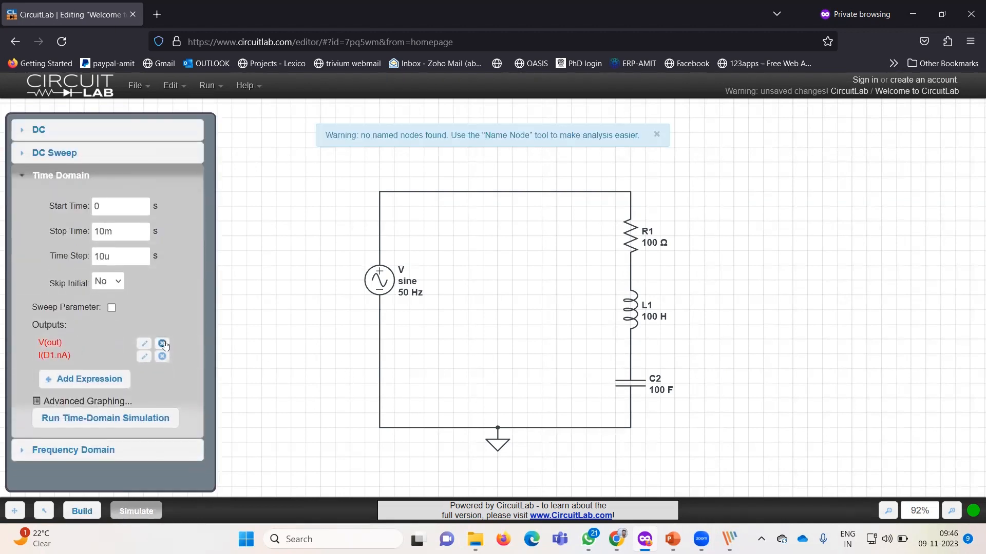
{"action": "left_click", "coordinate": [162, 344]}
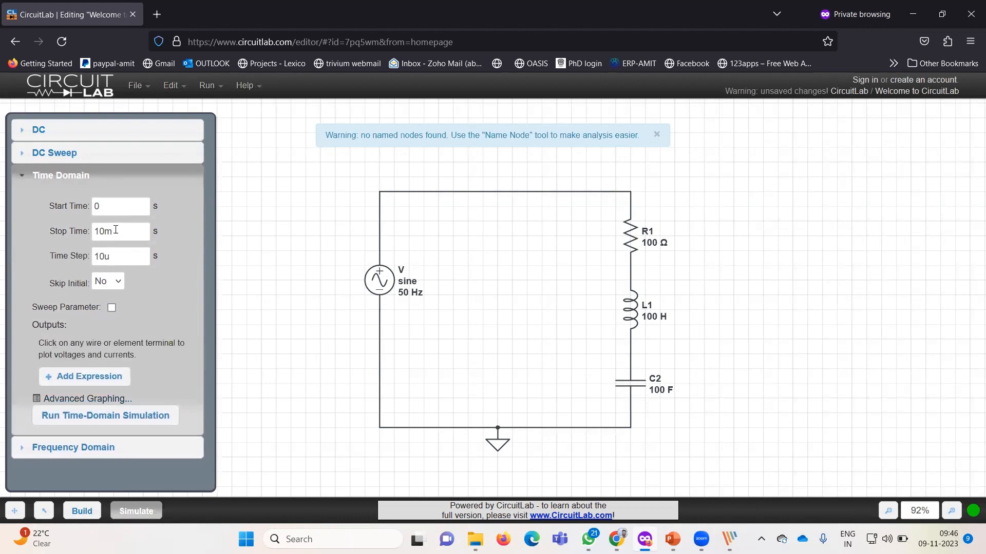
{"action": "type", "text": "40"}
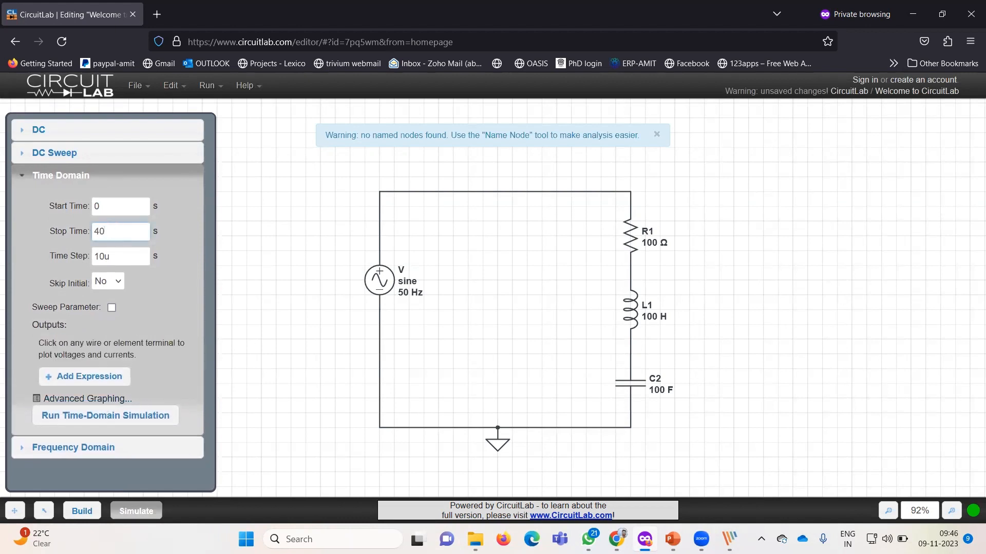
Add top-node voltage plus R1 and L1 voltage and current outputs, then run the simulation.
{"action": "left_click", "coordinate": [84, 376]}
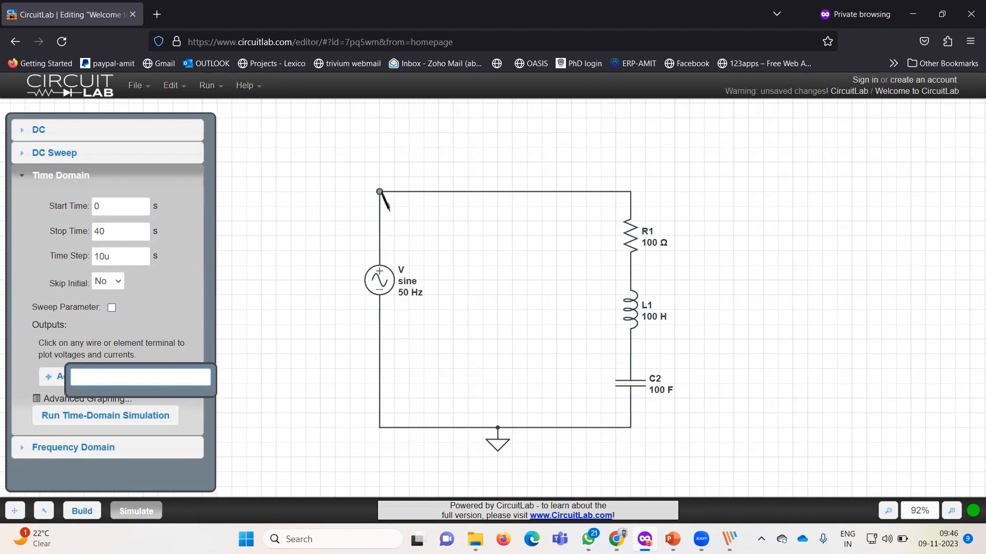
{"action": "left_click", "coordinate": [630, 207]}
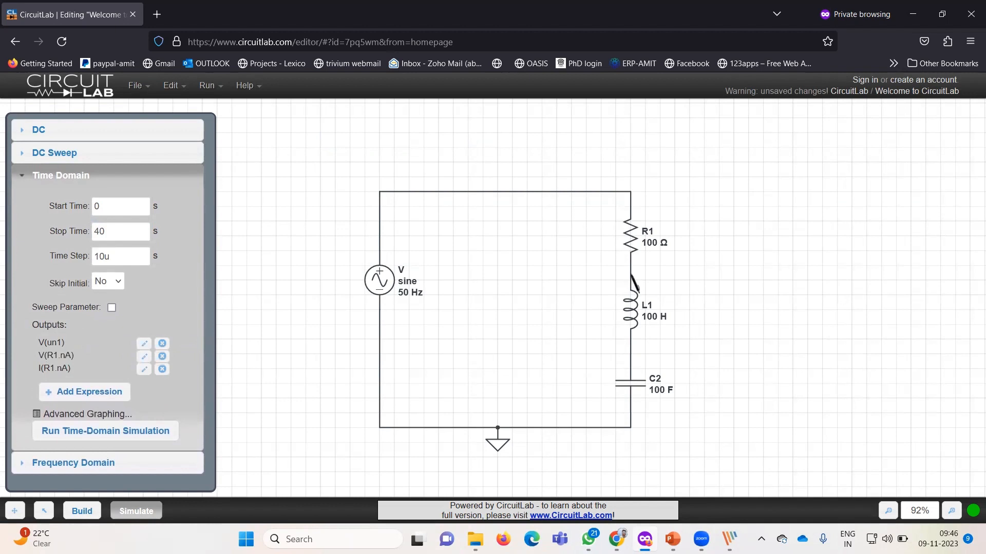
{"action": "left_click", "coordinate": [631, 295]}
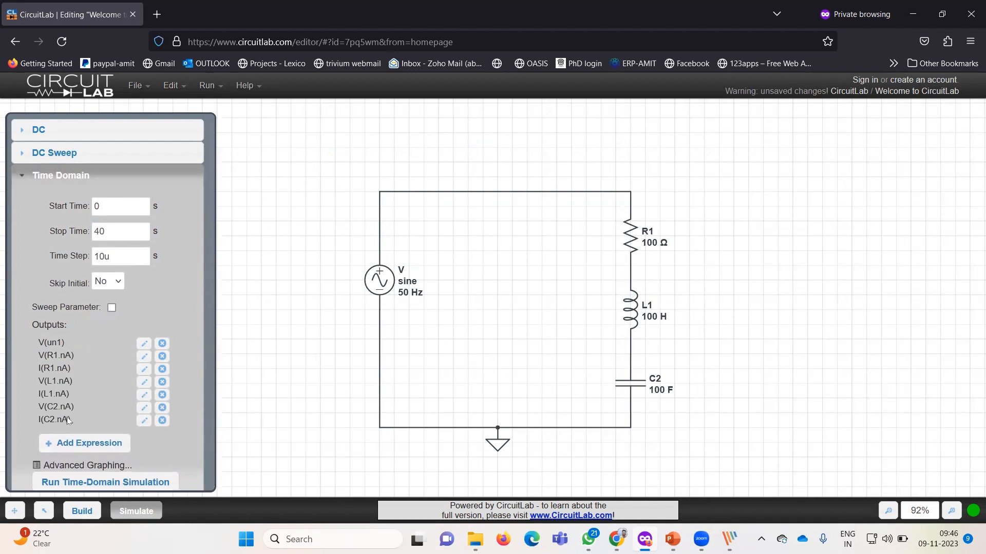
{"action": "mouse_move", "coordinate": [162, 420]}
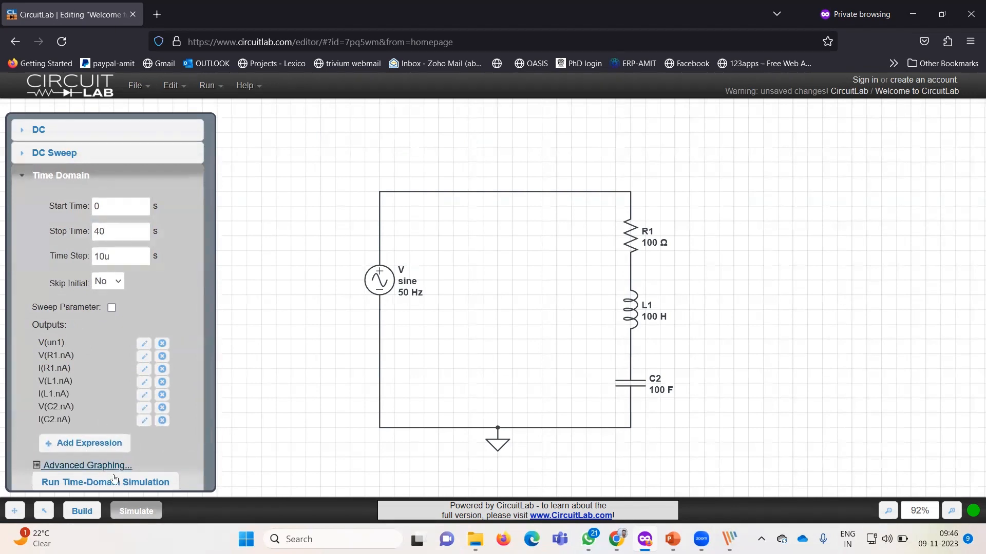
{"action": "left_click", "coordinate": [105, 482]}
{"action": "type", "text": "m"}
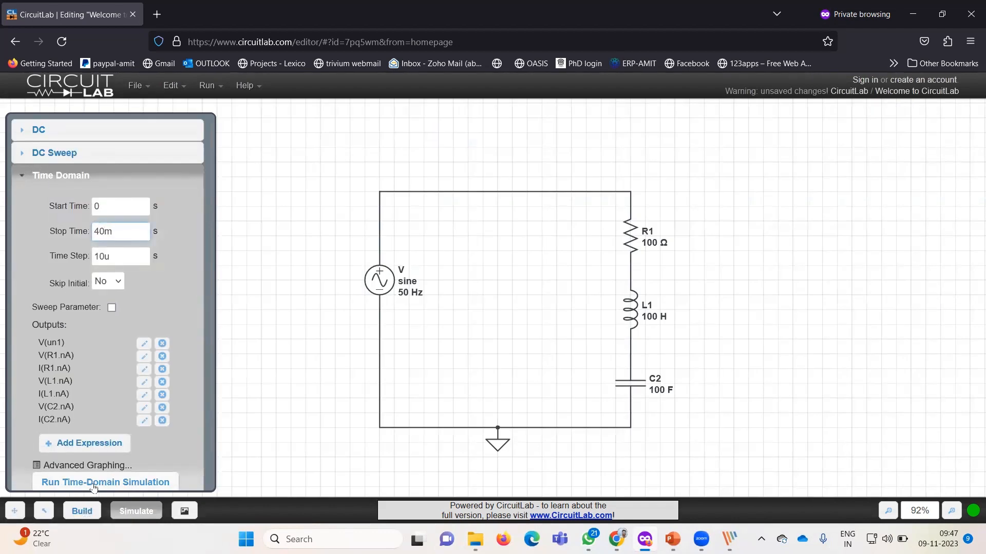
{"action": "left_click", "coordinate": [105, 482]}
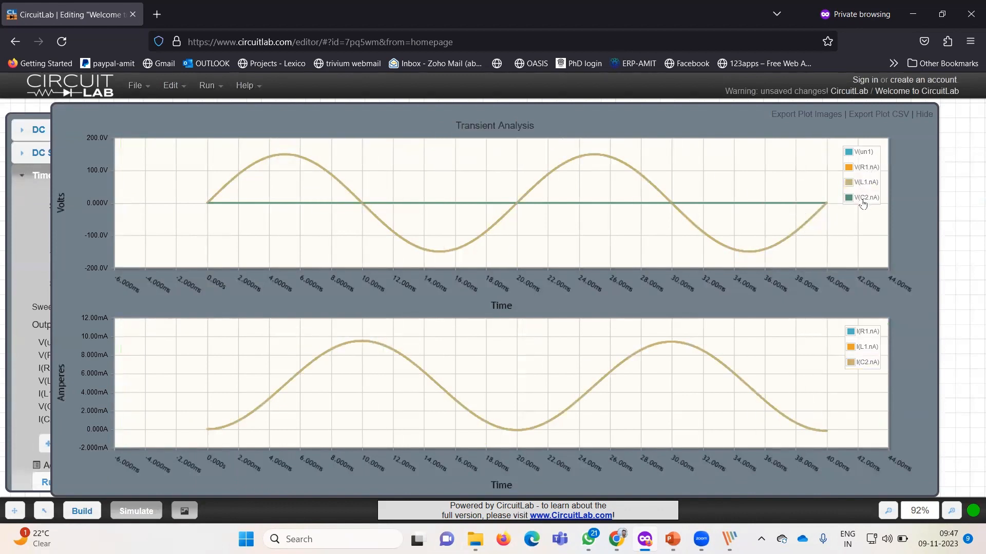
{"action": "left_click", "coordinate": [864, 181]}
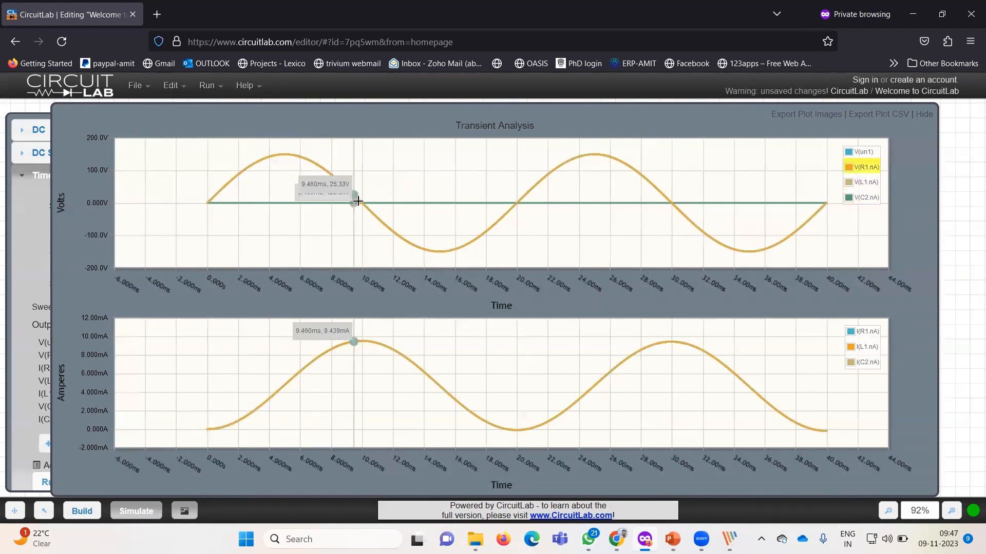
{"action": "mouse_move", "coordinate": [451, 245]}
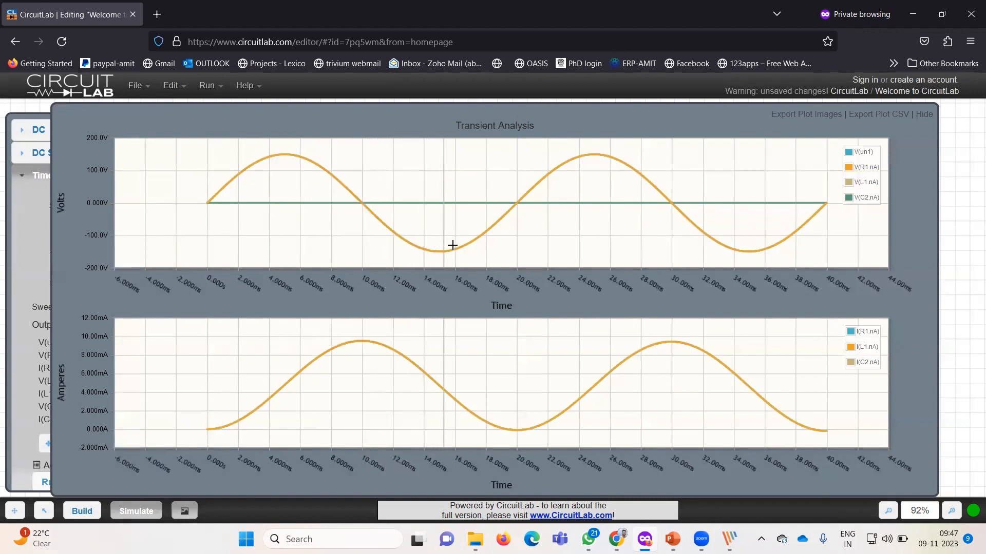
{"action": "mouse_move", "coordinate": [650, 173]}
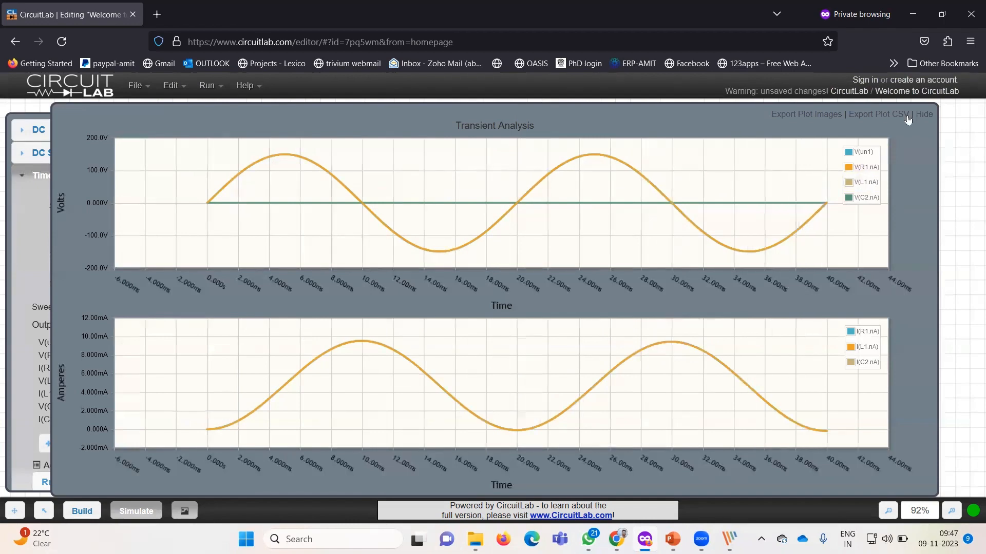
{"action": "left_click", "coordinate": [923, 115]}
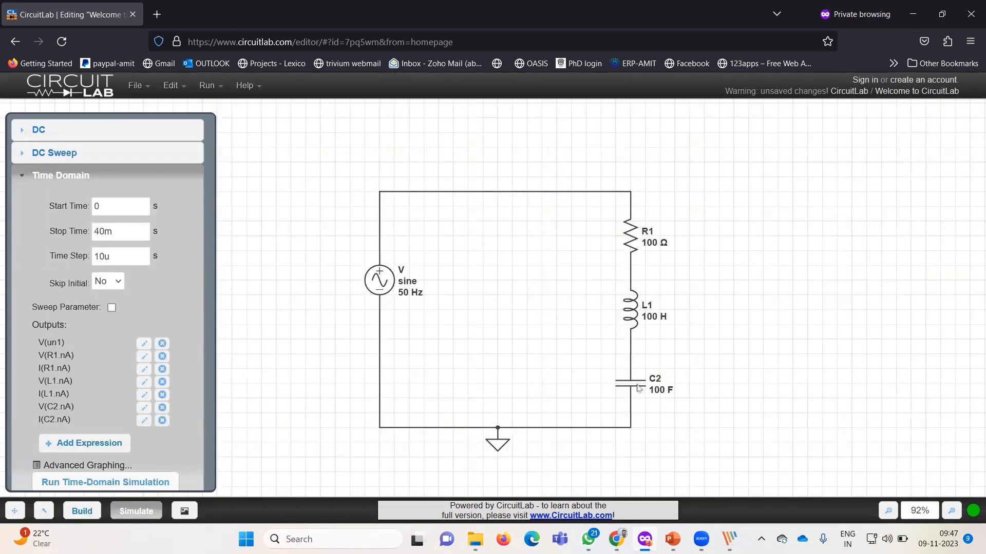
{"action": "mouse_move", "coordinate": [501, 338]}
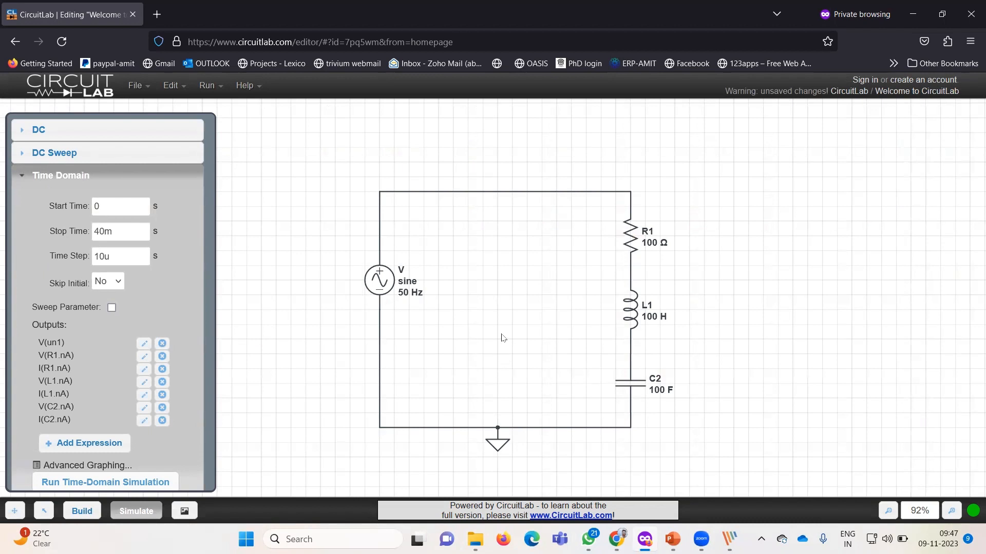